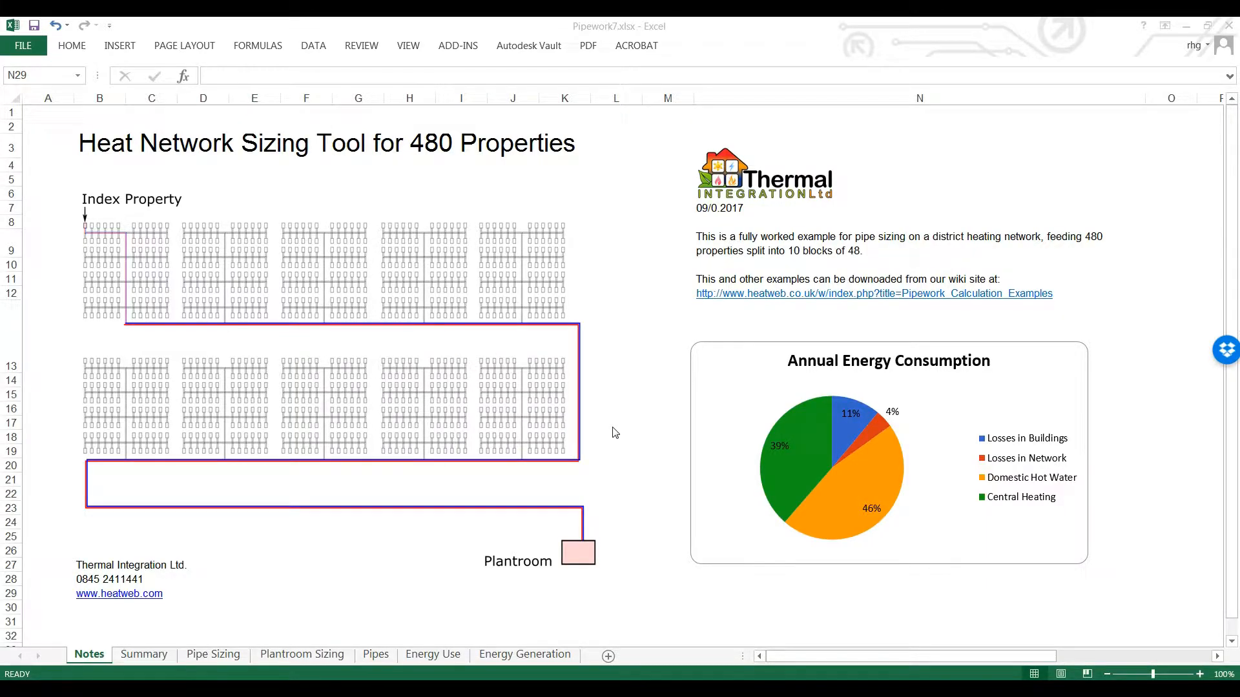
pyautogui.moveTo(615, 460)
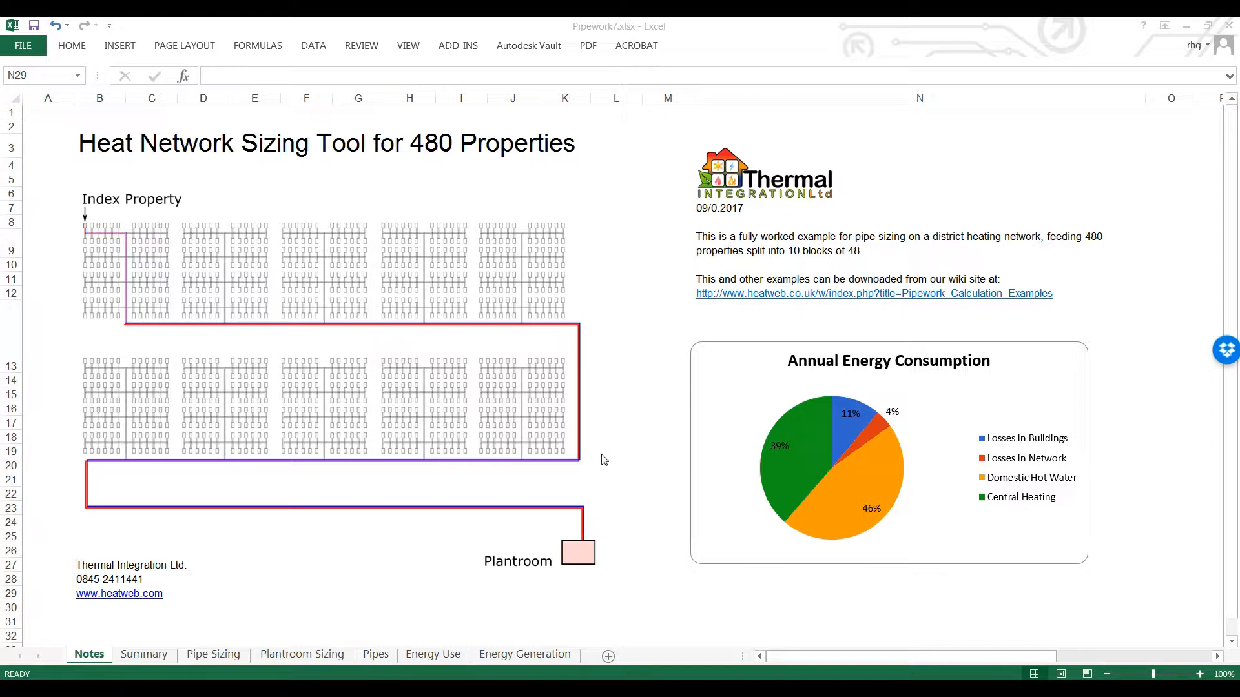
pyautogui.moveTo(609, 455)
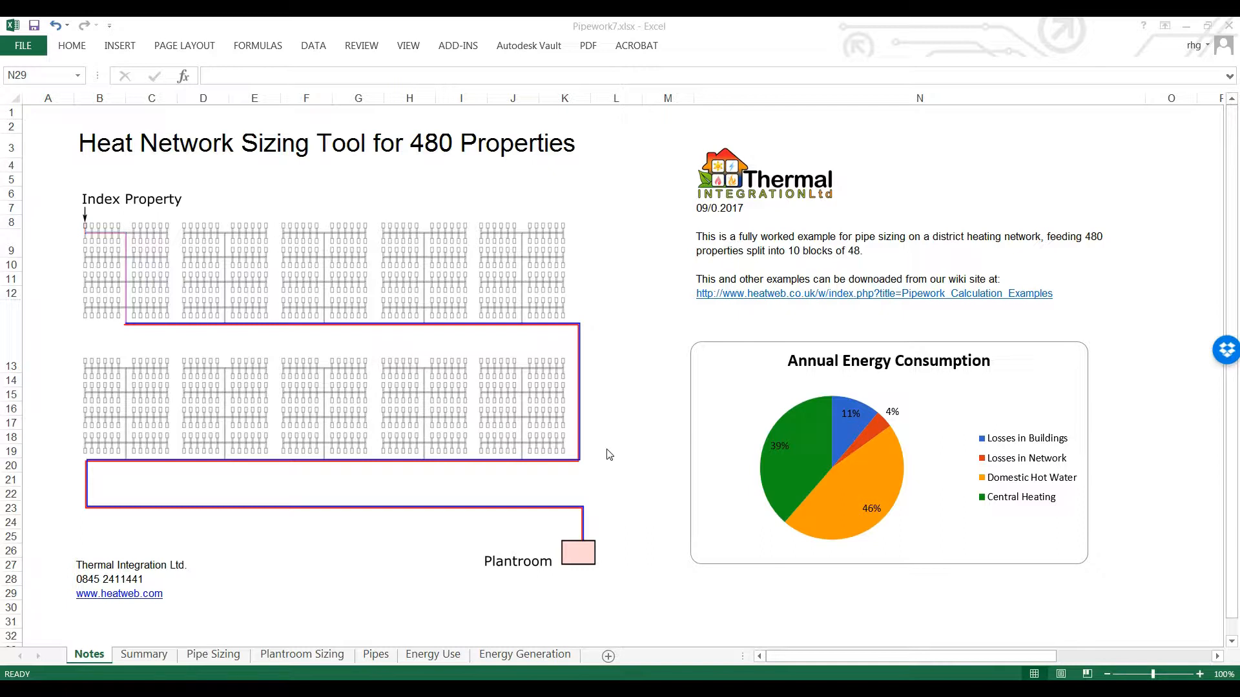
pyautogui.moveTo(617, 445)
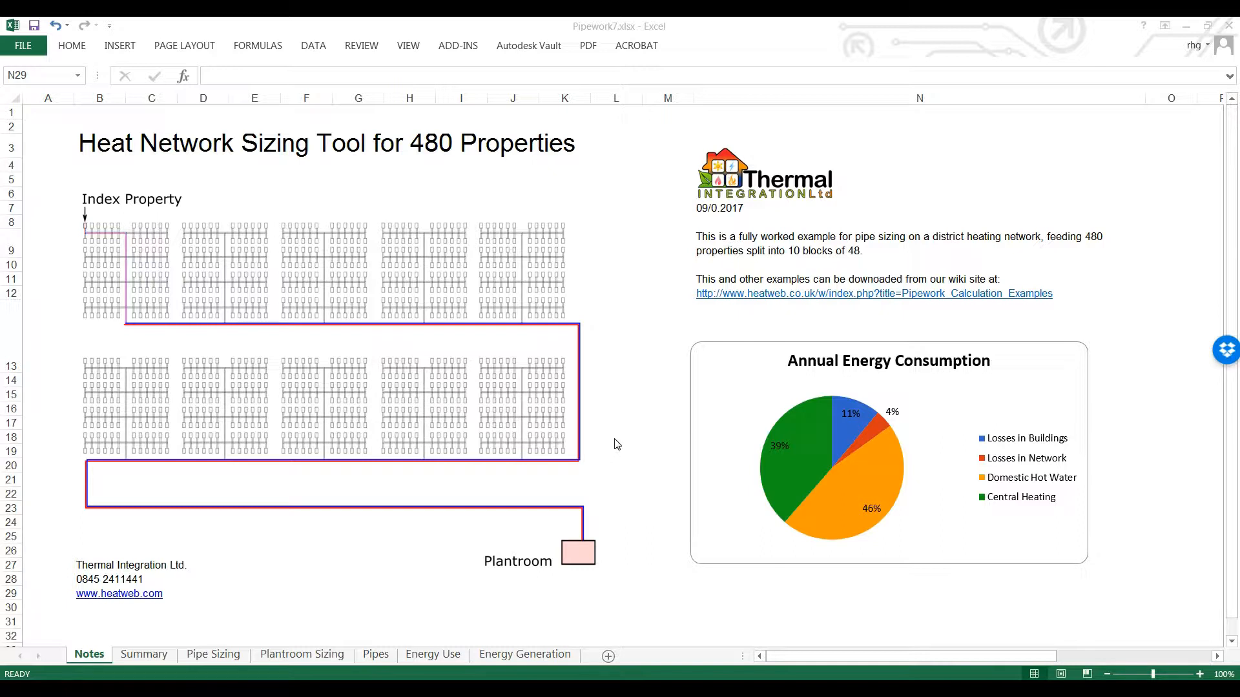
pyautogui.moveTo(615, 446)
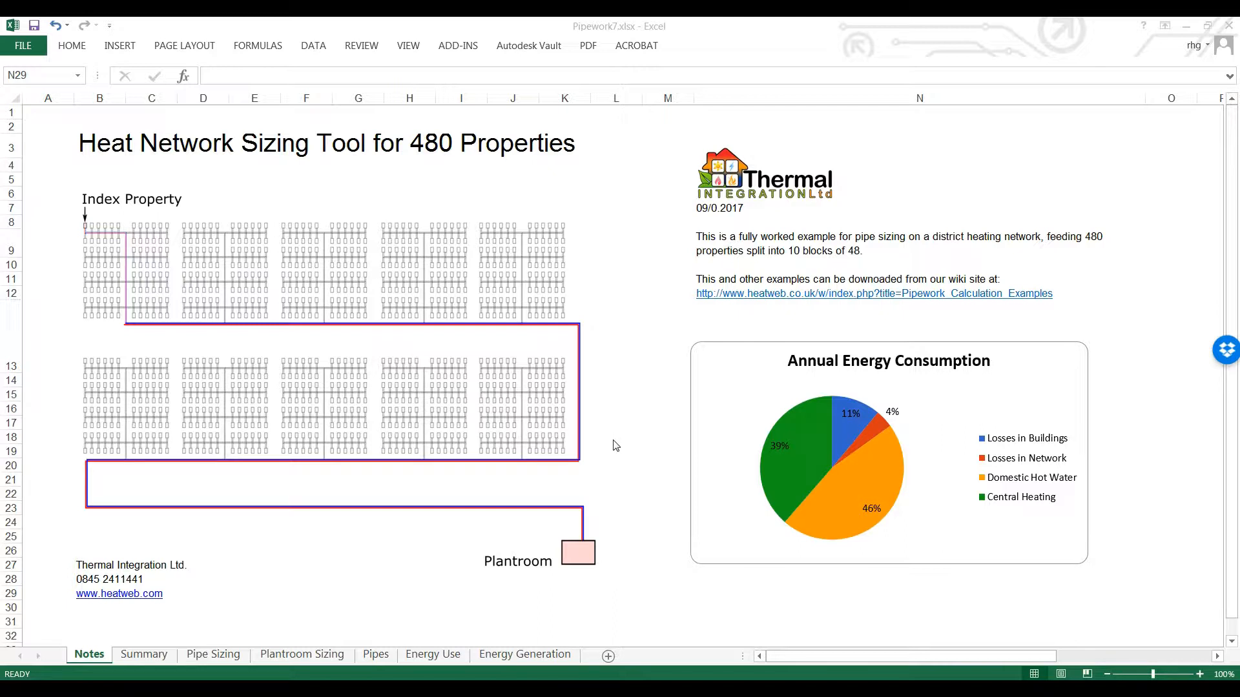
pyautogui.moveTo(611, 464)
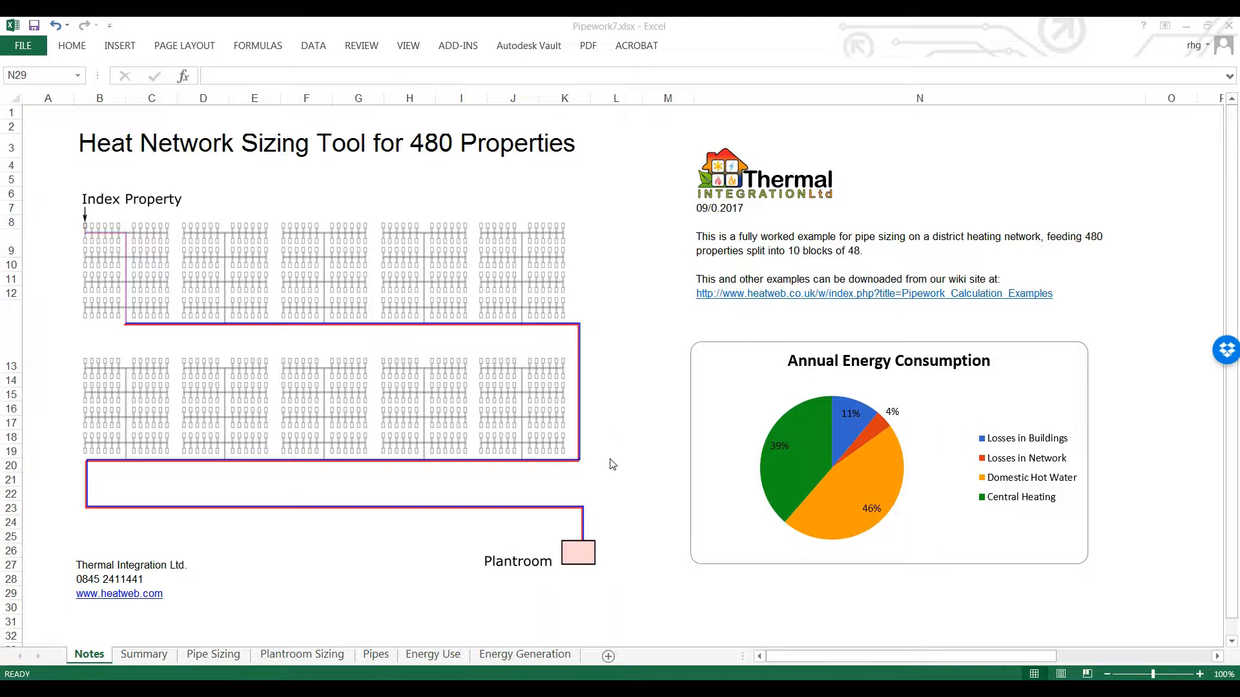
pyautogui.moveTo(598, 448)
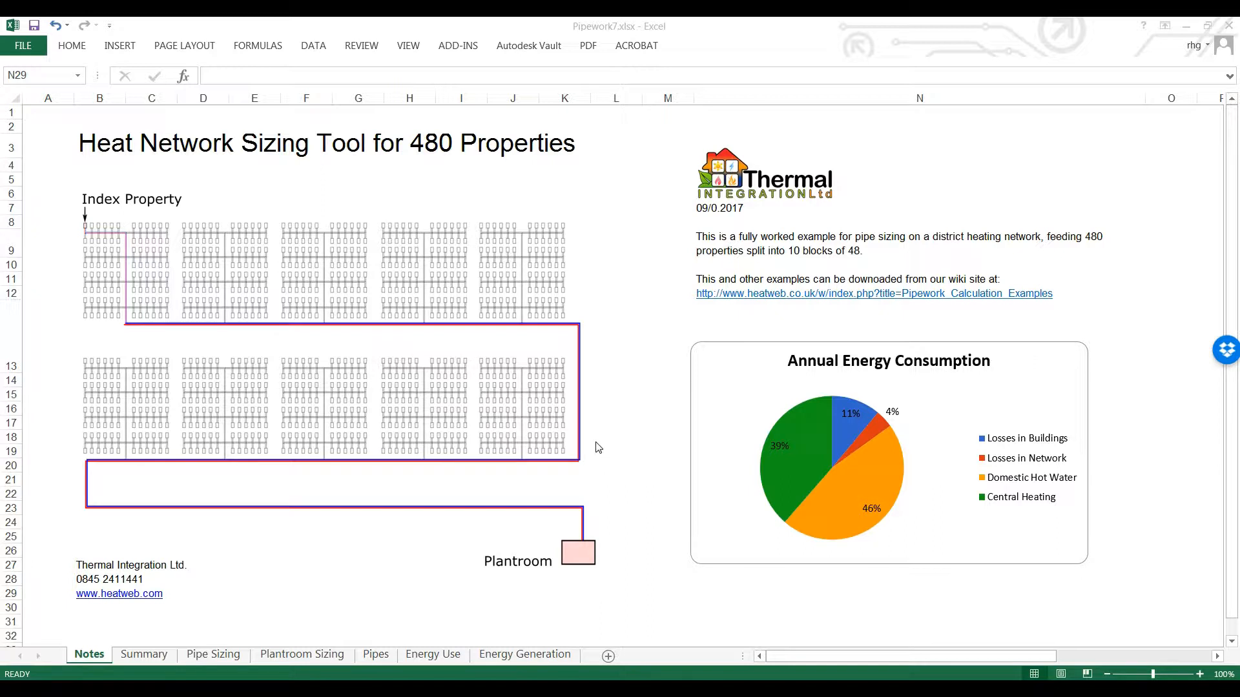
pyautogui.moveTo(598, 467)
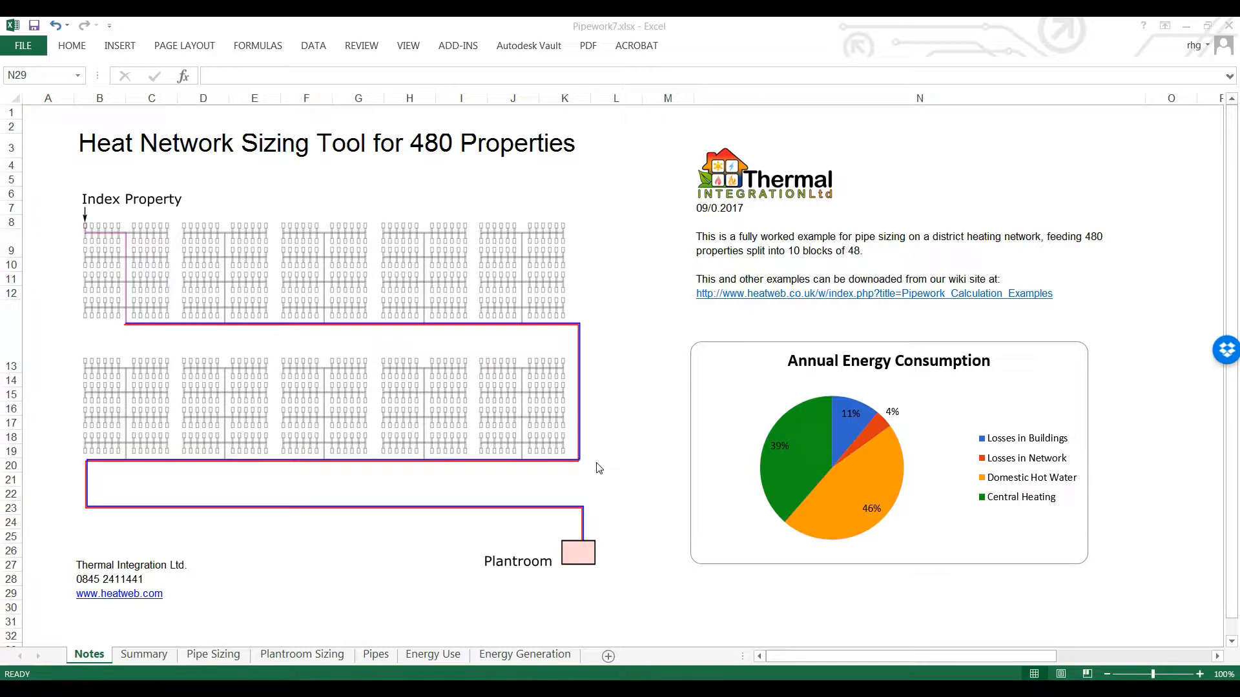
pyautogui.moveTo(588, 576)
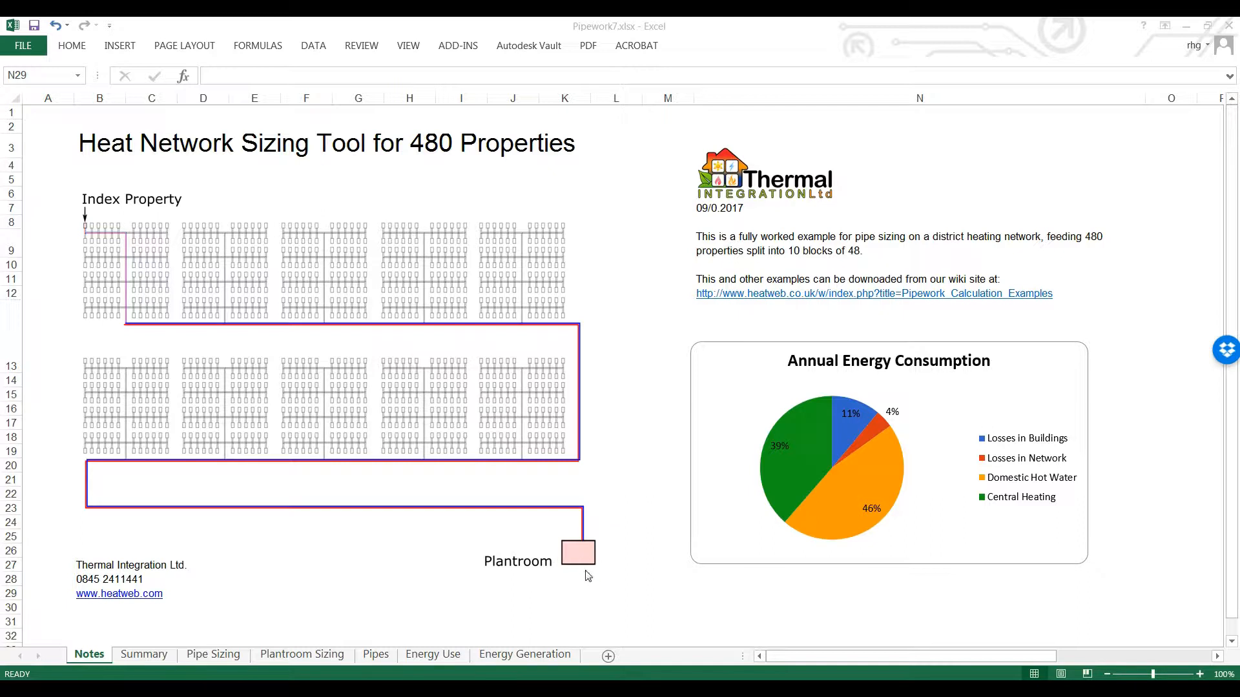
pyautogui.moveTo(321, 492)
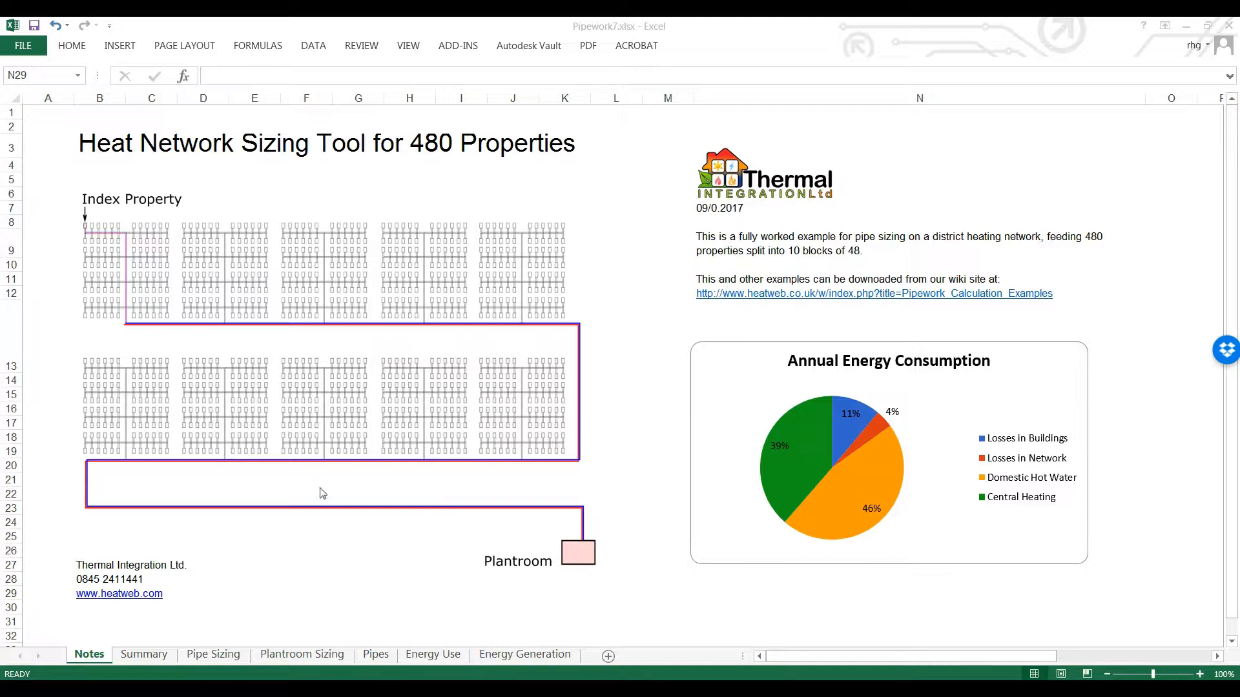
pyautogui.moveTo(163, 453)
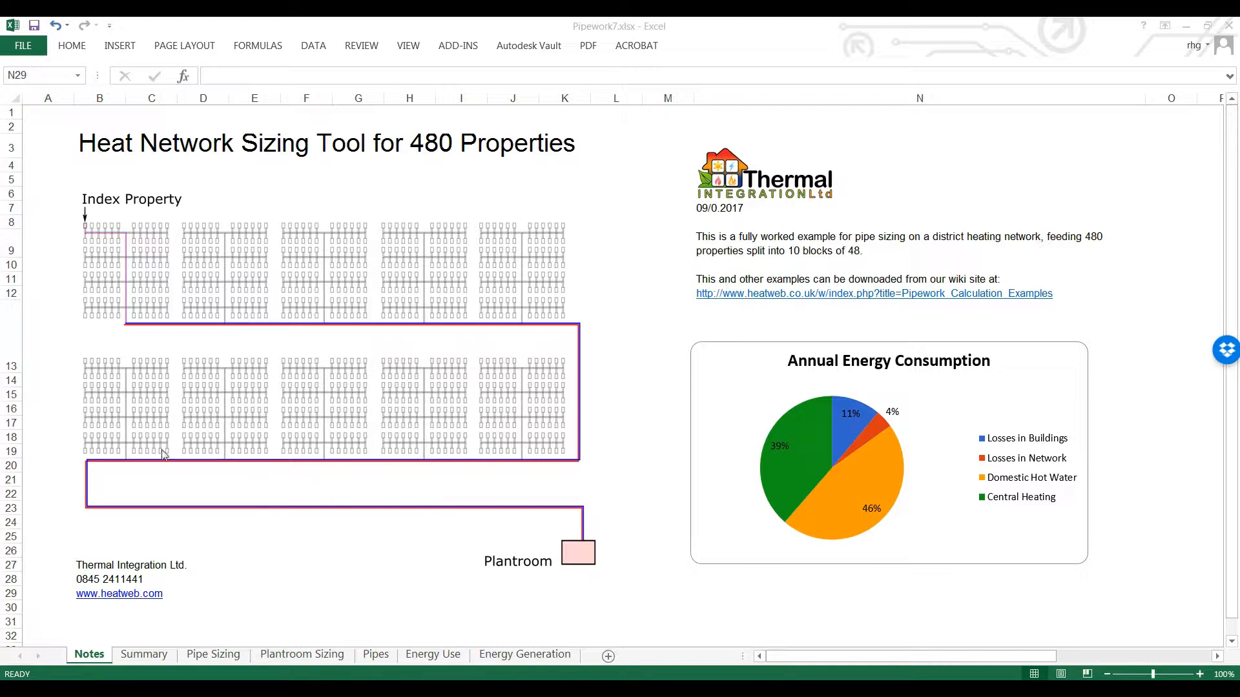
pyautogui.moveTo(535, 475)
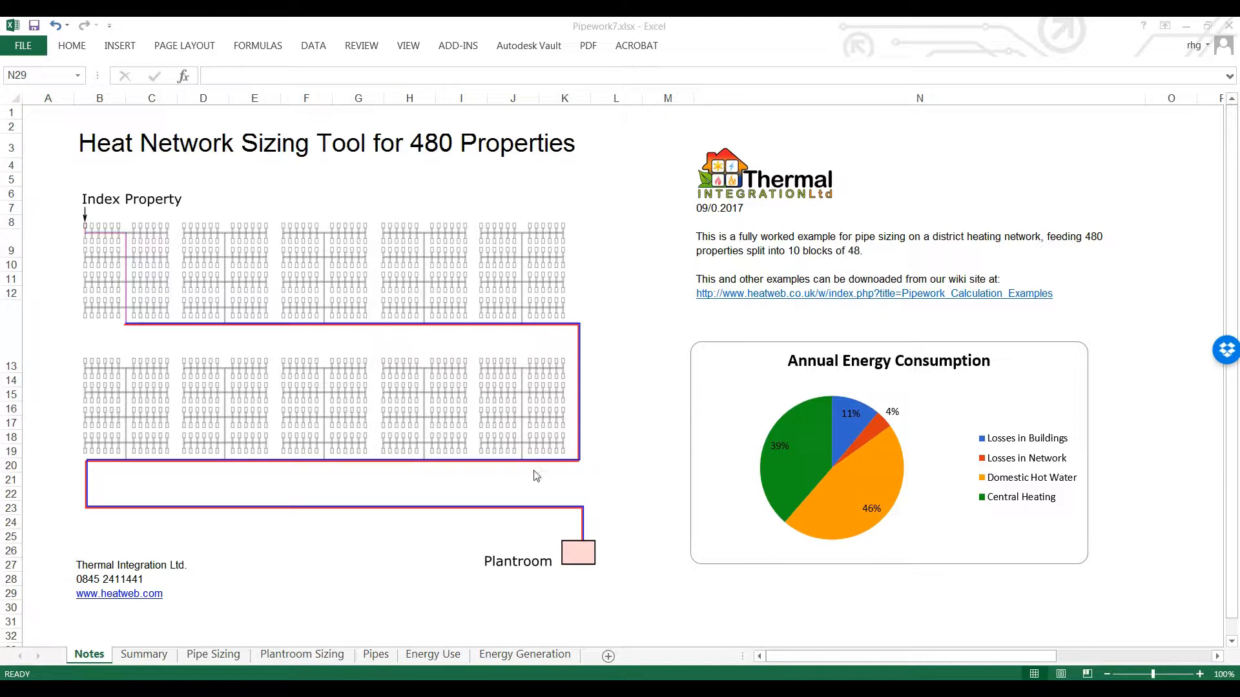
pyautogui.moveTo(227, 631)
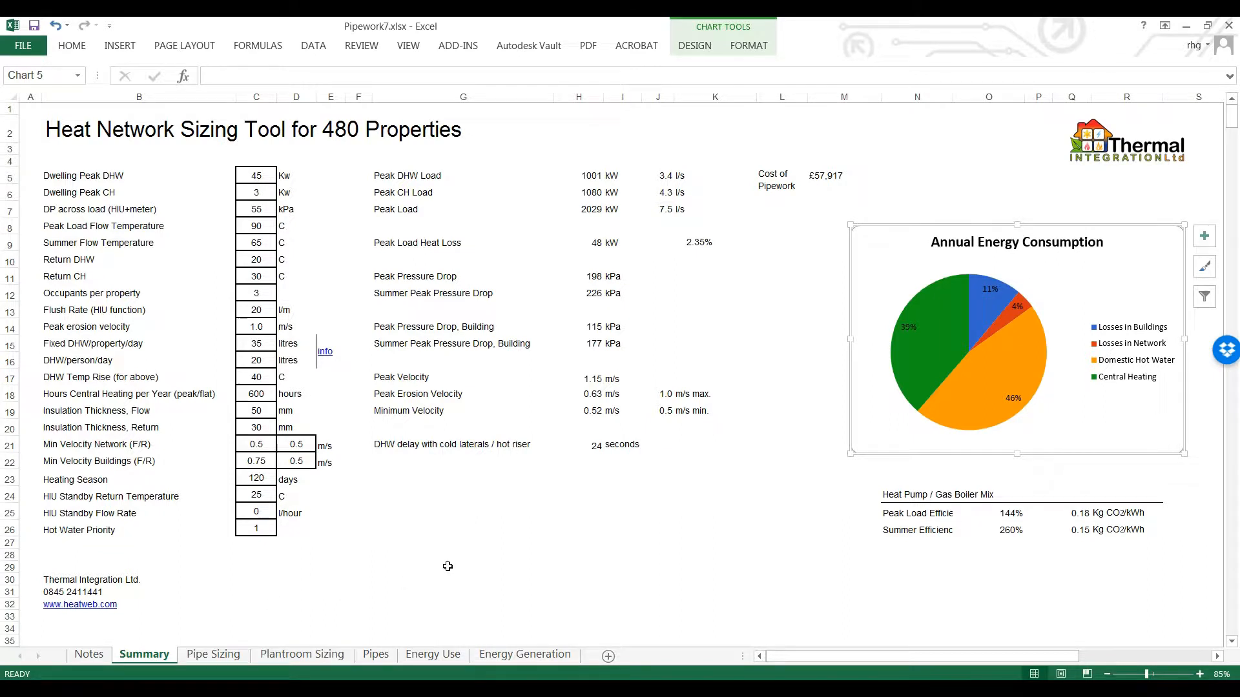
pyautogui.click(462, 566)
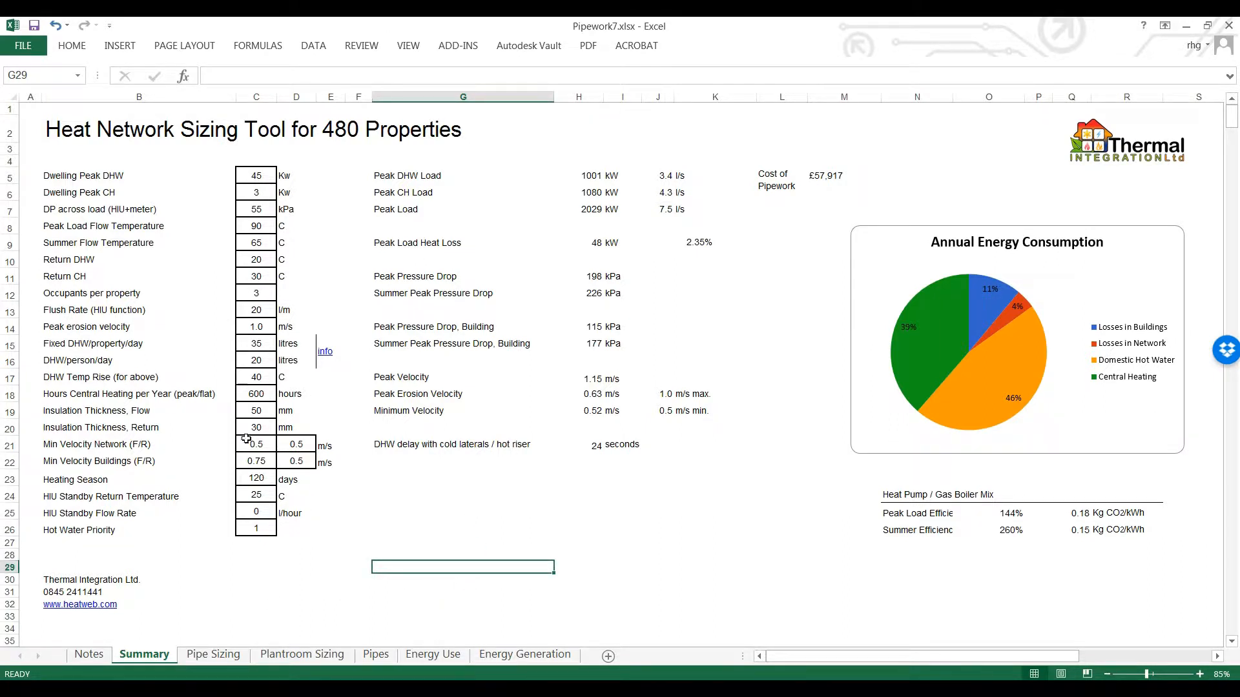
pyautogui.moveTo(629, 386)
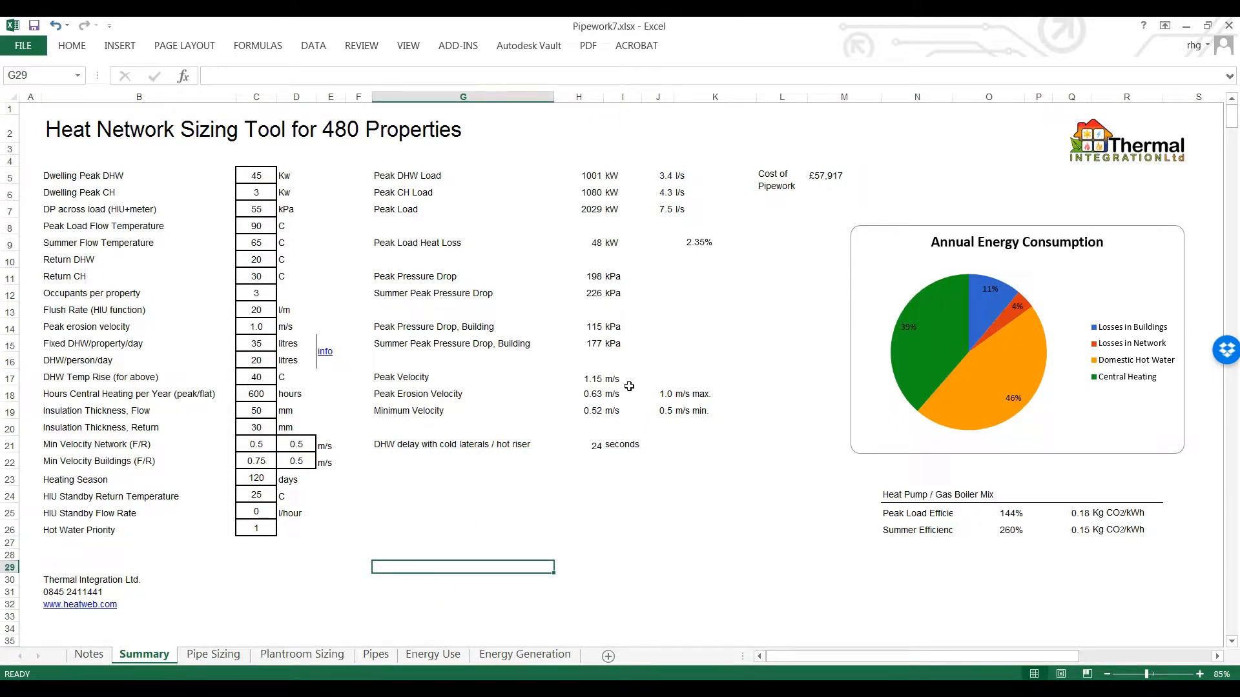
pyautogui.moveTo(615, 266)
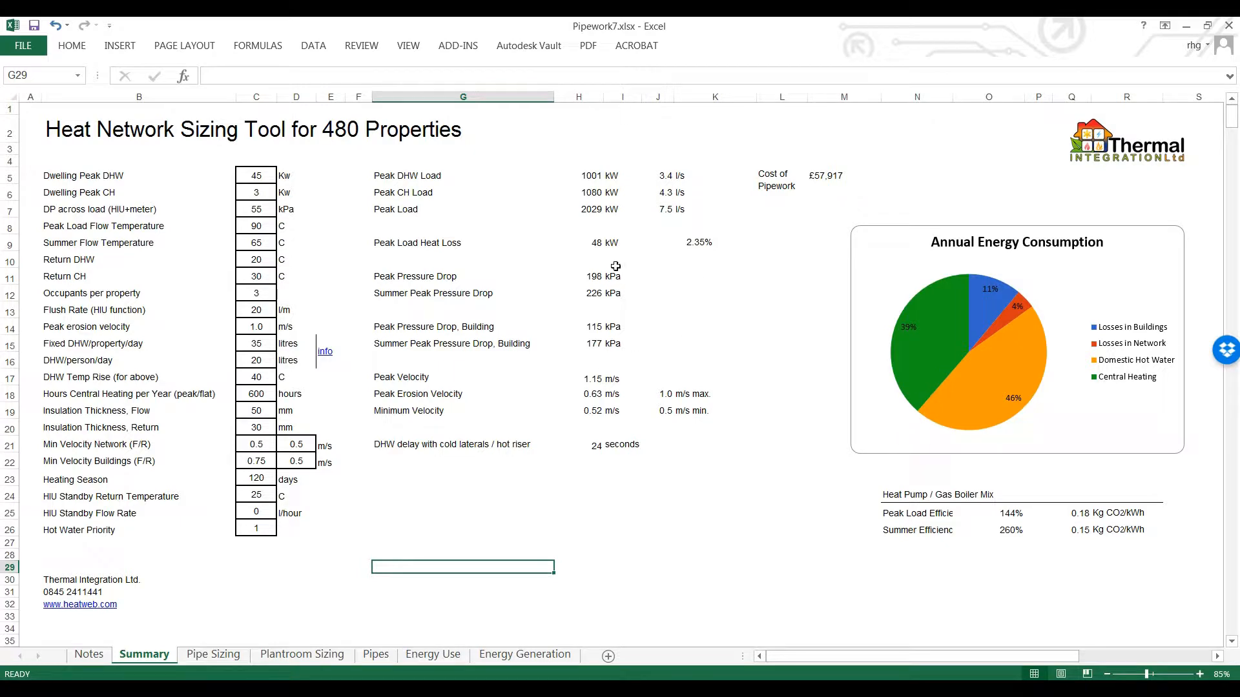
pyautogui.moveTo(310, 560)
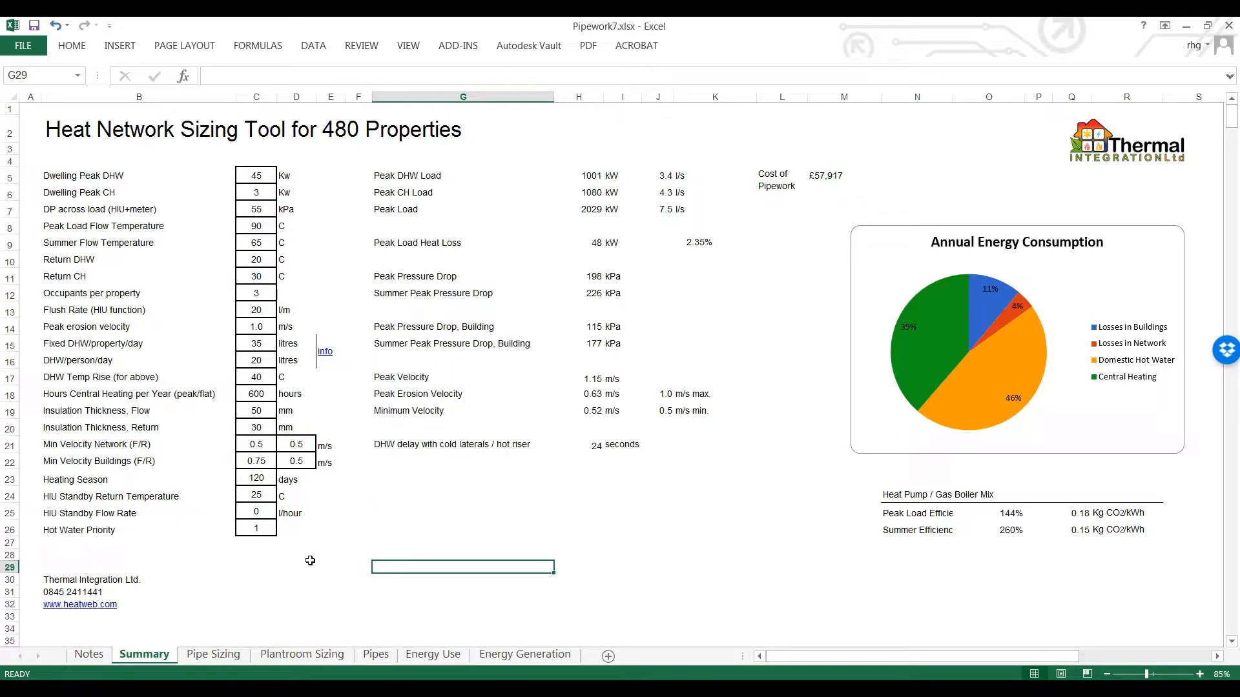
# Switch to the Pipe Sizing sheet and scroll across to the Thermal Losses and Summer Velocity columns.
pyautogui.click(213, 654)
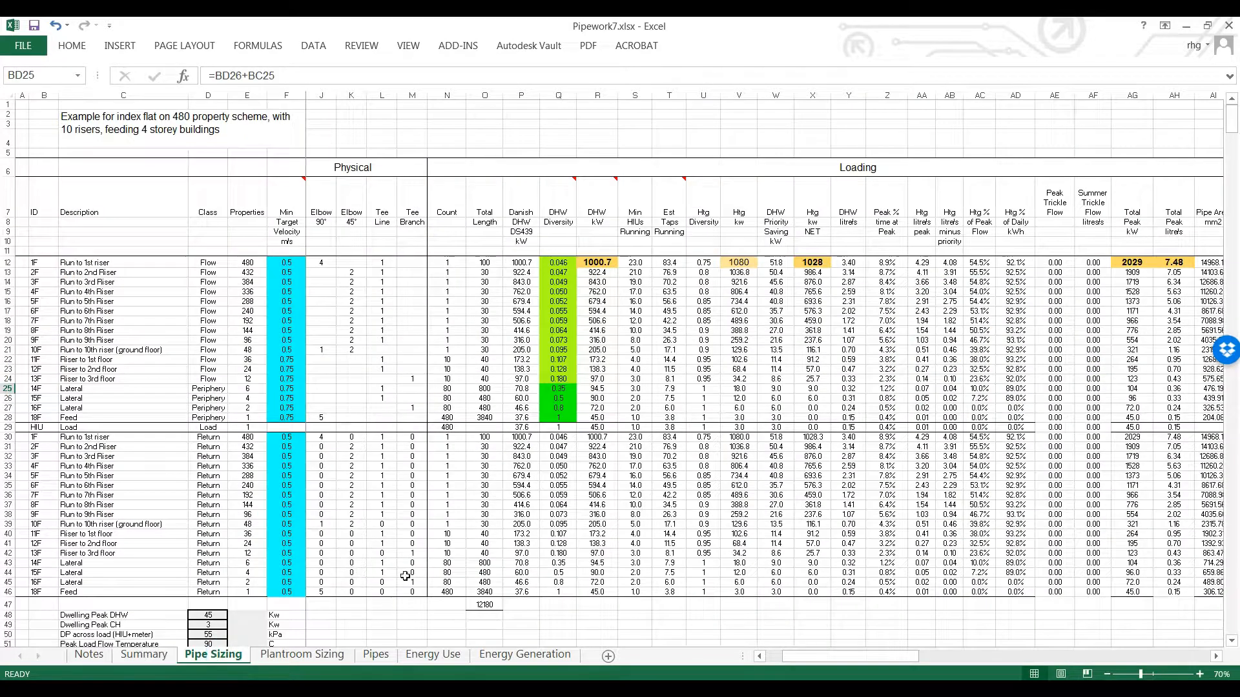
pyautogui.moveTo(277, 489)
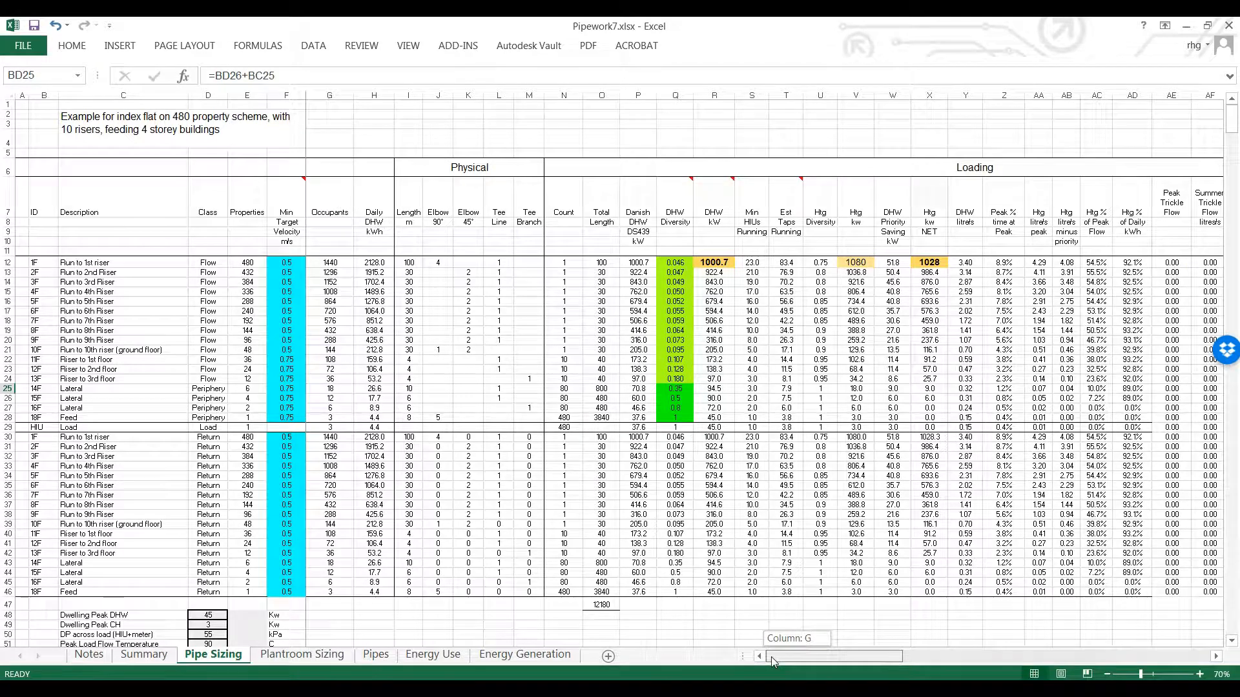
pyautogui.hscroll(3)
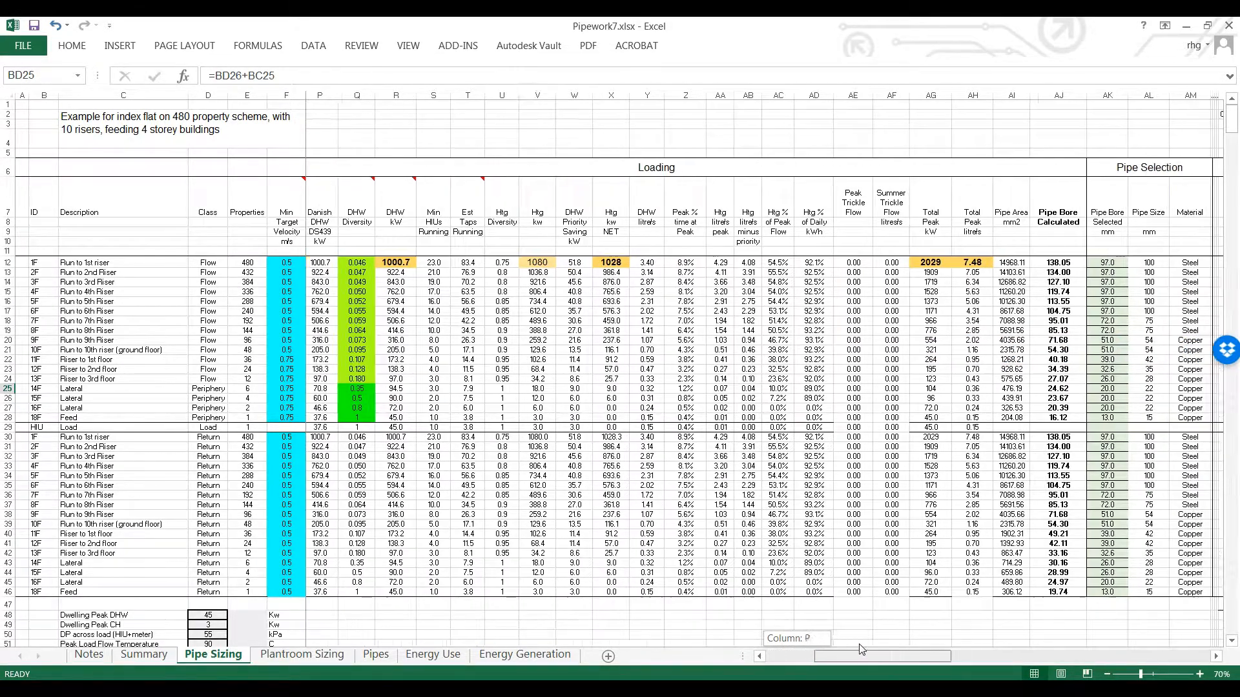
pyautogui.hscroll(3)
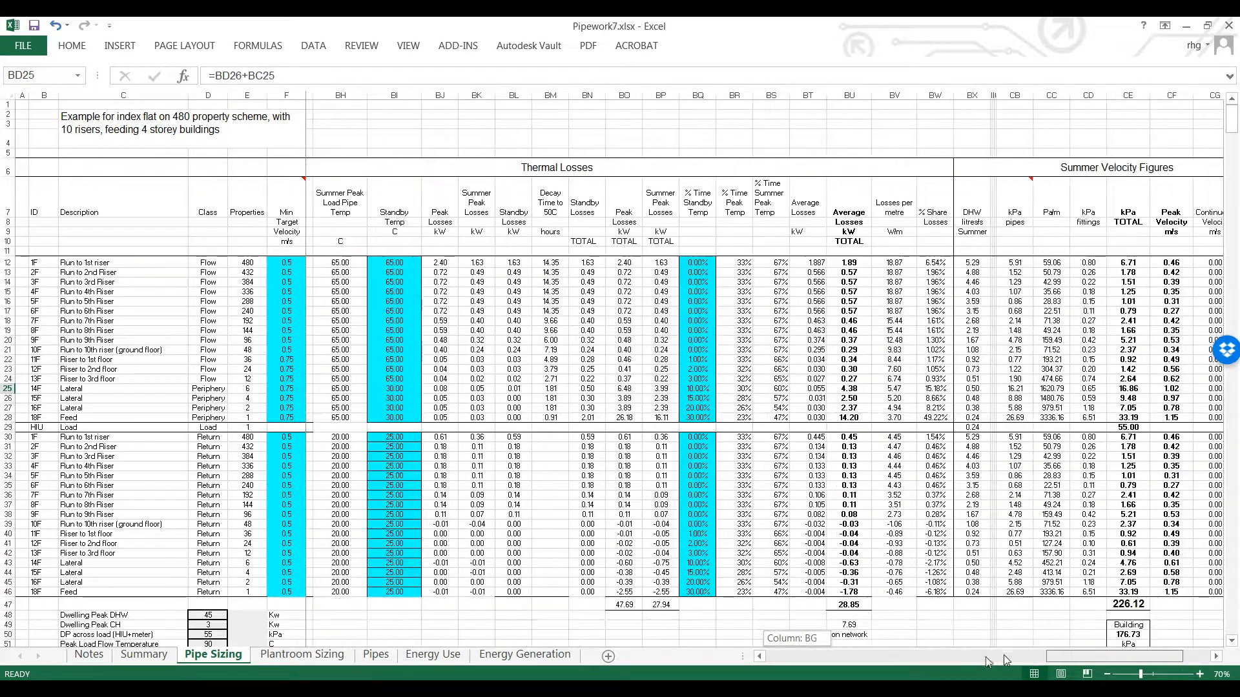
# Switch to the Plantroom Sizing sheet with the buffer versus boiler size chart.
pyautogui.click(302, 653)
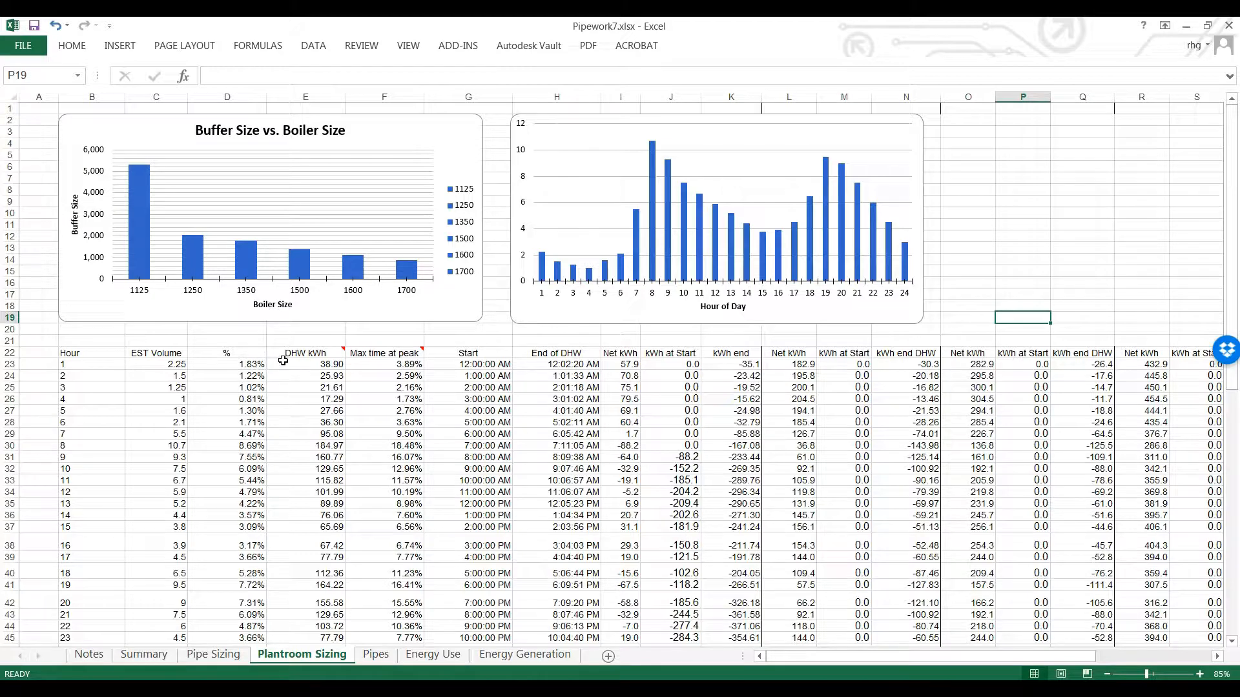
pyautogui.moveTo(344, 399)
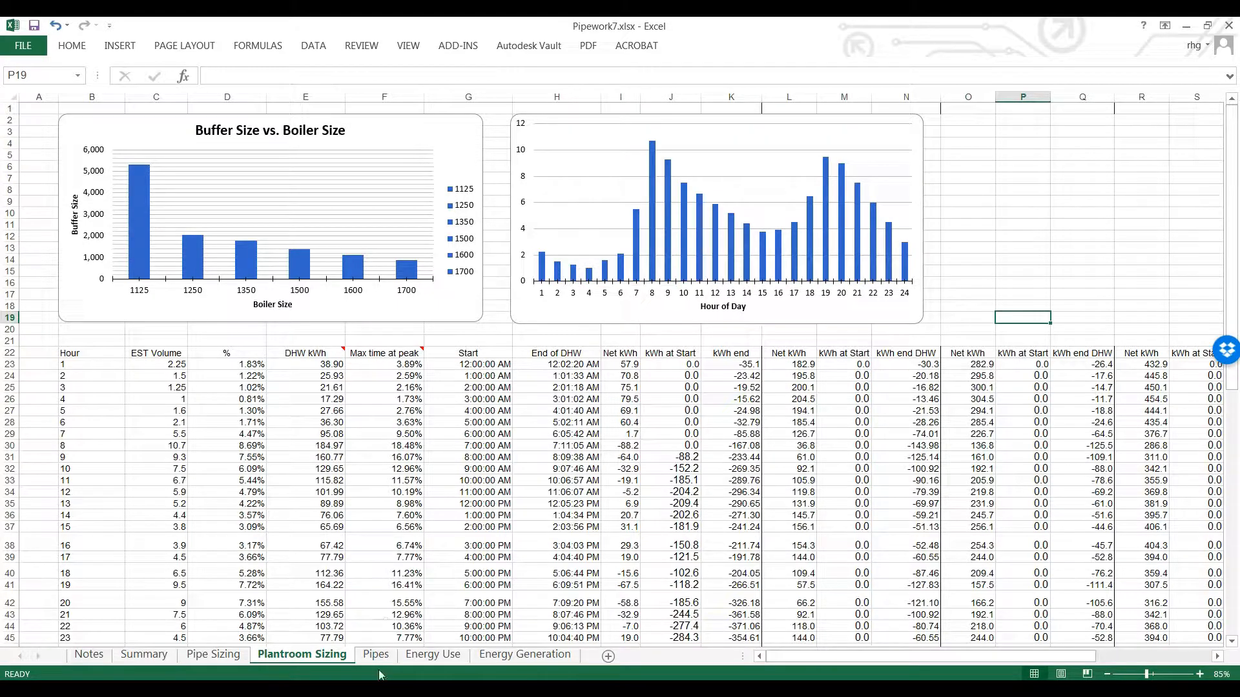
# Switch to the Pipes sheet with the pipe diameter table and losses chart.
pyautogui.click(375, 654)
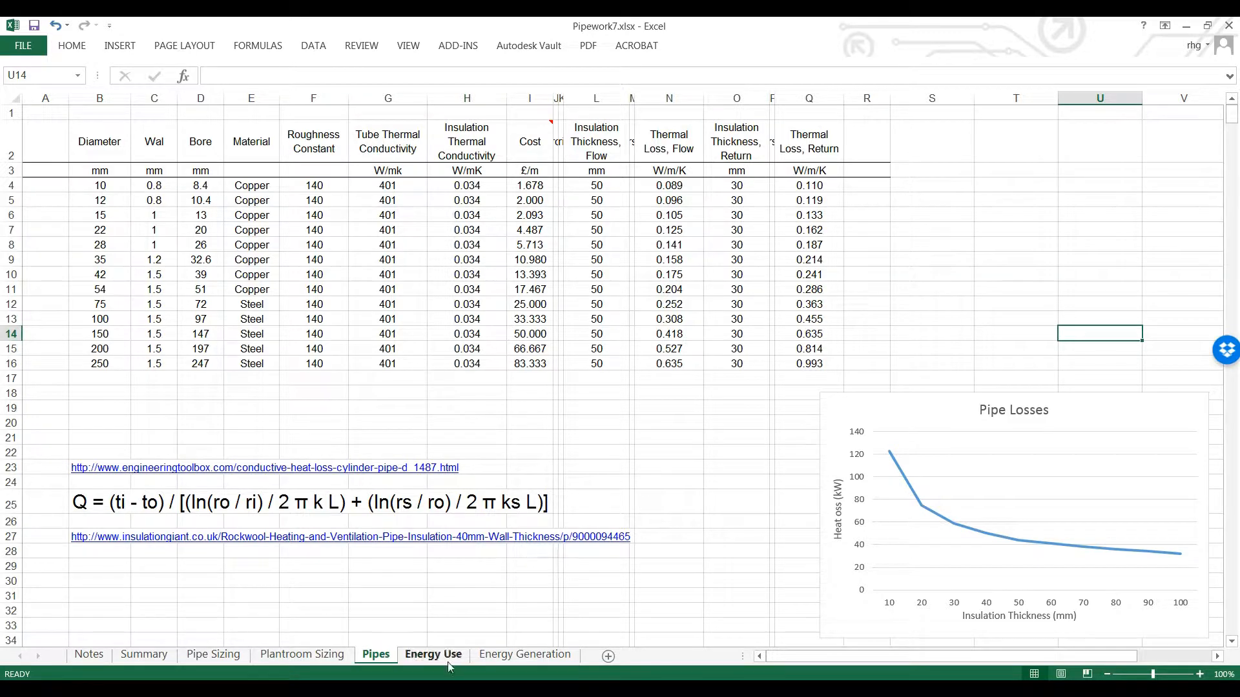
# Switch to the Energy Use sheet with the annual energy figures and pie chart.
pyautogui.click(432, 653)
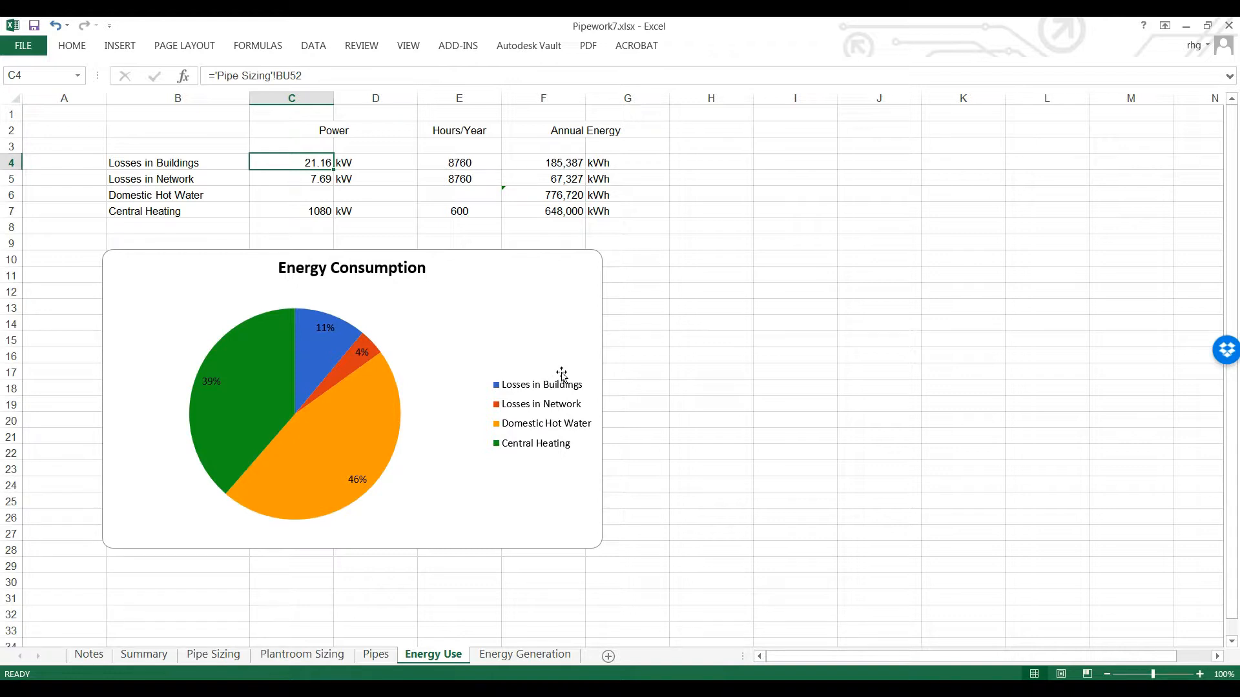
pyautogui.moveTo(466, 532)
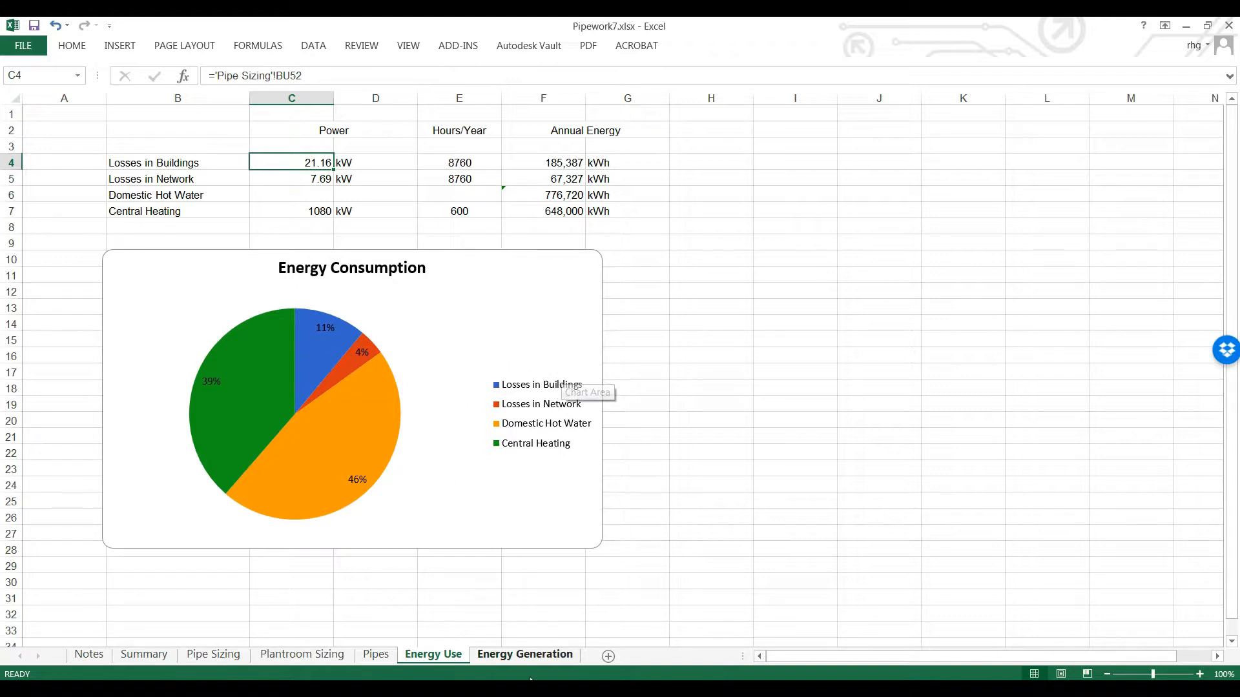
# Switch to the Energy Generation sheet with the Heat Source Efficiency table.
pyautogui.click(525, 654)
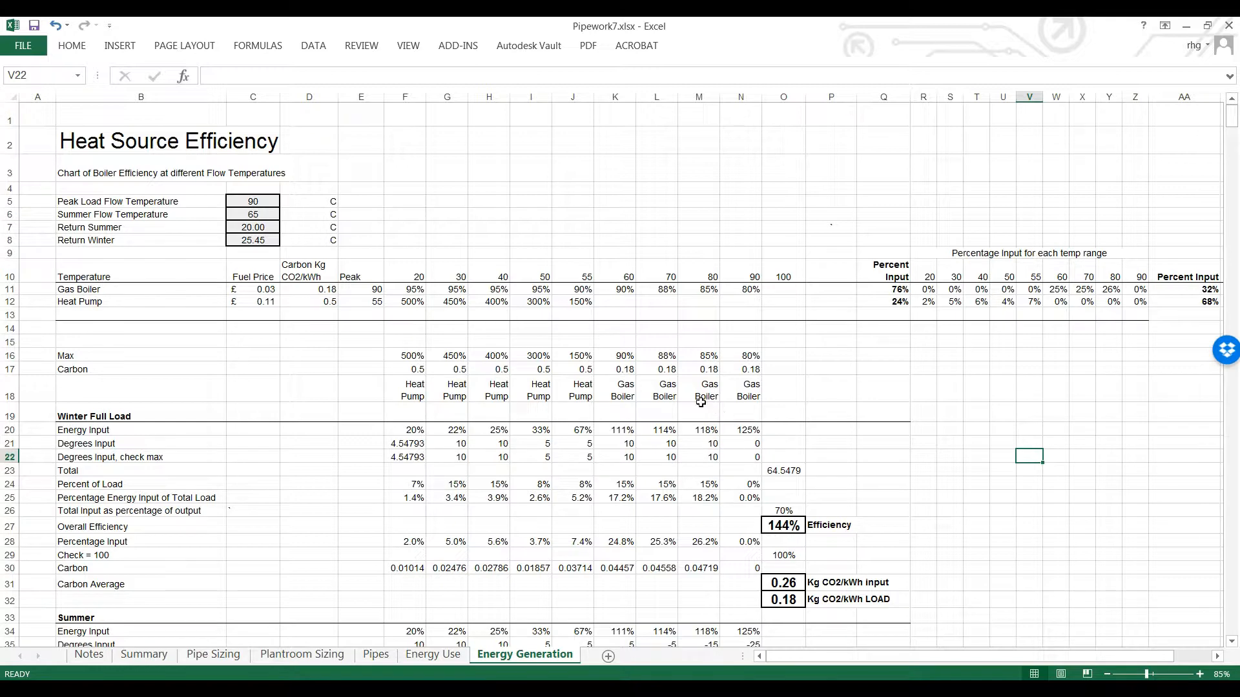
pyautogui.moveTo(600, 384)
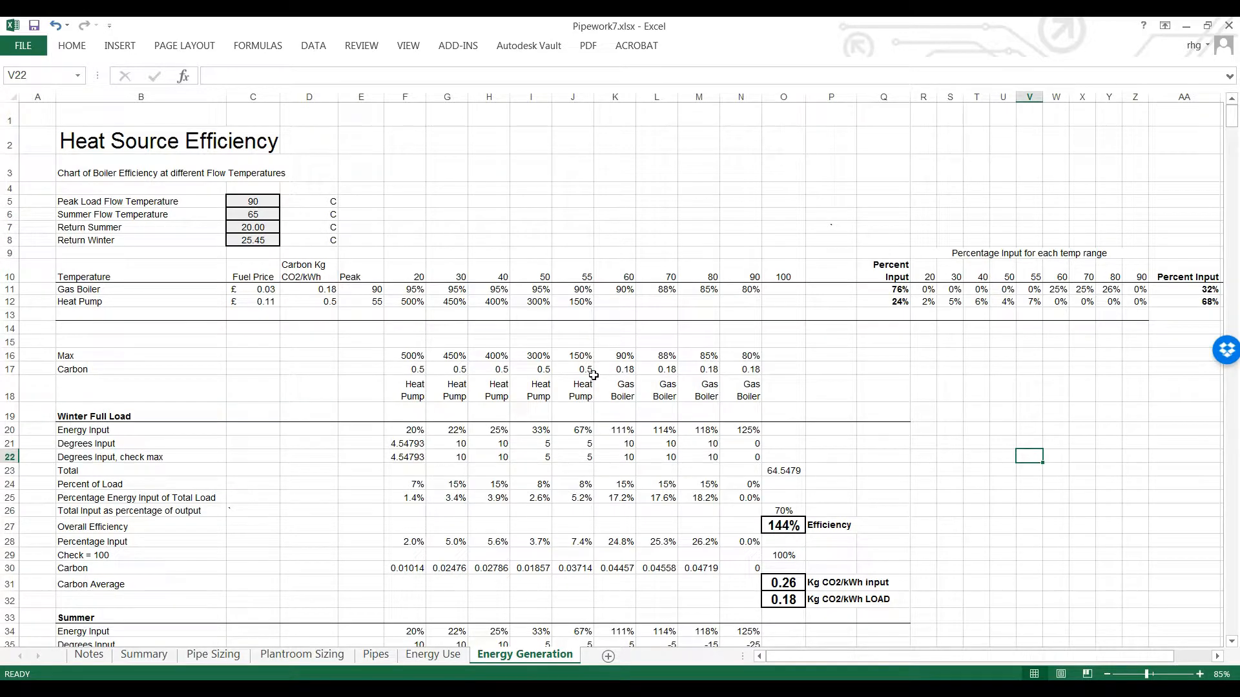
pyautogui.moveTo(559, 393)
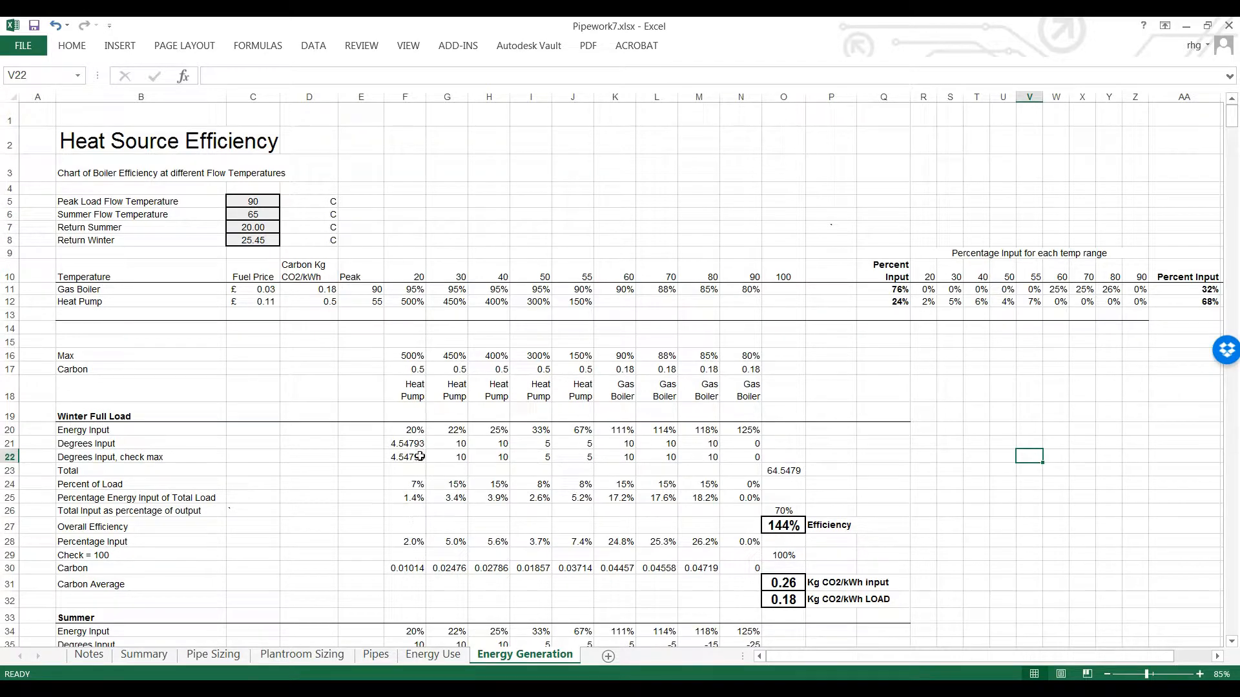
pyautogui.moveTo(417, 525)
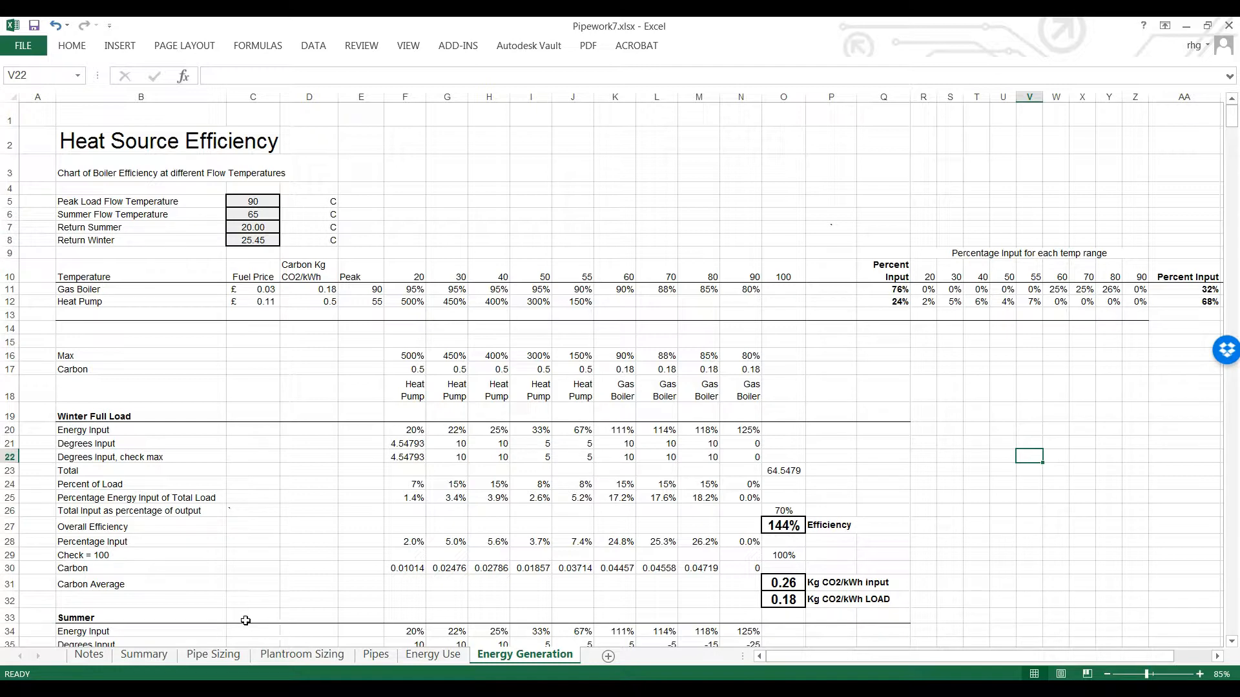
# On the Summary sheet enter 0.75 m/s minimum building velocity and review inputs from Dwelling Peak DHW to Occupants.
pyautogui.click(143, 653)
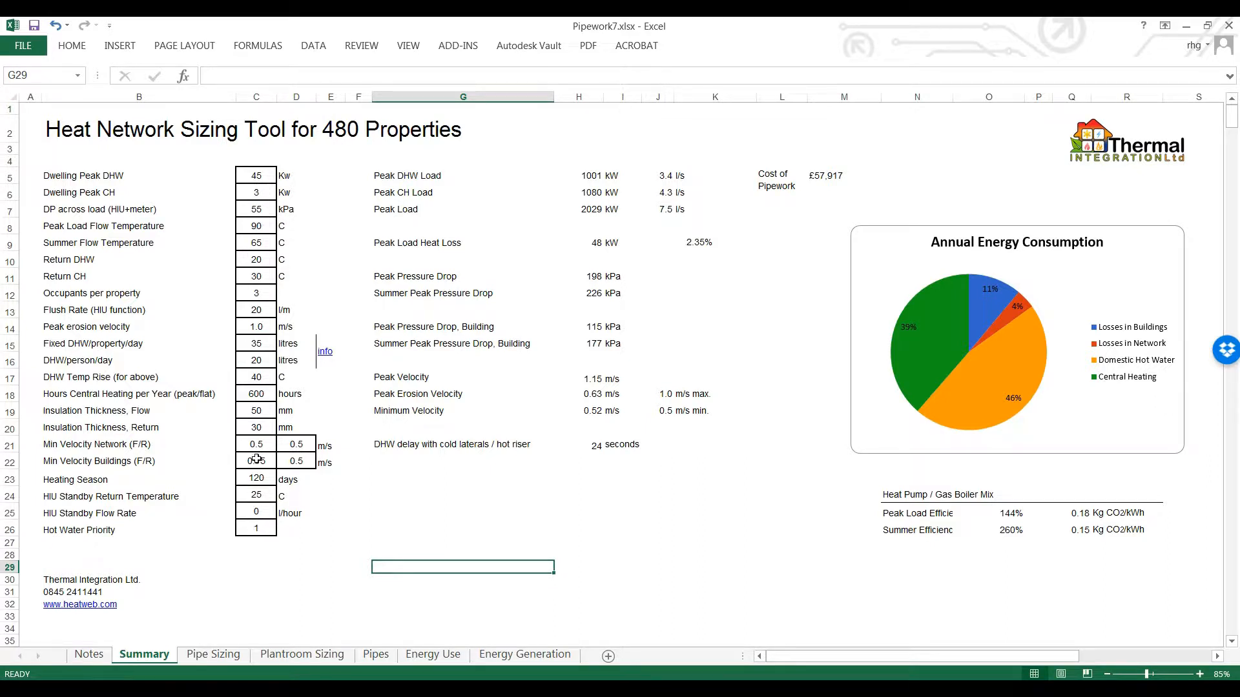
pyautogui.write('0.75')
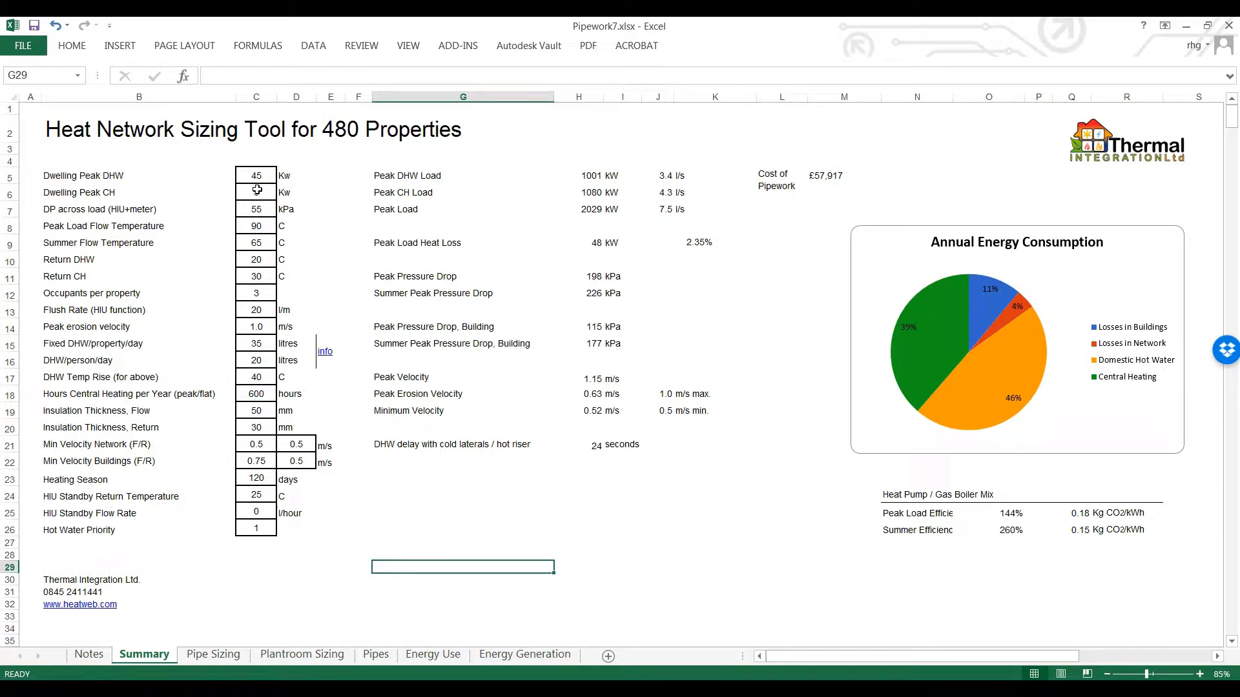
pyautogui.click(256, 174)
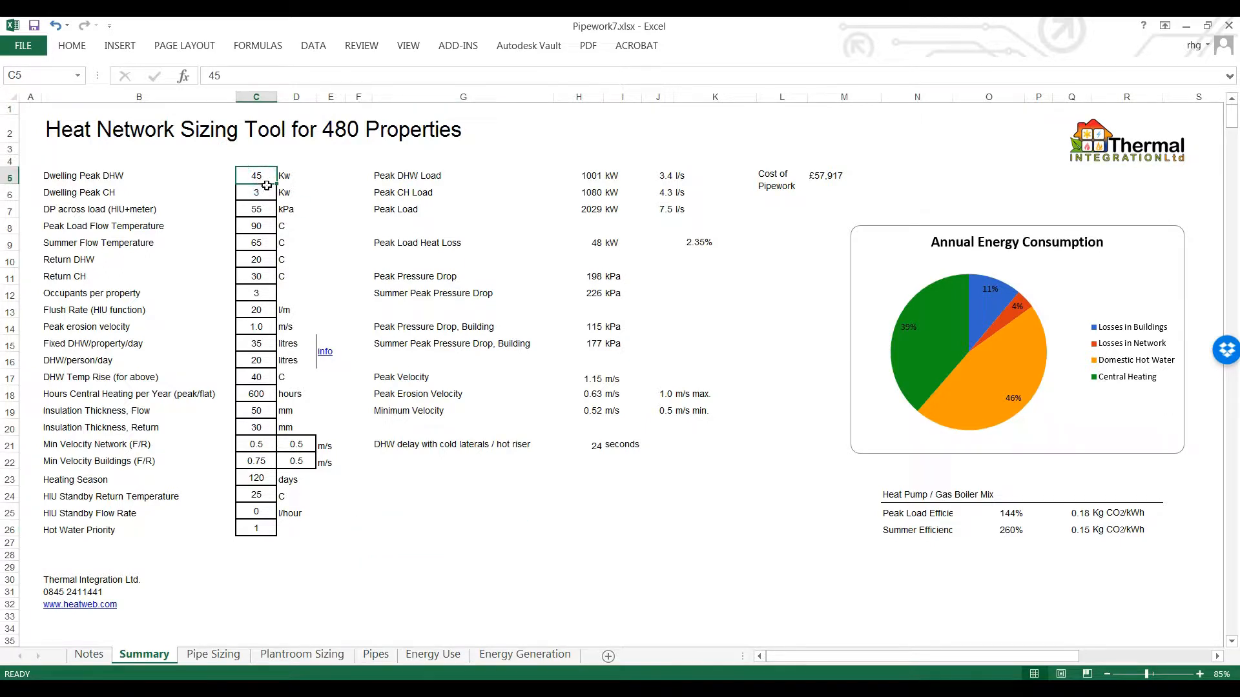
pyautogui.moveTo(269, 188)
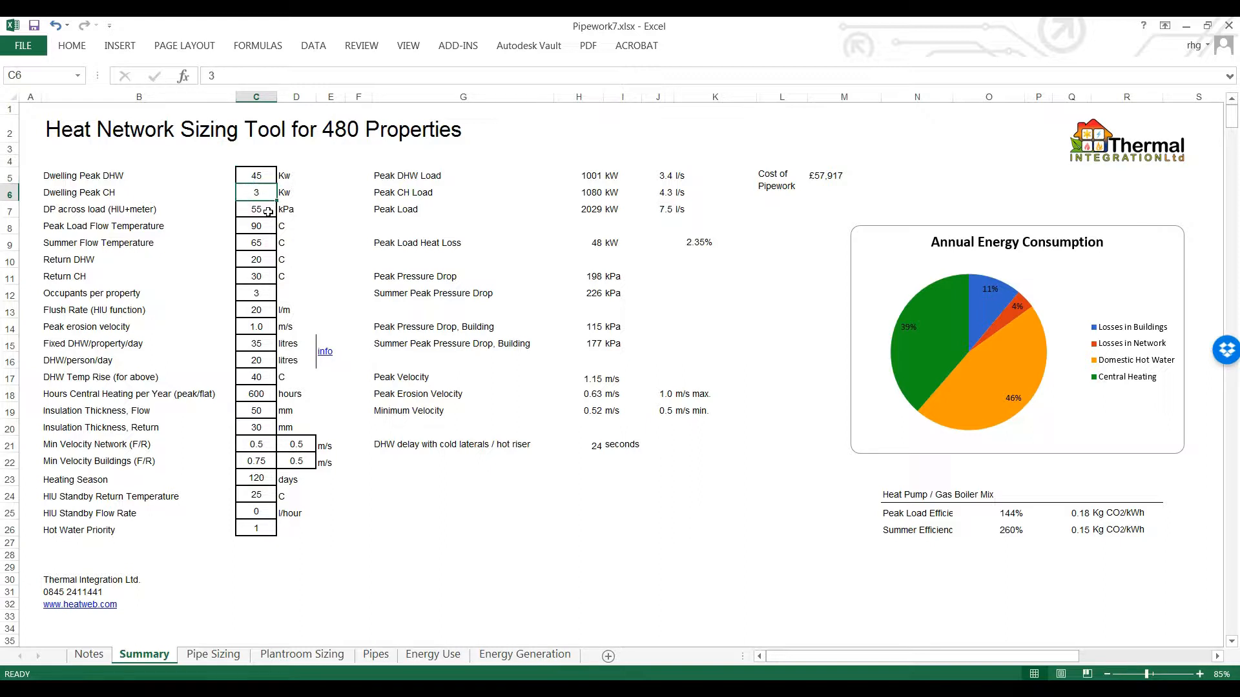
pyautogui.click(256, 209)
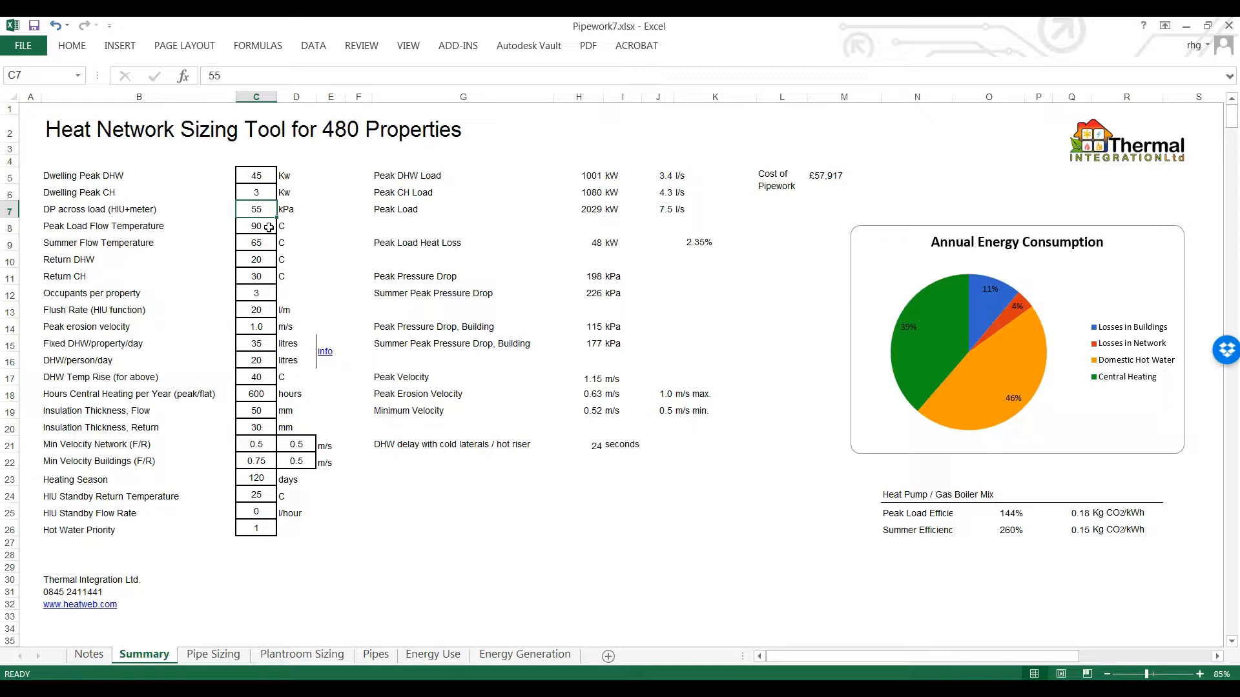
pyautogui.click(255, 226)
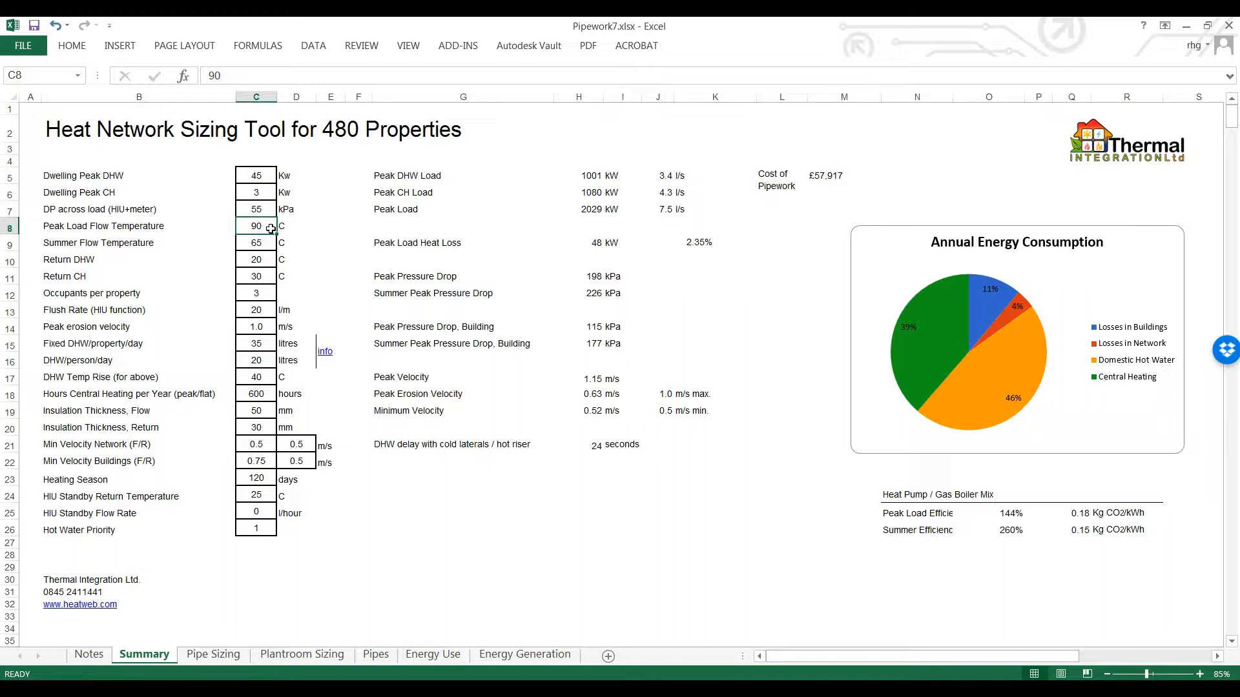
pyautogui.moveTo(265, 245)
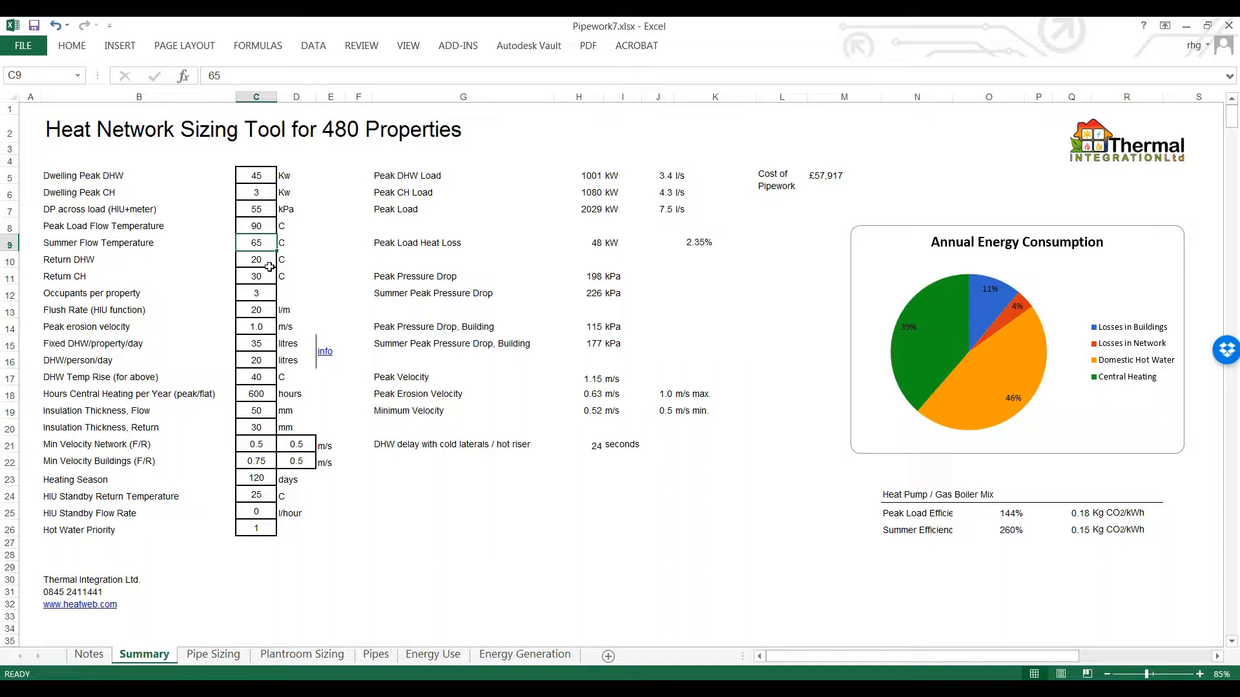
pyautogui.click(256, 260)
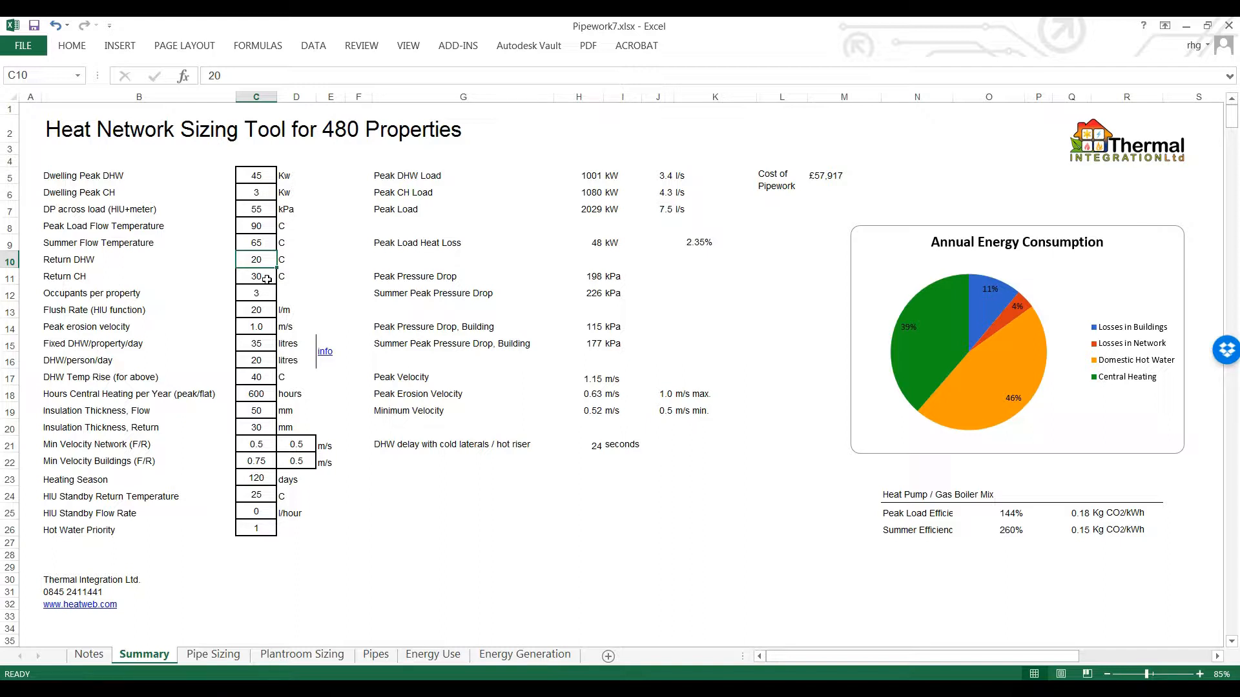
pyautogui.click(255, 277)
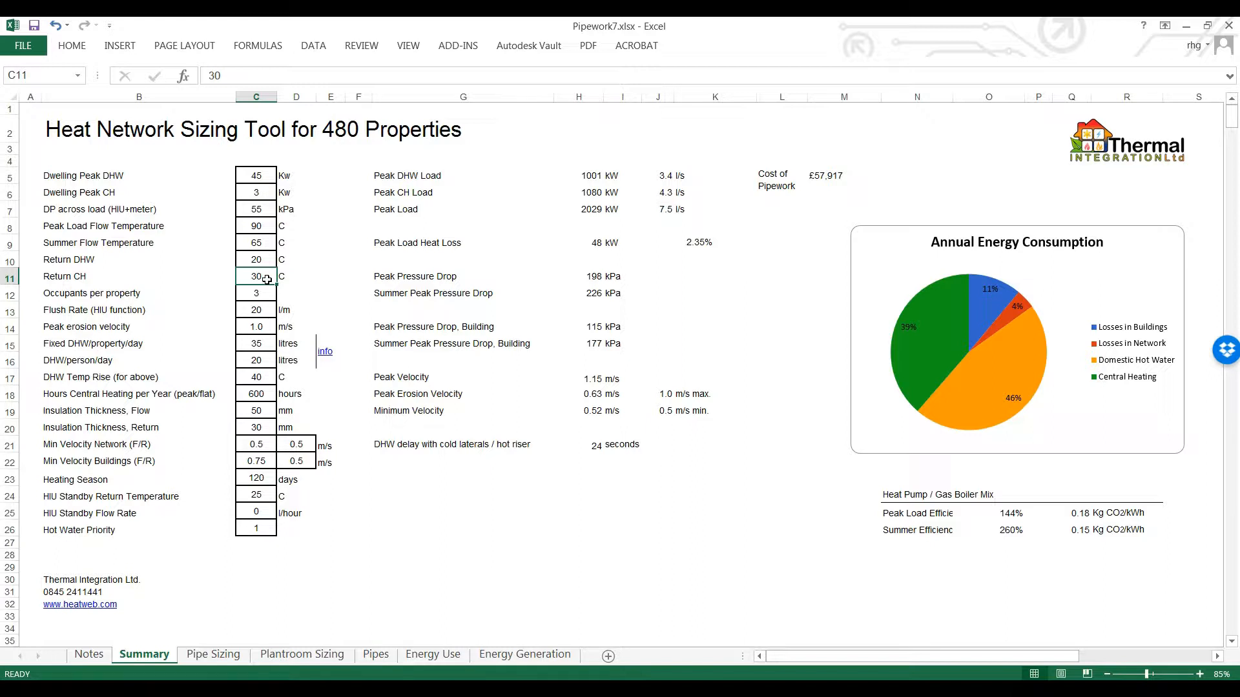
pyautogui.moveTo(262, 293)
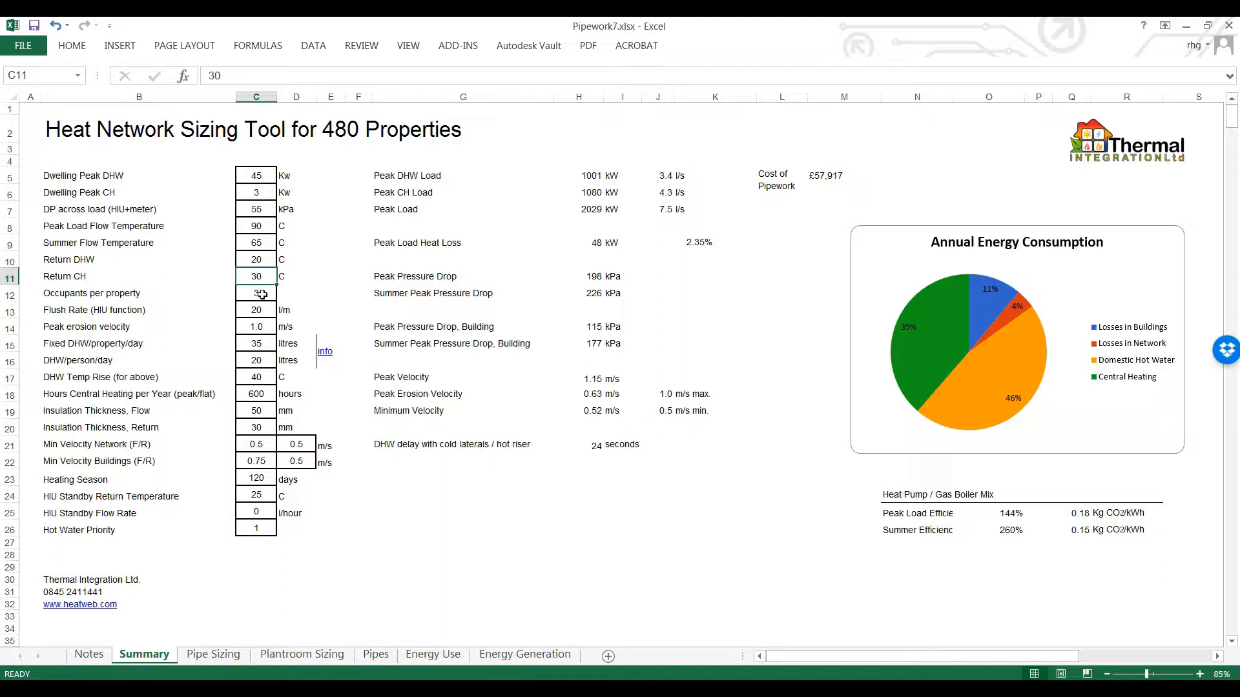
pyautogui.click(255, 293)
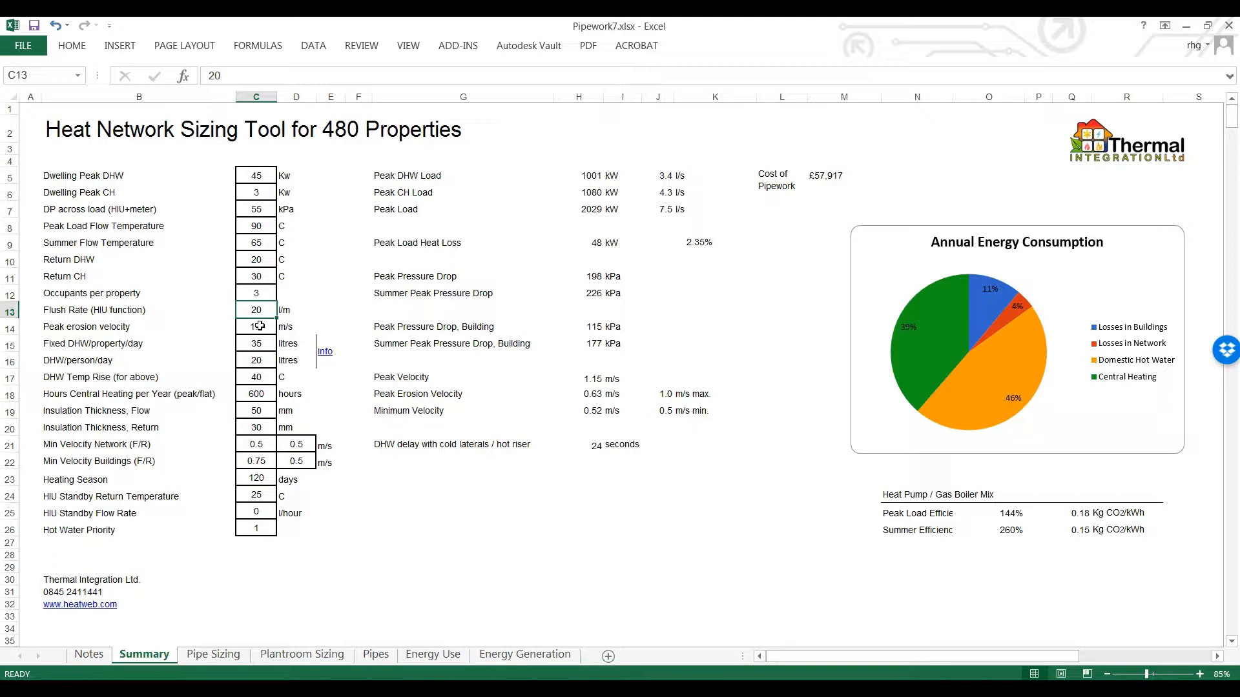
# Re-enter 1.0 peak erosion velocity, review fixed DHW and insulation inputs, dismissing the Windows colour-scheme prompt.
pyautogui.click(255, 326)
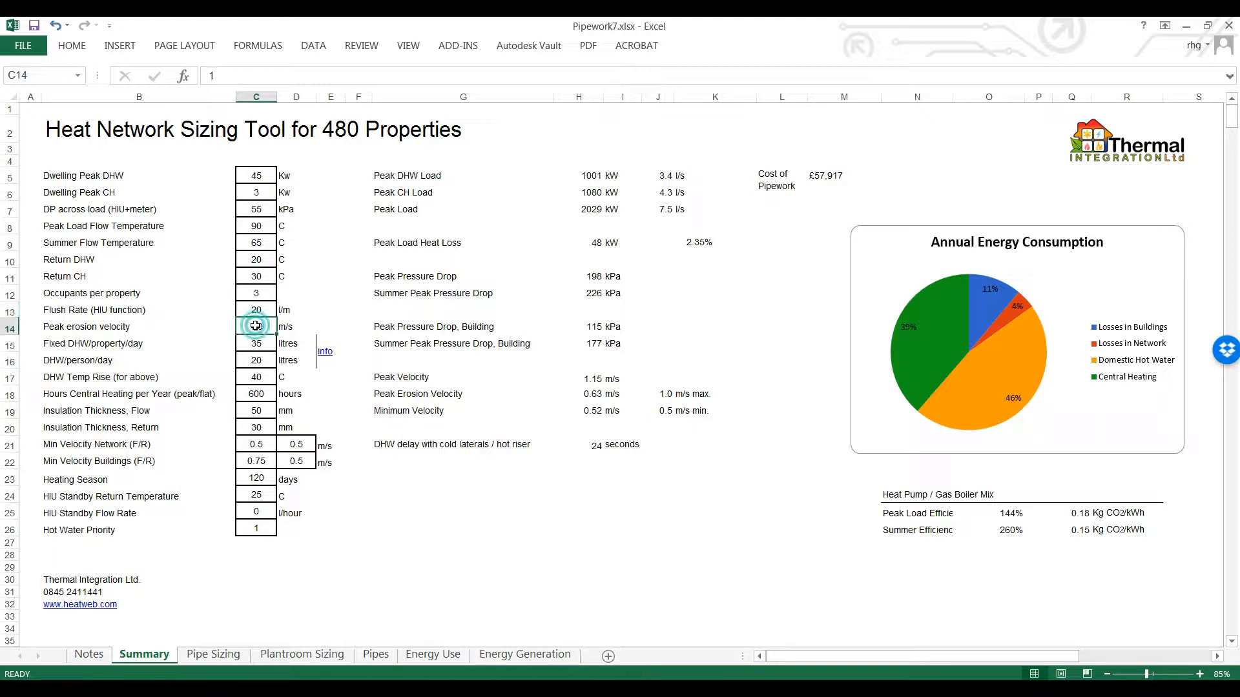
pyautogui.write('1.0')
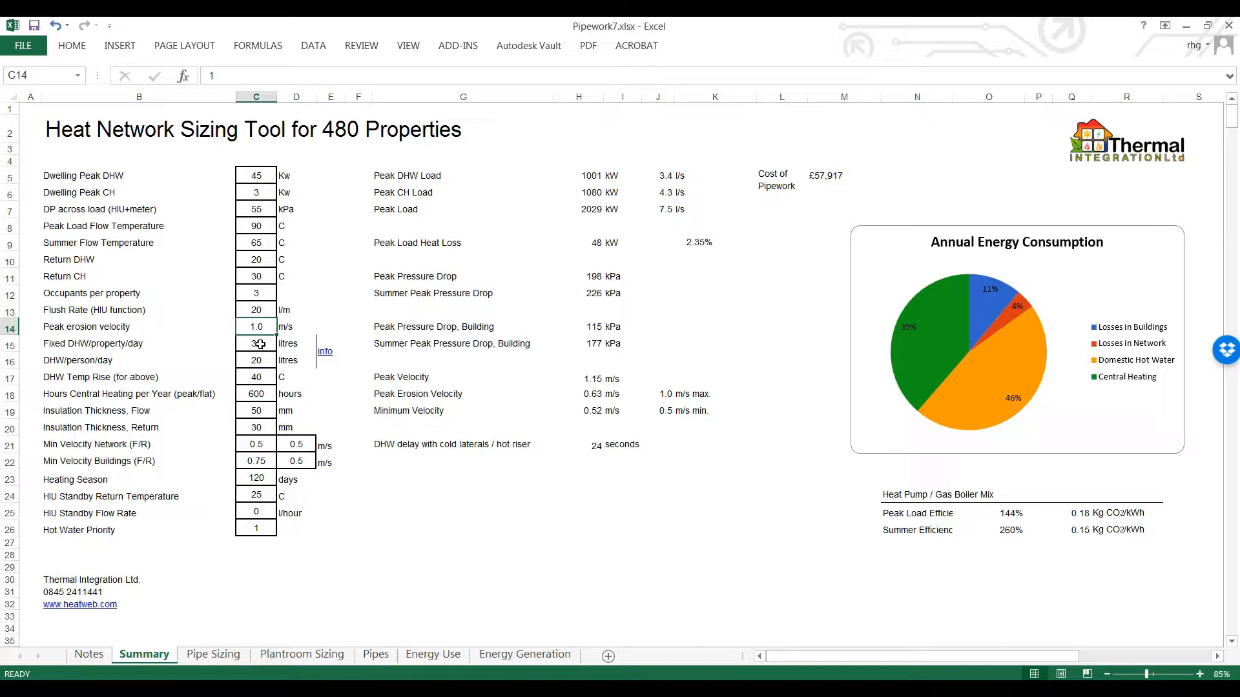
pyautogui.click(256, 344)
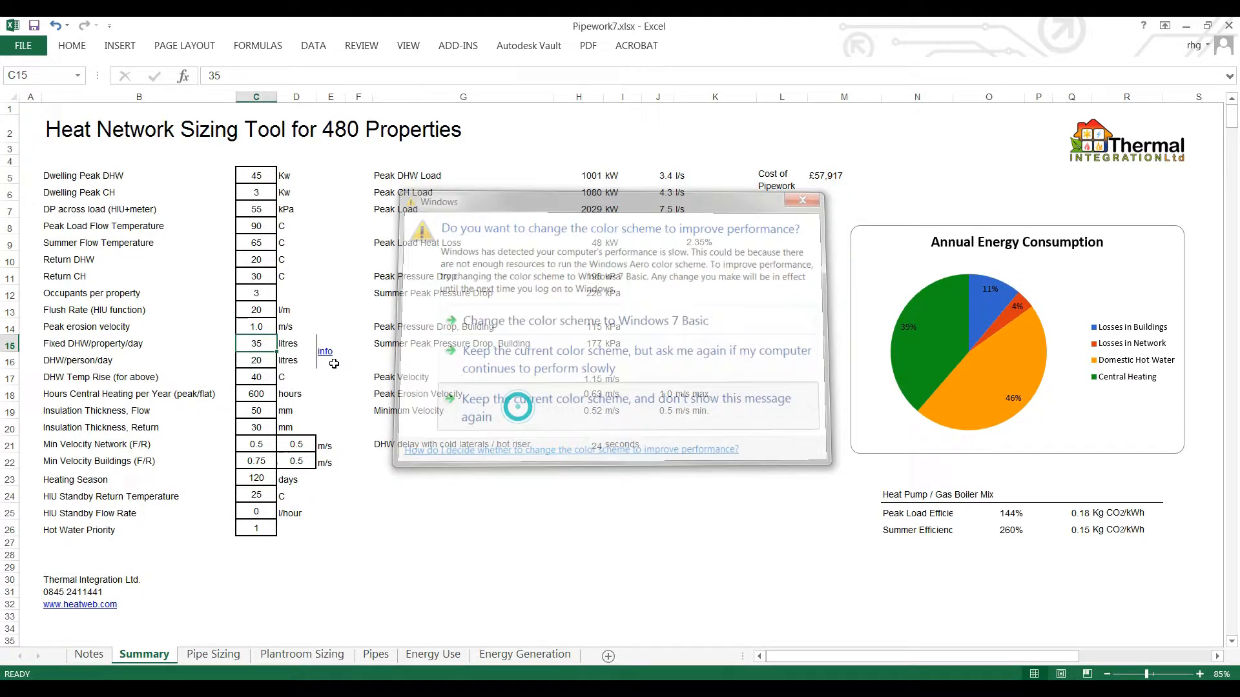
pyautogui.click(802, 199)
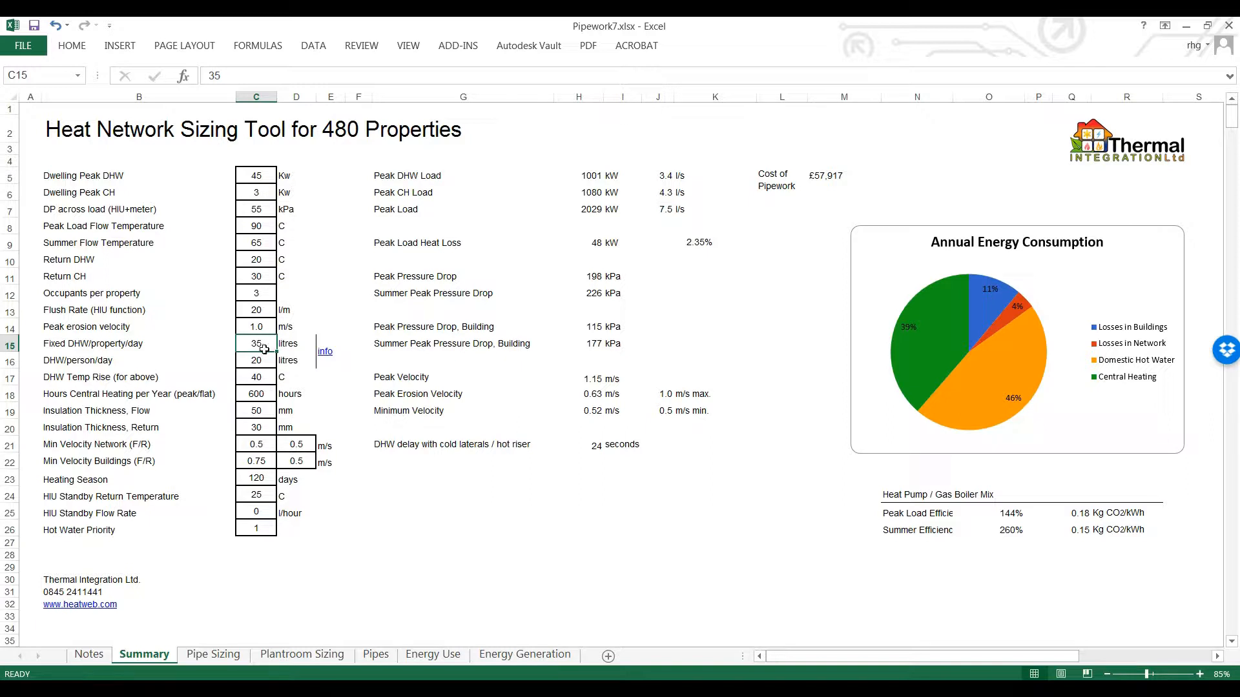
pyautogui.click(256, 361)
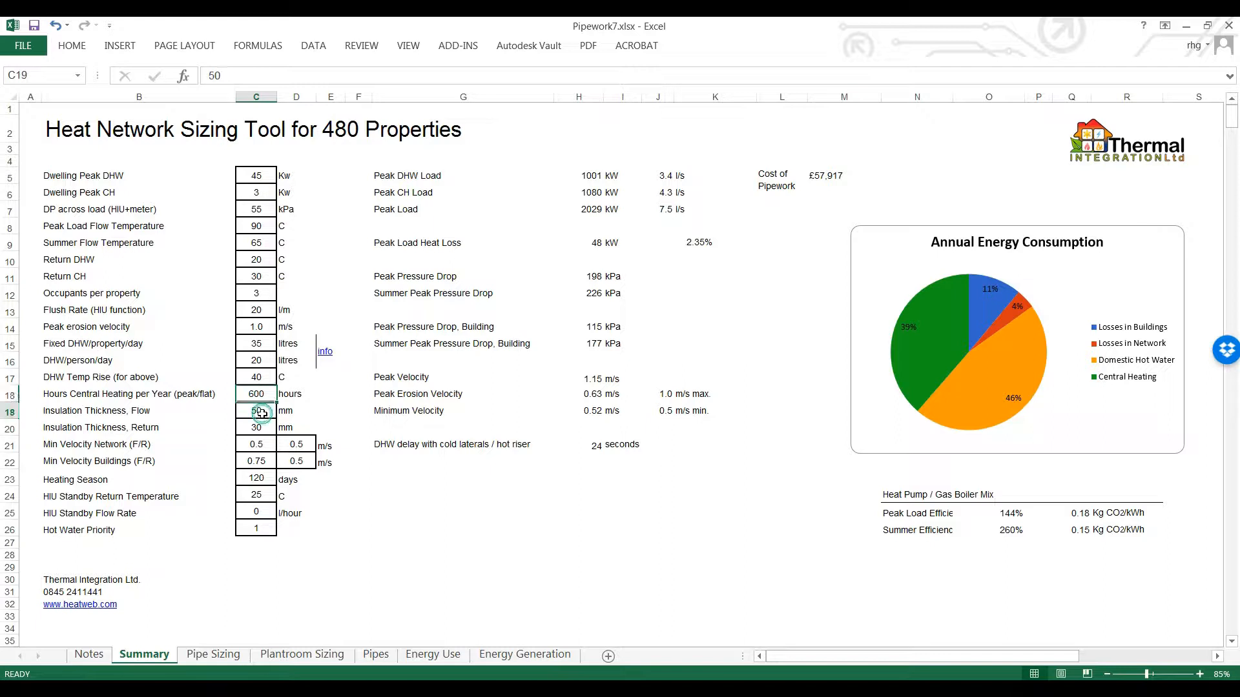
pyautogui.click(256, 411)
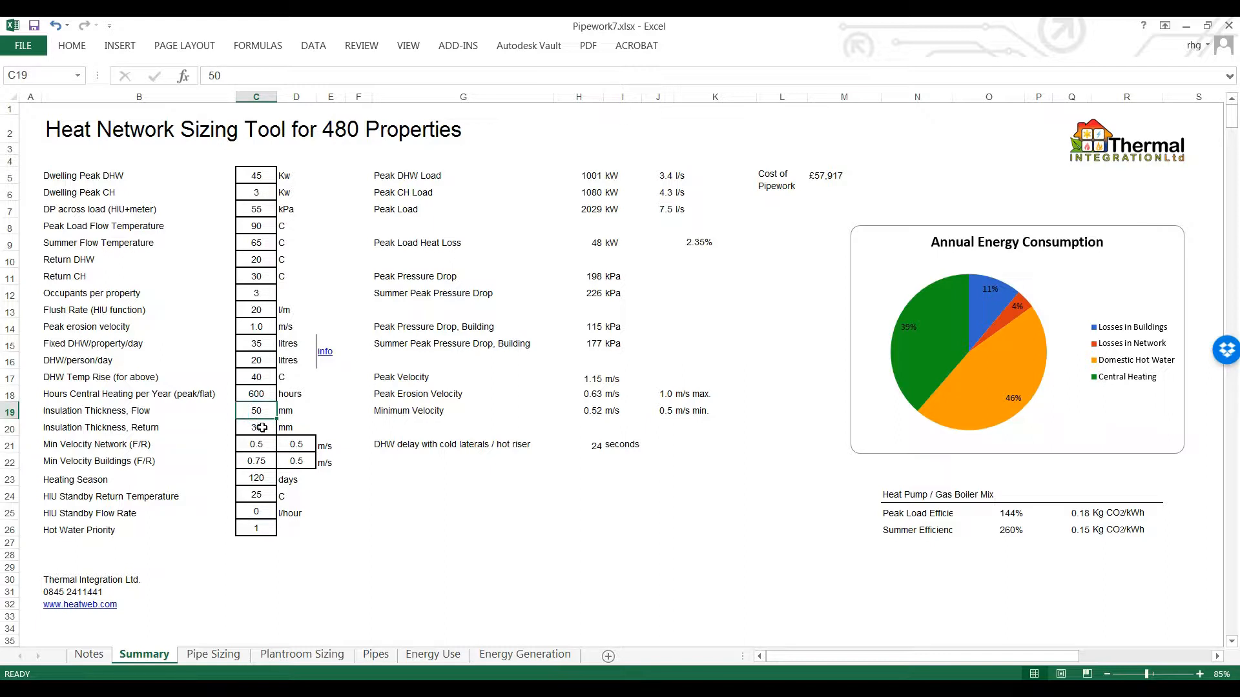
pyautogui.click(255, 428)
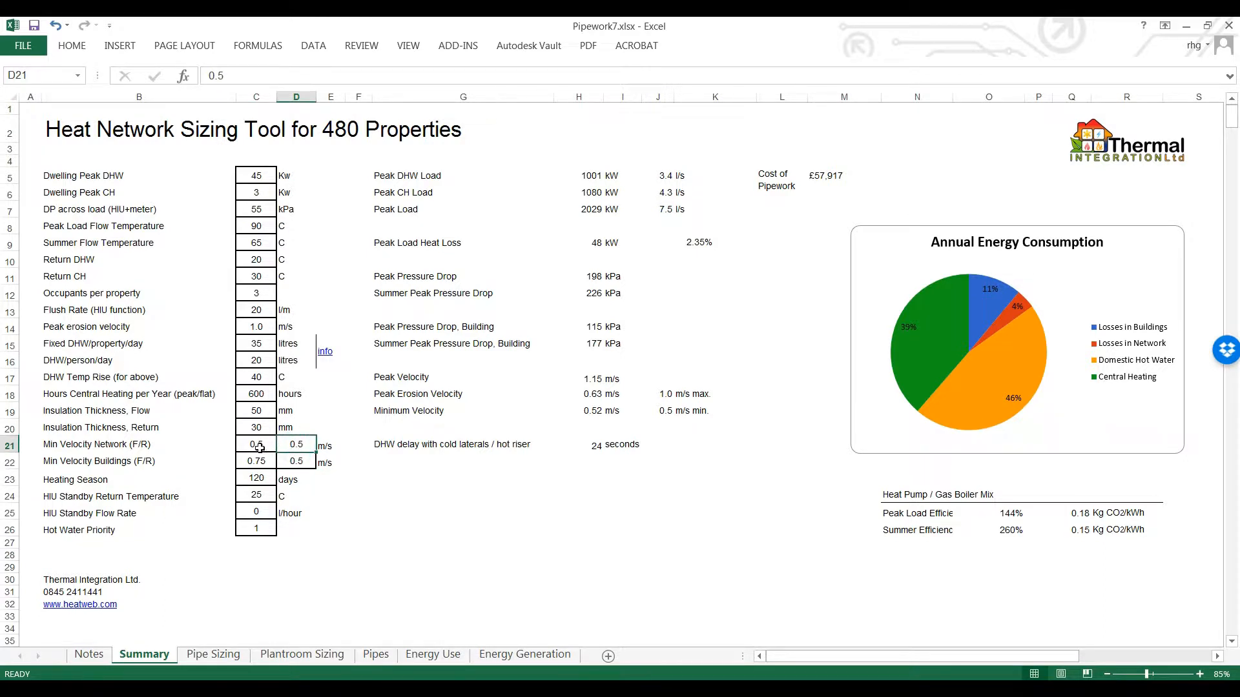
pyautogui.click(255, 443)
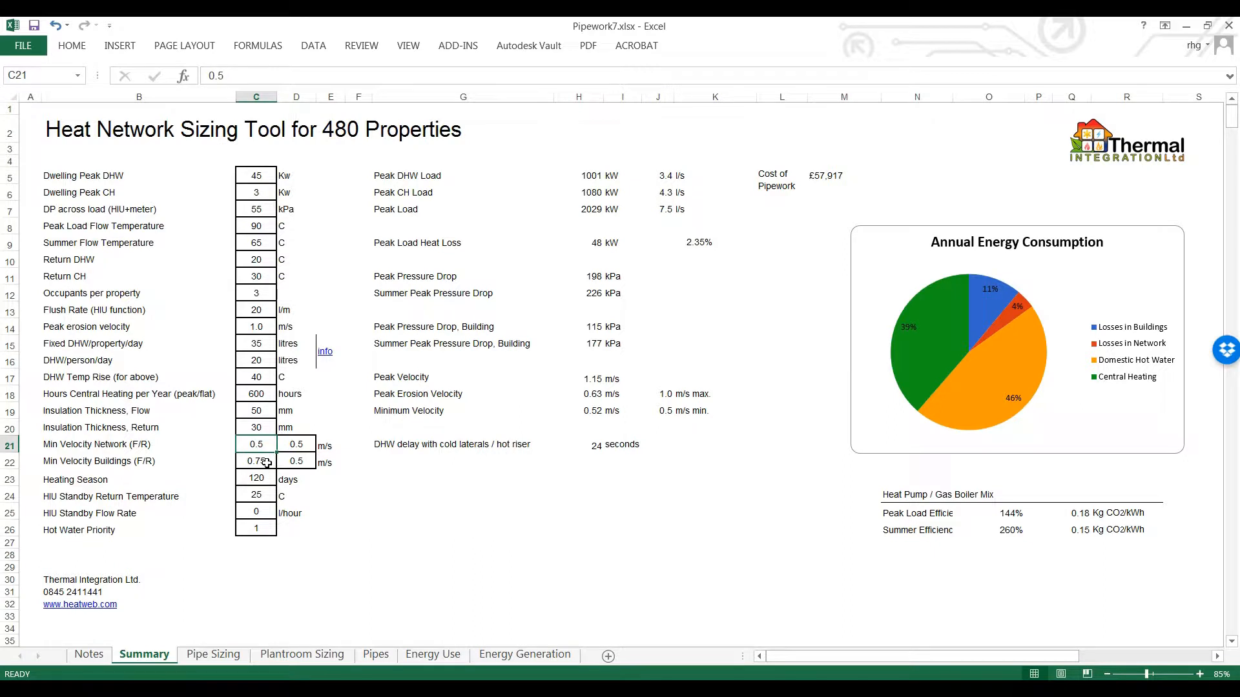
pyautogui.click(255, 461)
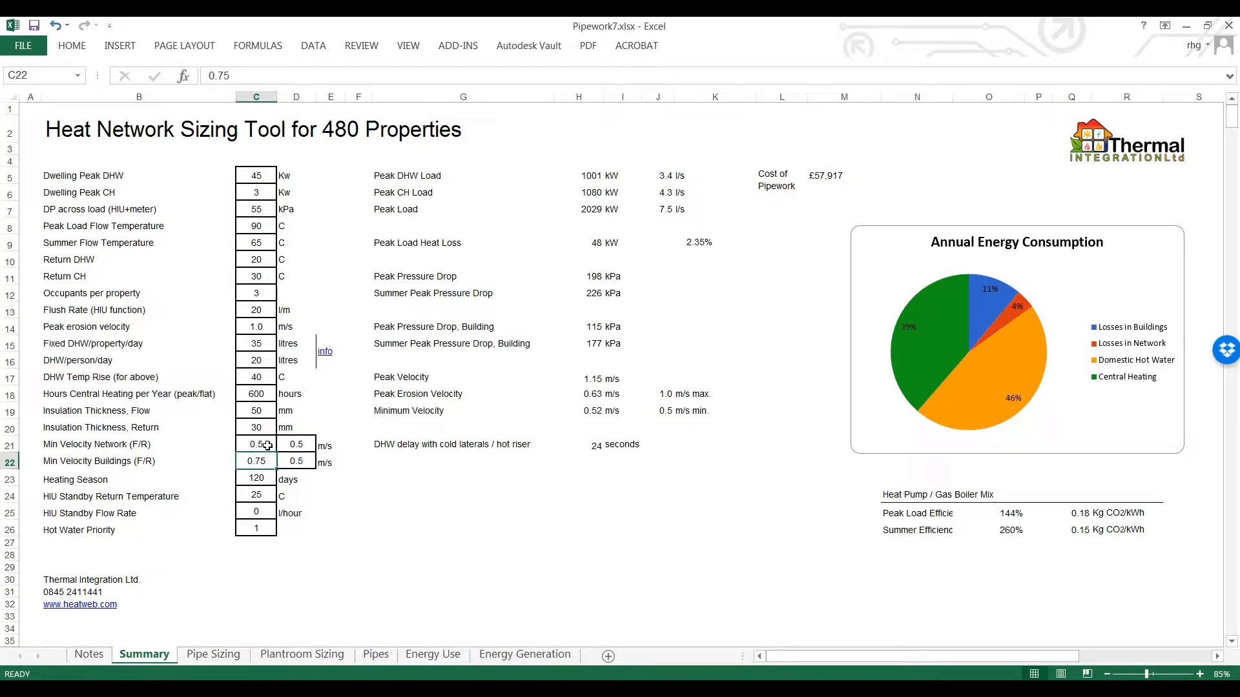
pyautogui.click(256, 443)
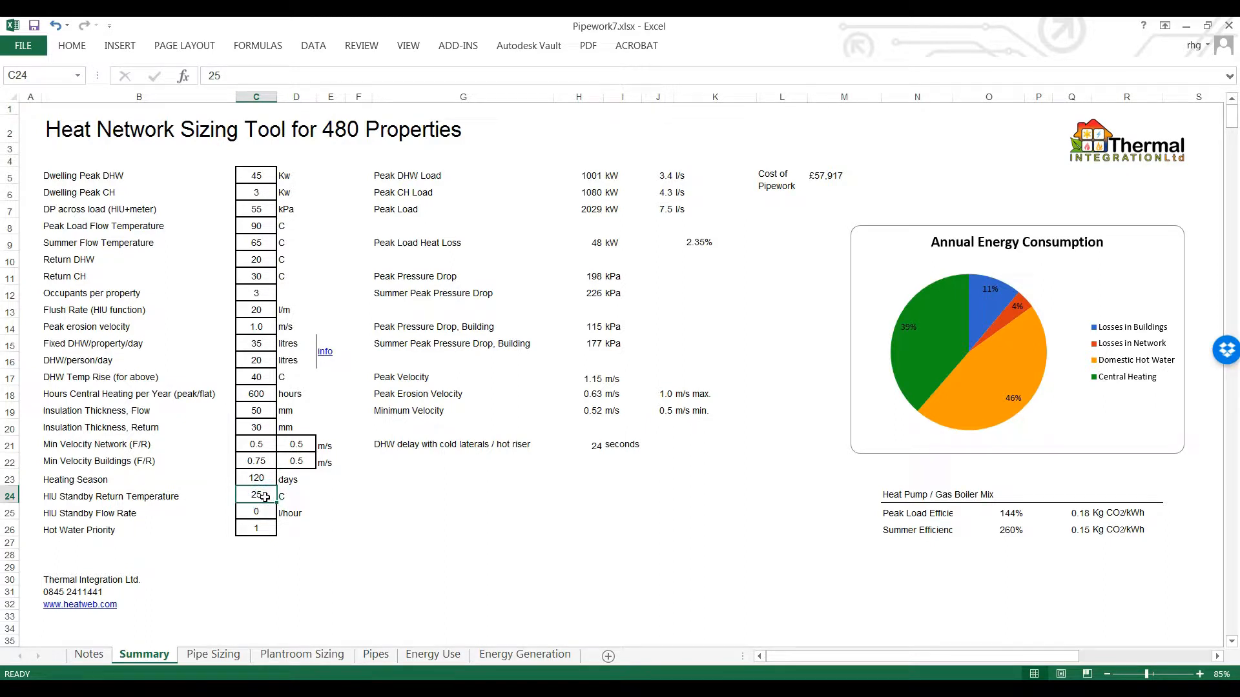
pyautogui.moveTo(264, 496)
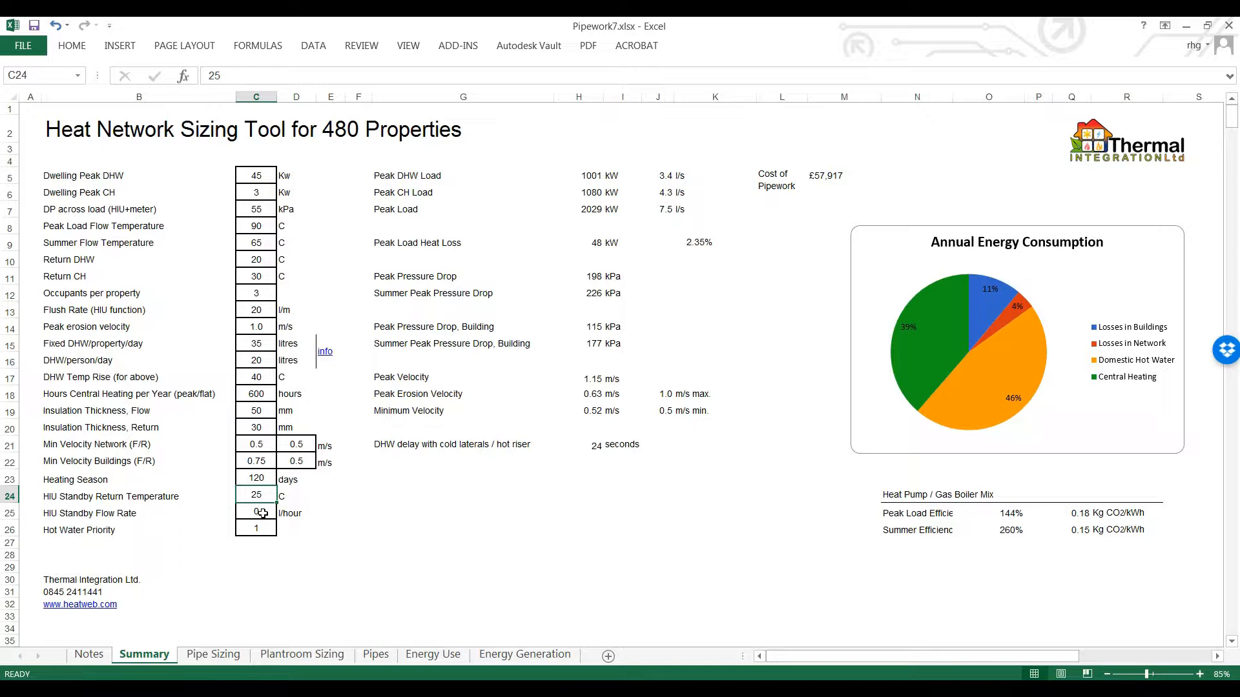
pyautogui.click(256, 512)
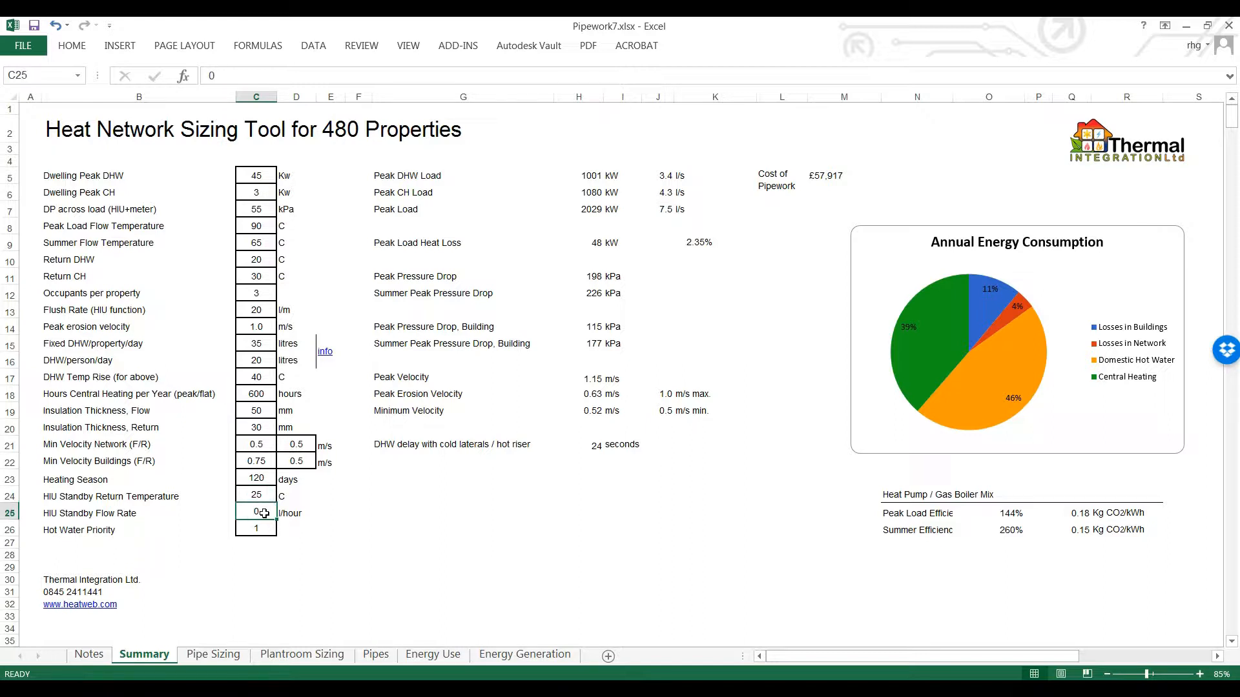
pyautogui.click(256, 529)
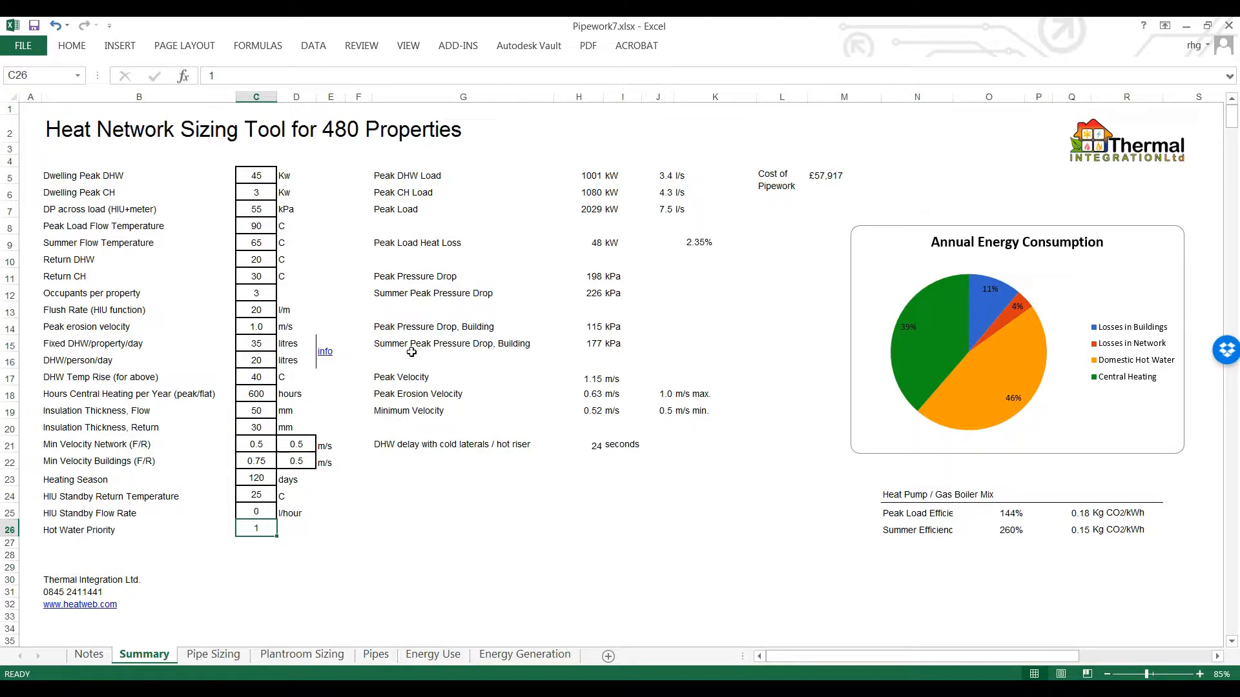
pyautogui.moveTo(406, 214)
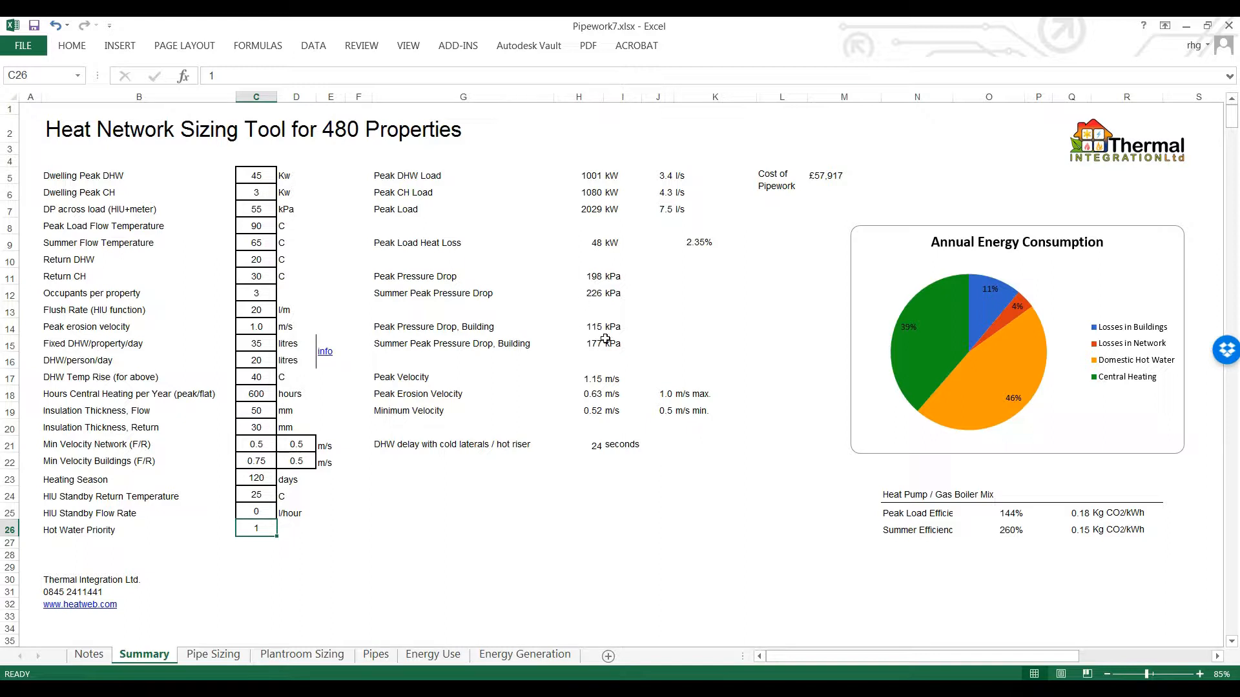
pyautogui.moveTo(594, 284)
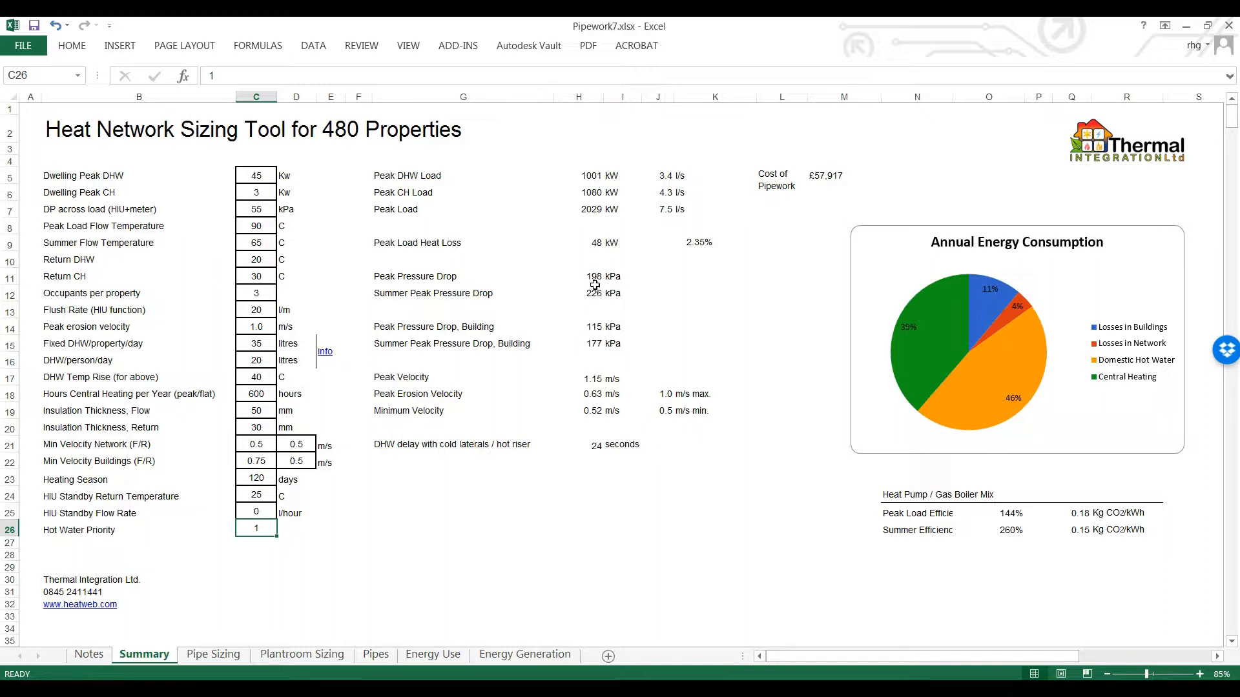
pyautogui.moveTo(601, 336)
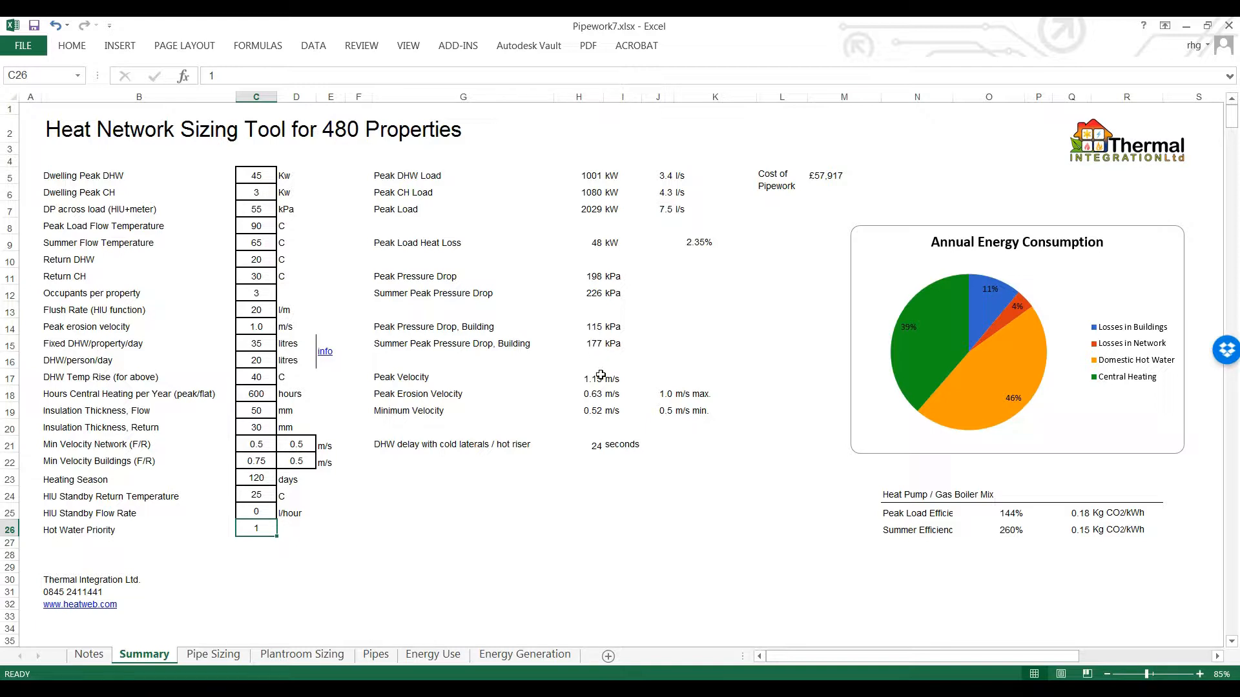
pyautogui.moveTo(598, 401)
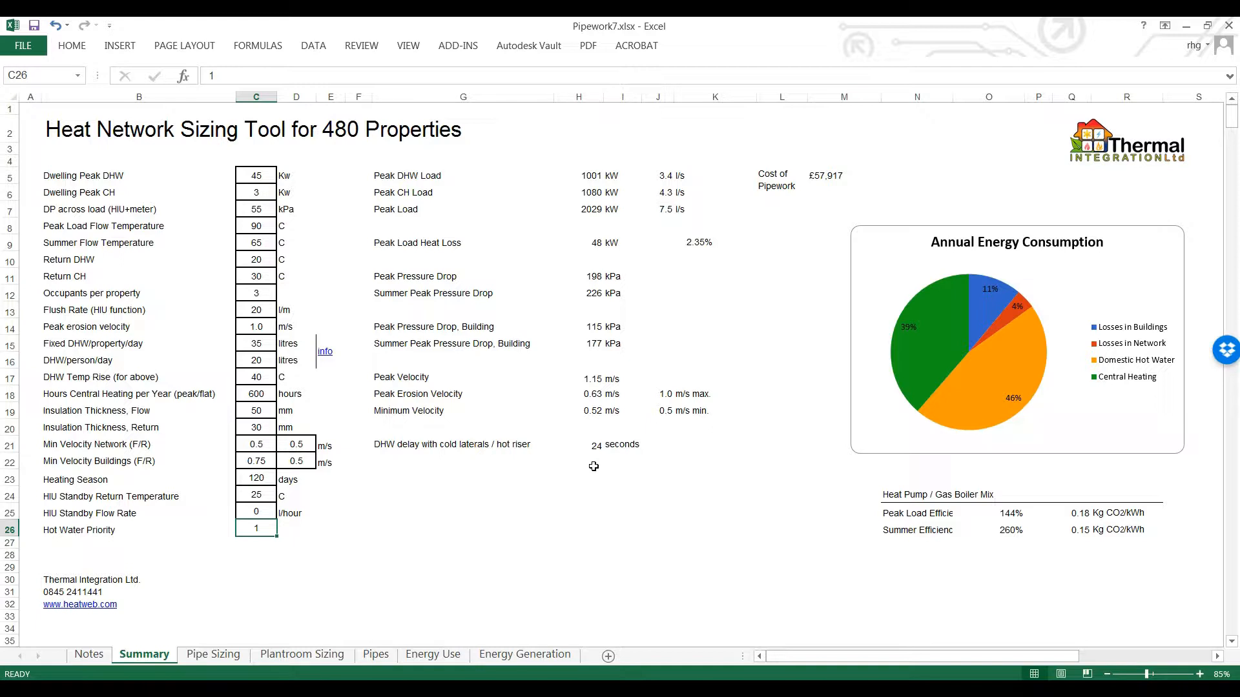
pyautogui.moveTo(611, 458)
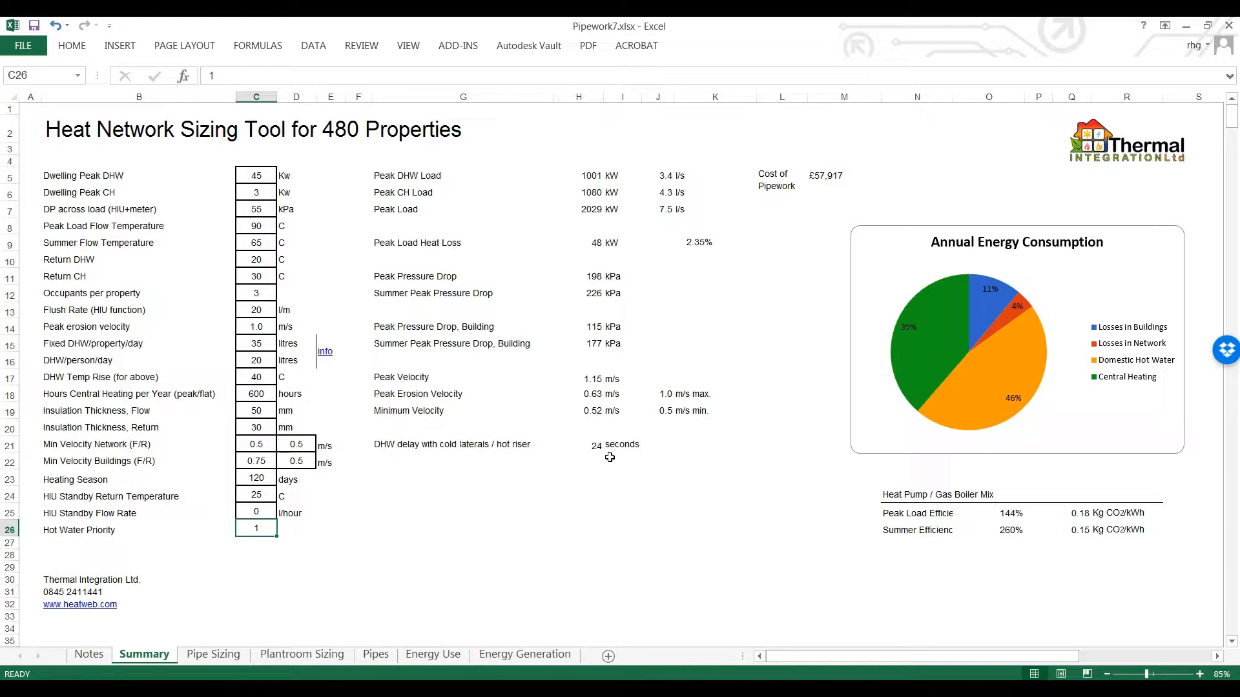
pyautogui.moveTo(598, 457)
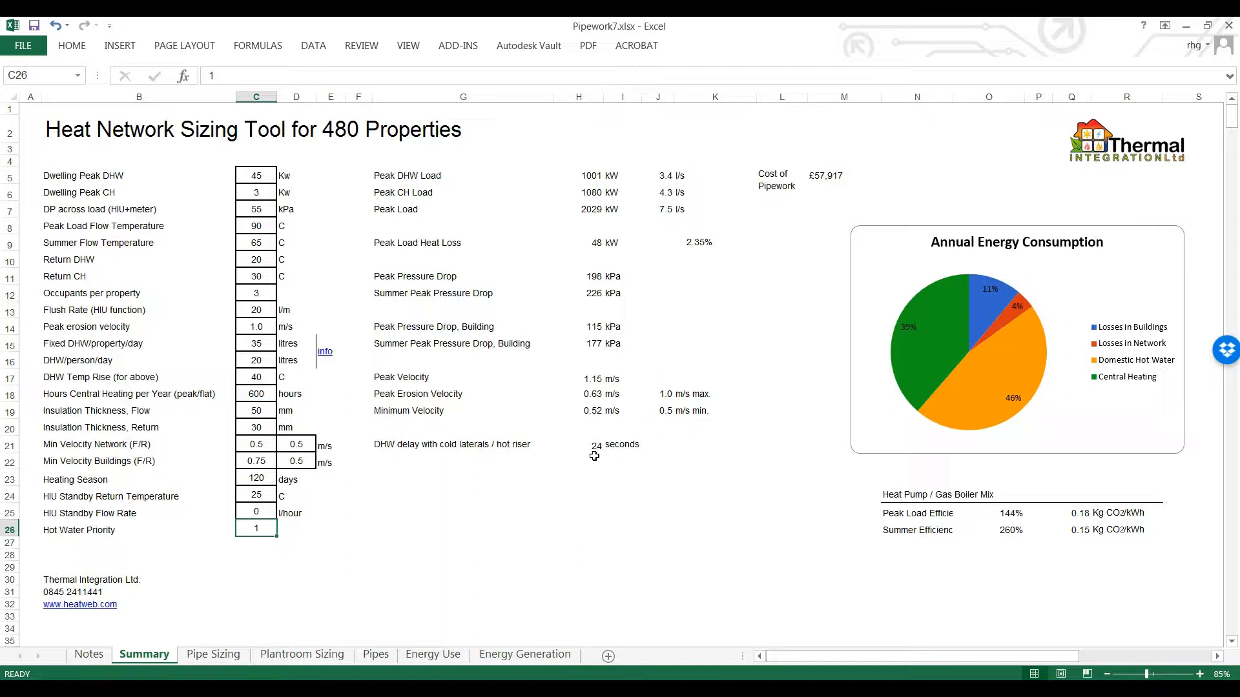
pyautogui.moveTo(597, 451)
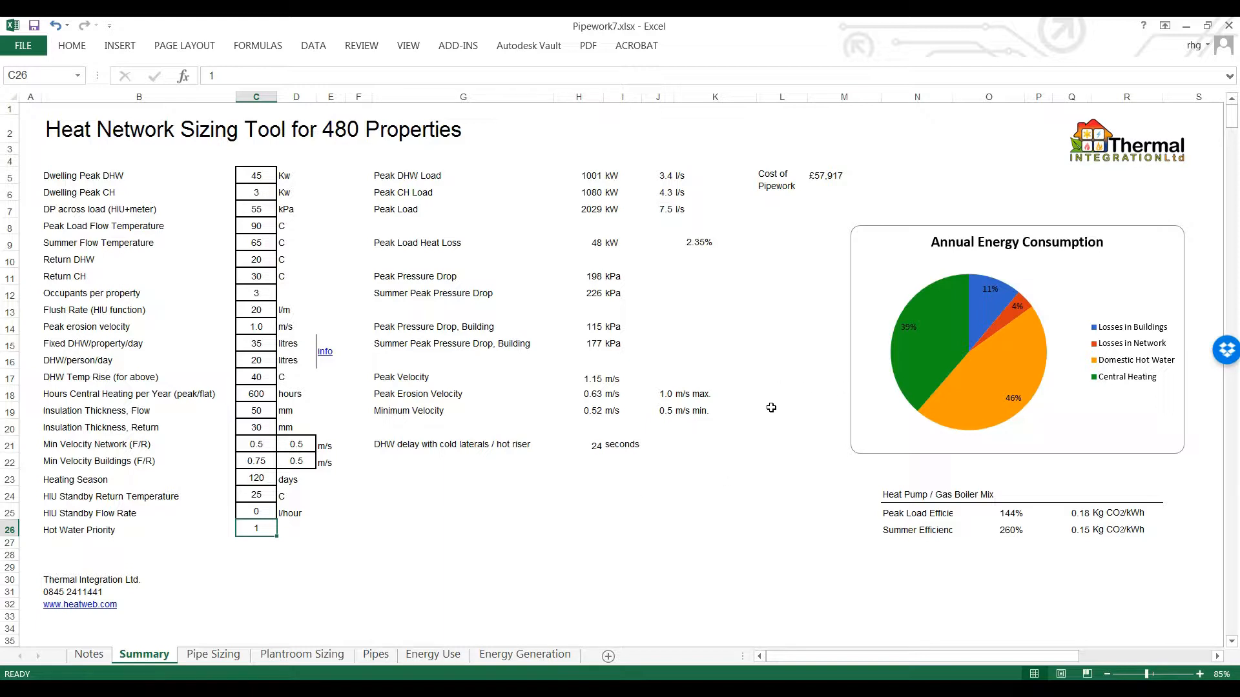
pyautogui.moveTo(977, 506)
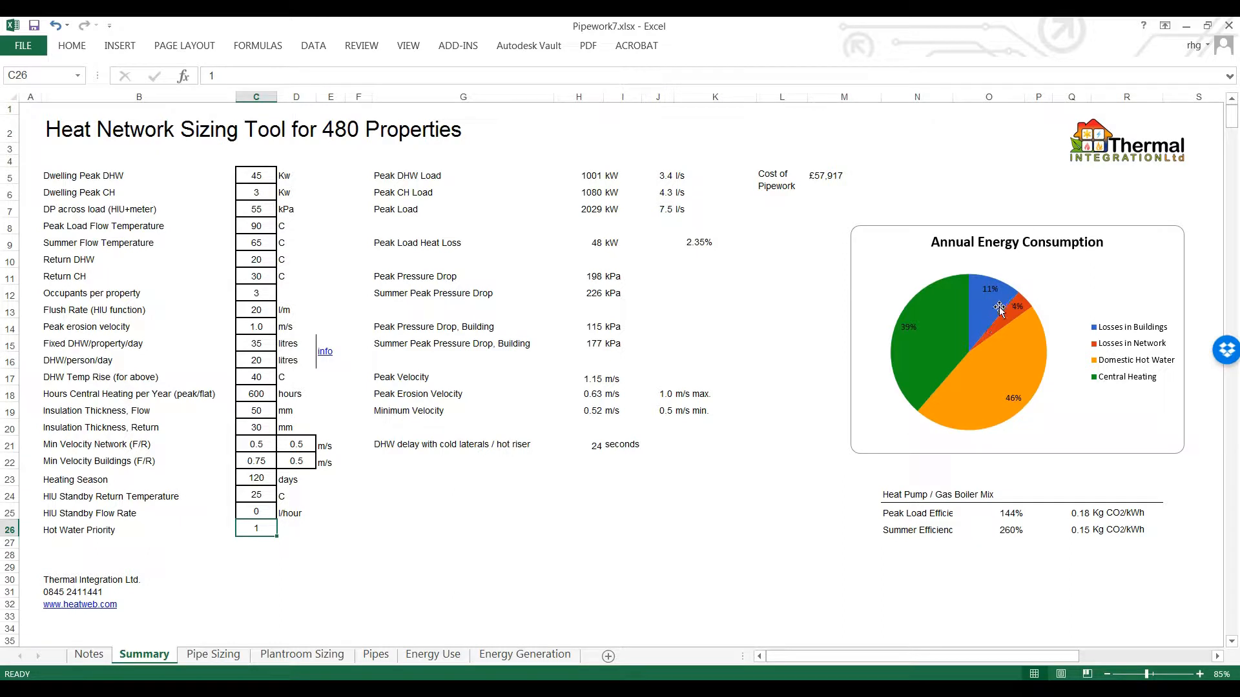
pyautogui.moveTo(694, 526)
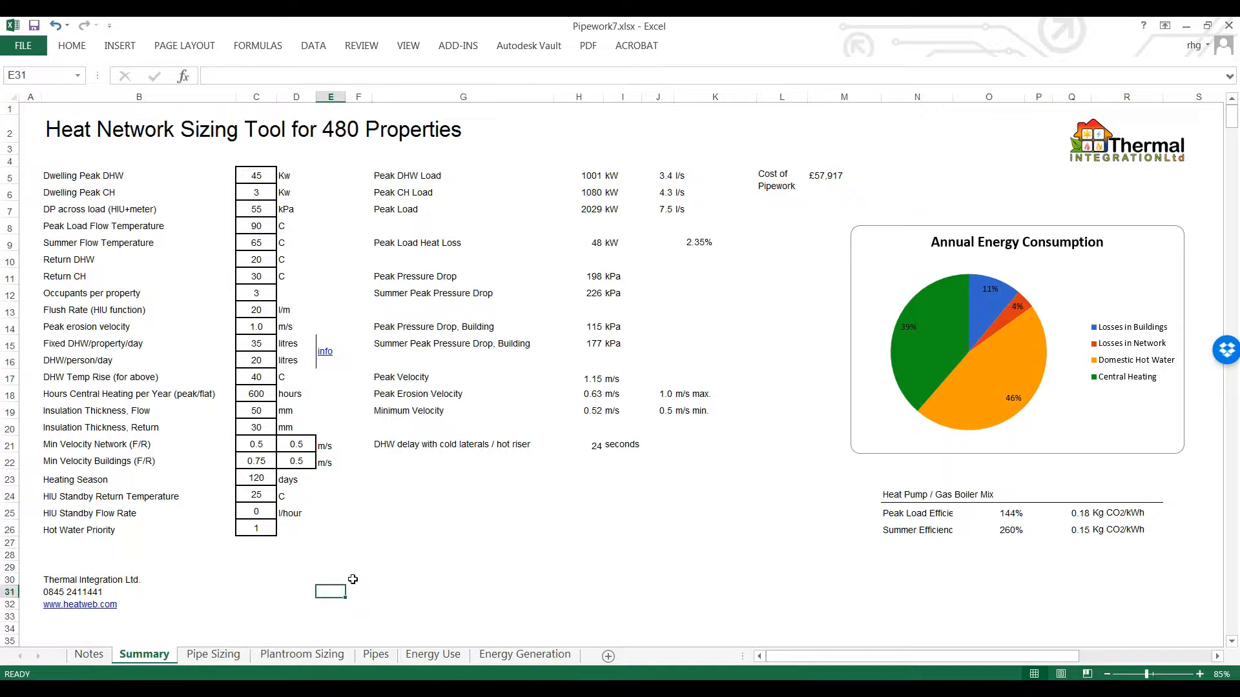
pyautogui.moveTo(349, 636)
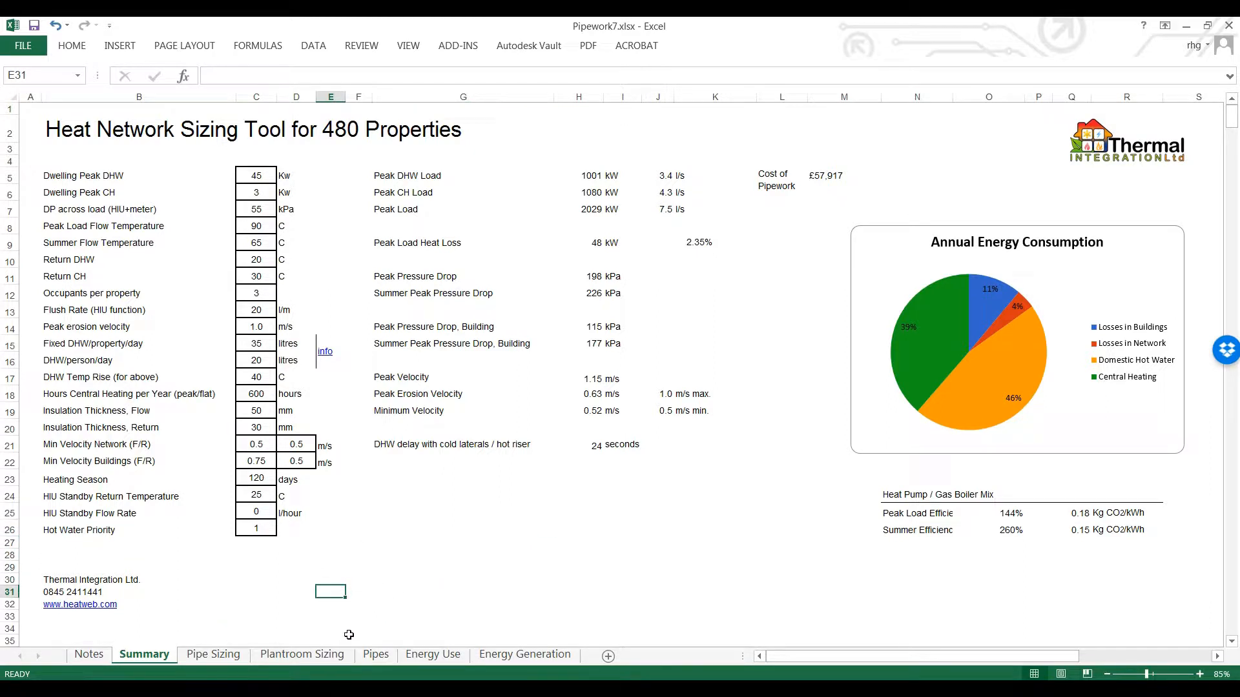
pyautogui.moveTo(239, 631)
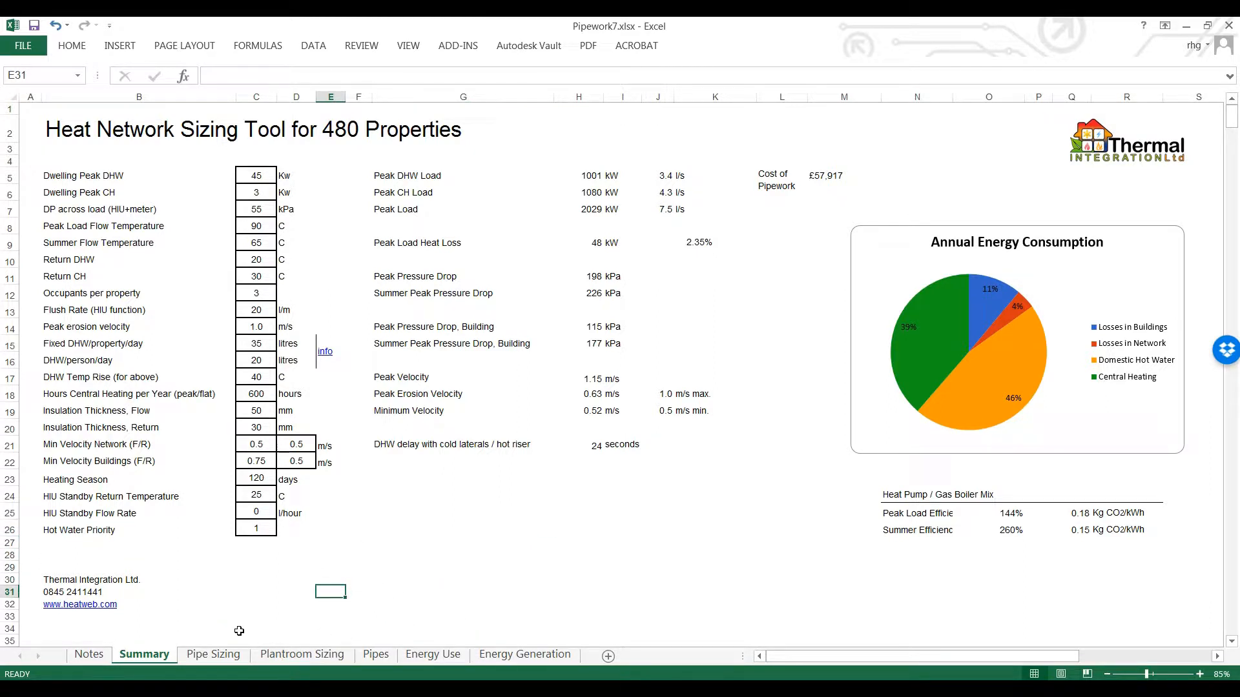
pyautogui.click(79, 604)
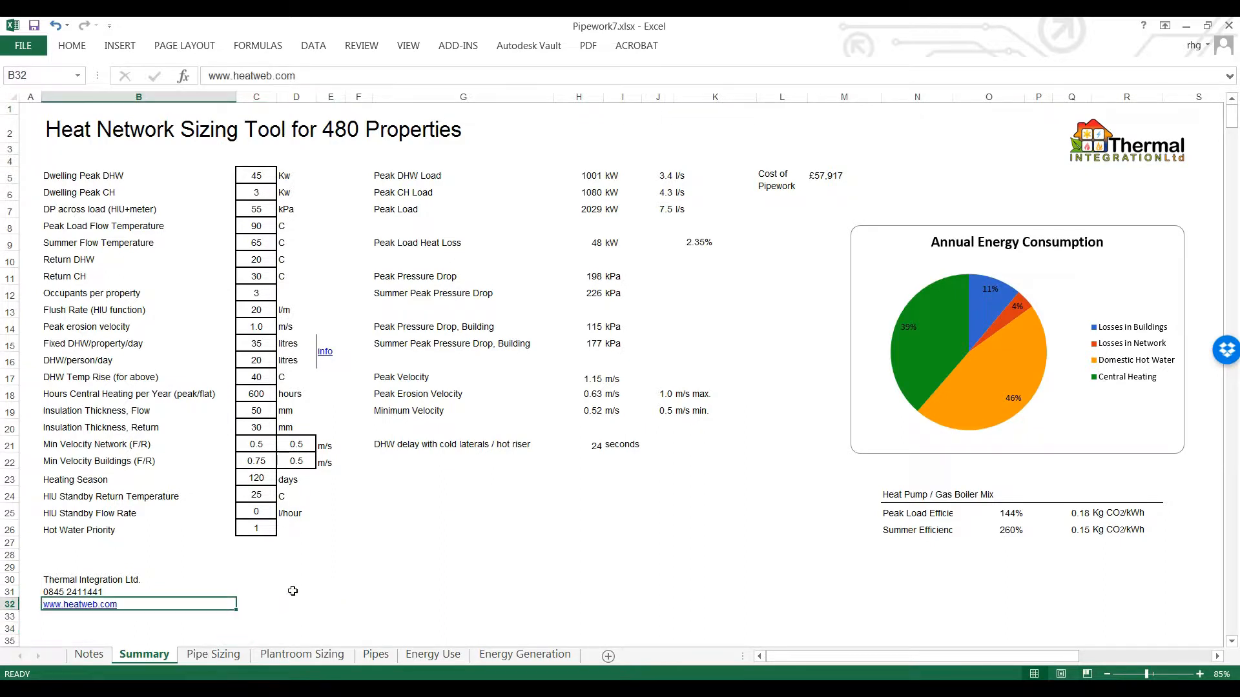
pyautogui.click(138, 567)
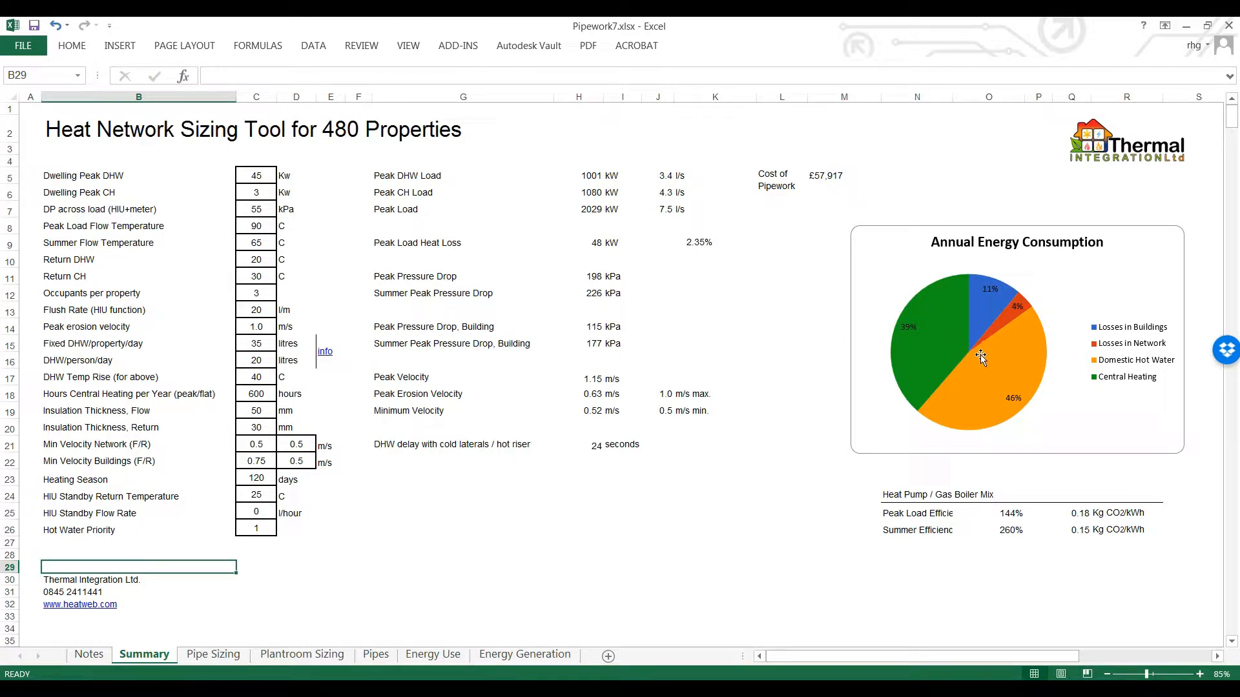
pyautogui.moveTo(826, 312)
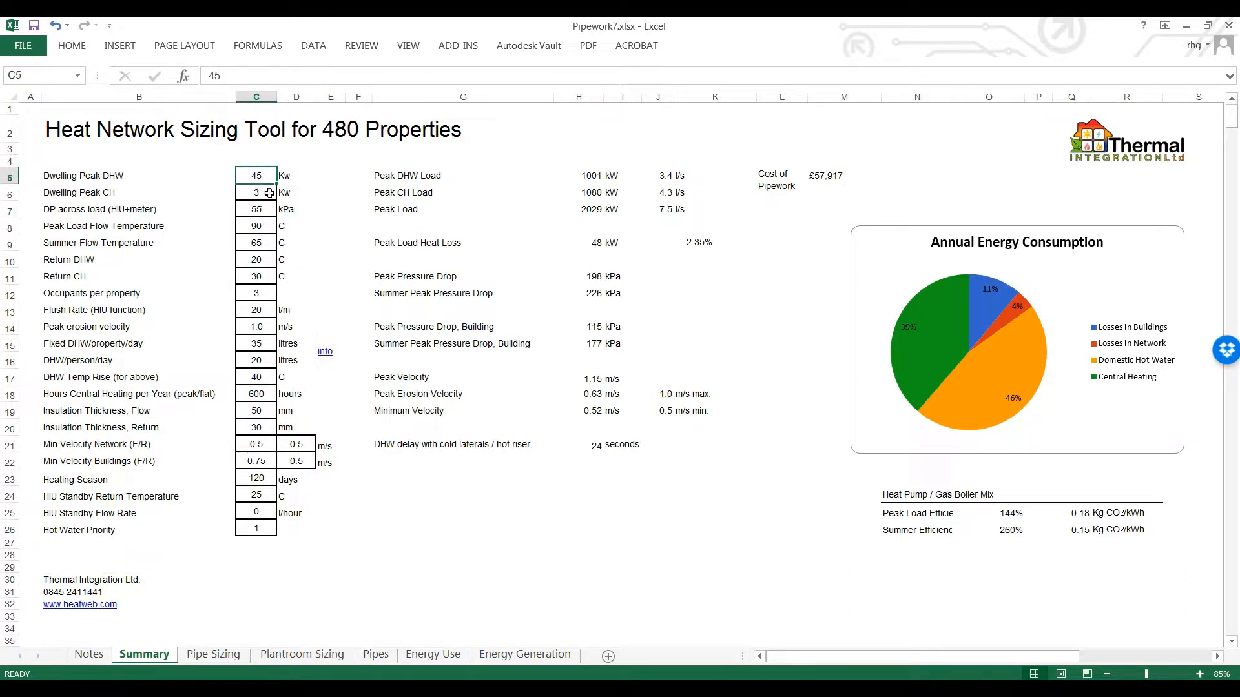
pyautogui.click(255, 209)
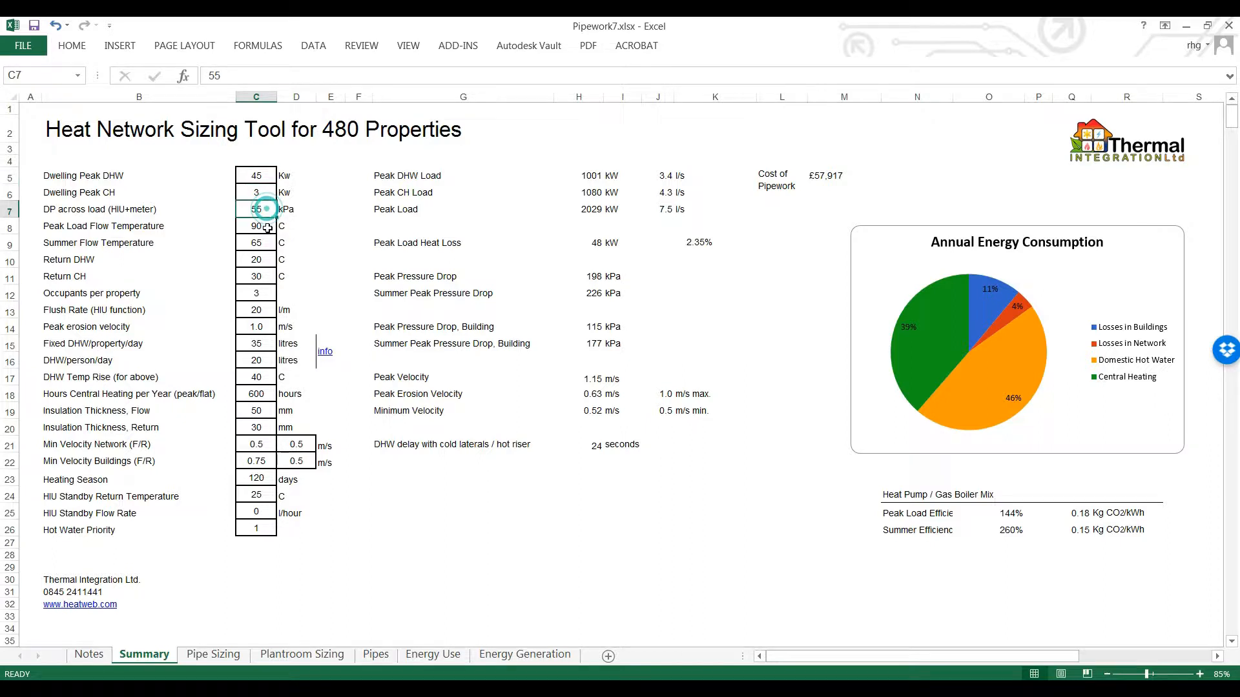
pyautogui.click(255, 192)
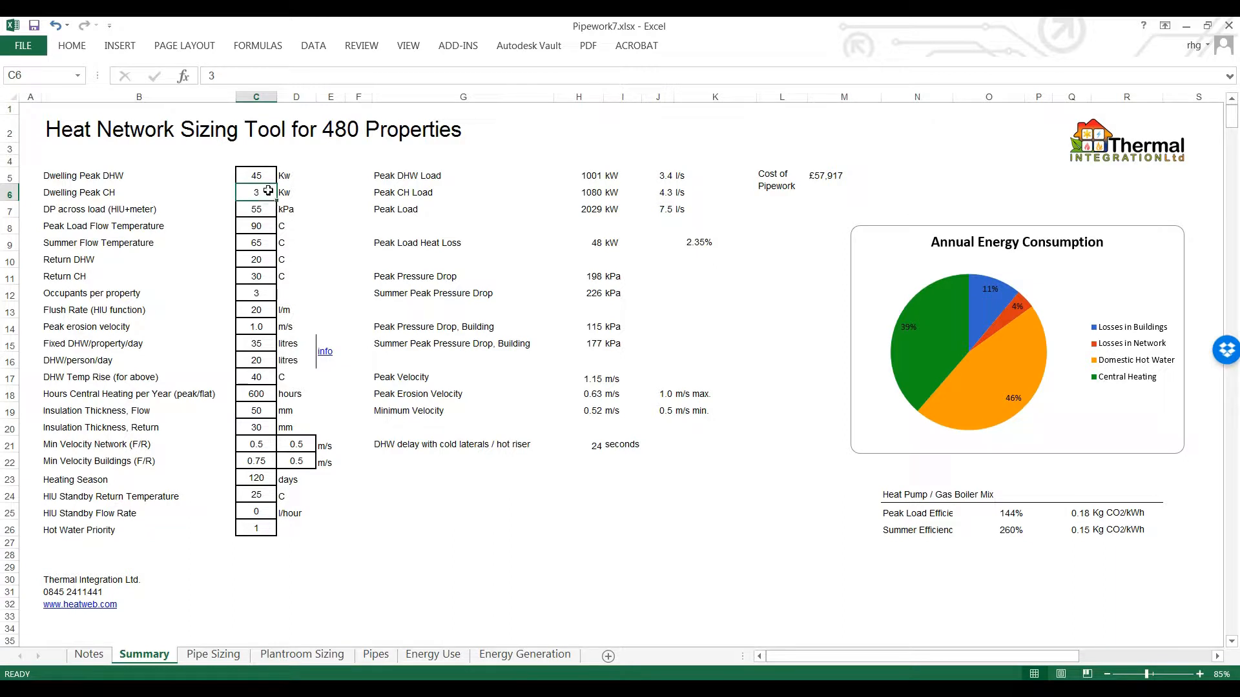
pyautogui.click(256, 192)
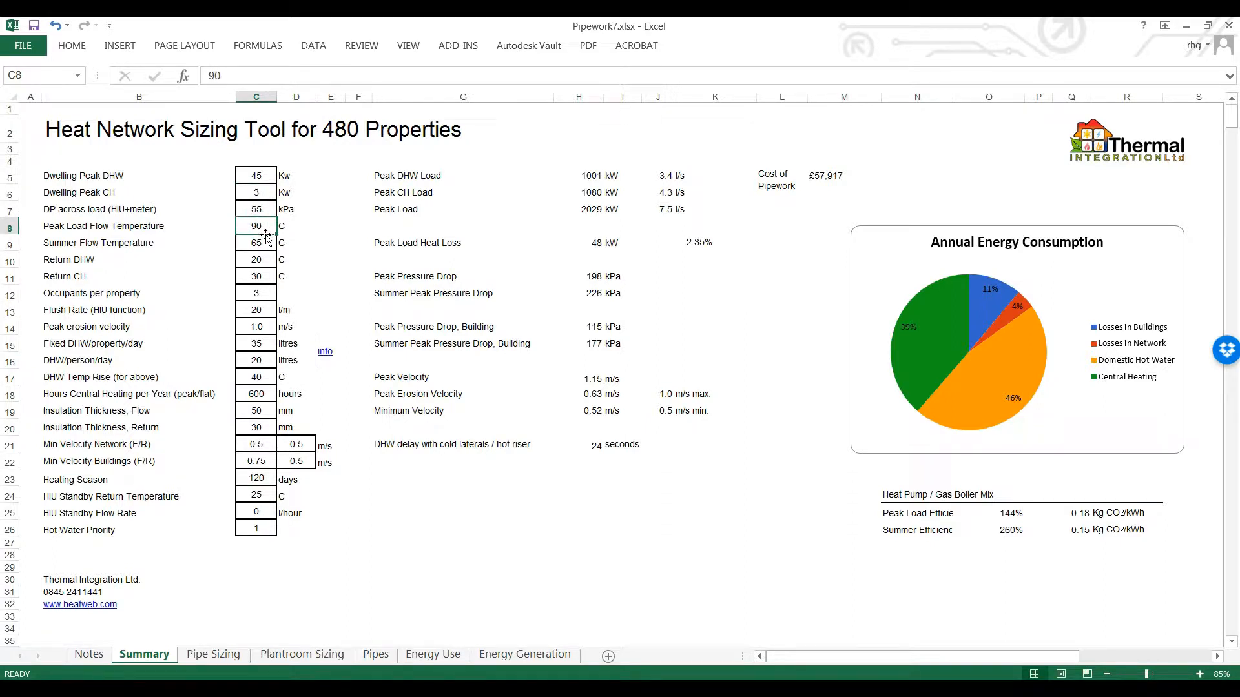
# Enter 85 C in both flow temperature cells, 35 C Return DHW and 60 C Return CH.
pyautogui.write('8')
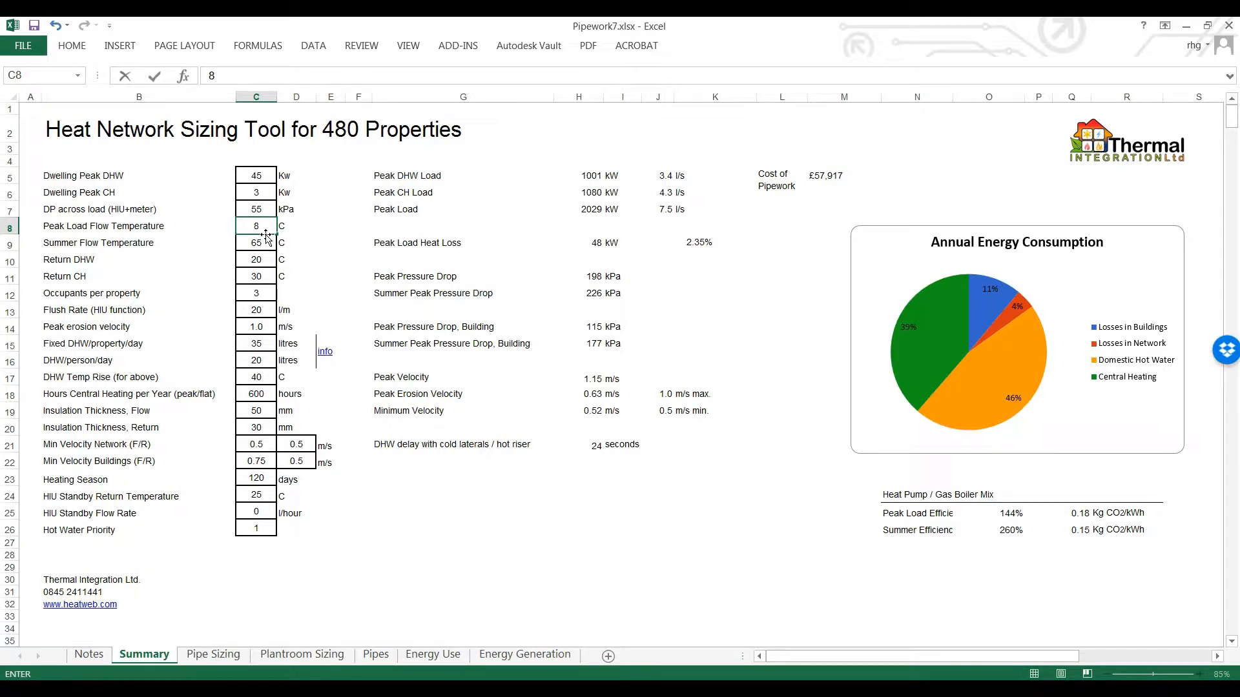
pyautogui.write('85')
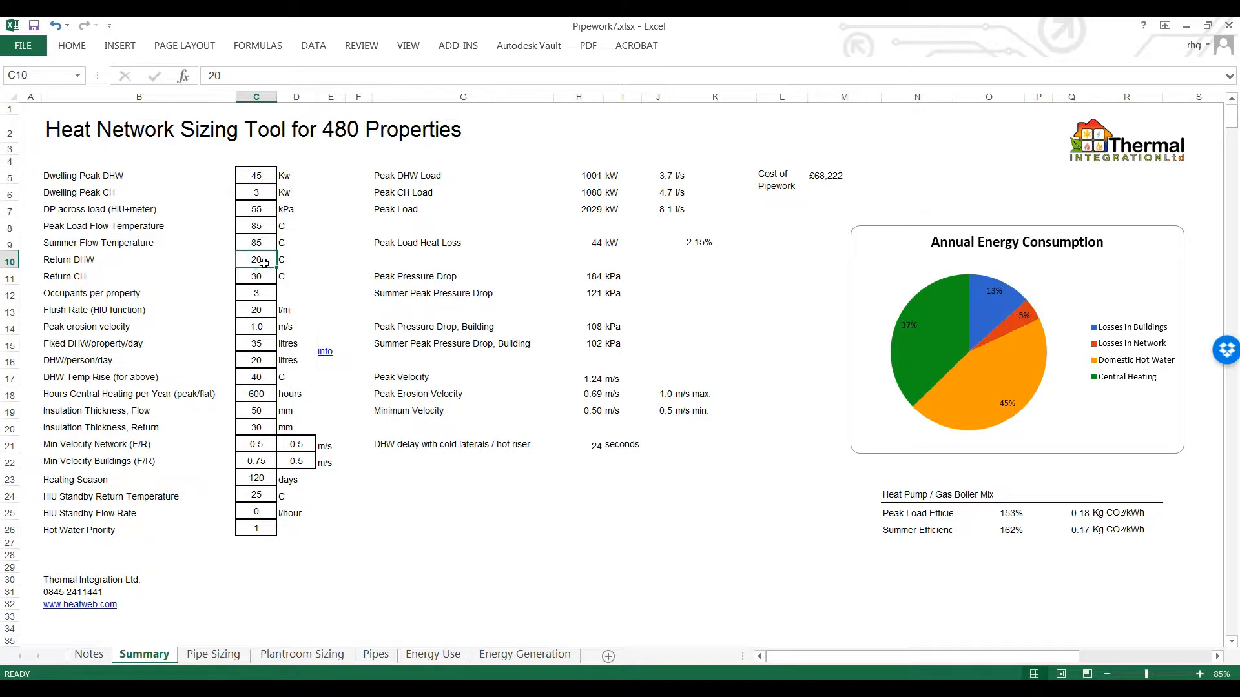
pyautogui.write('35')
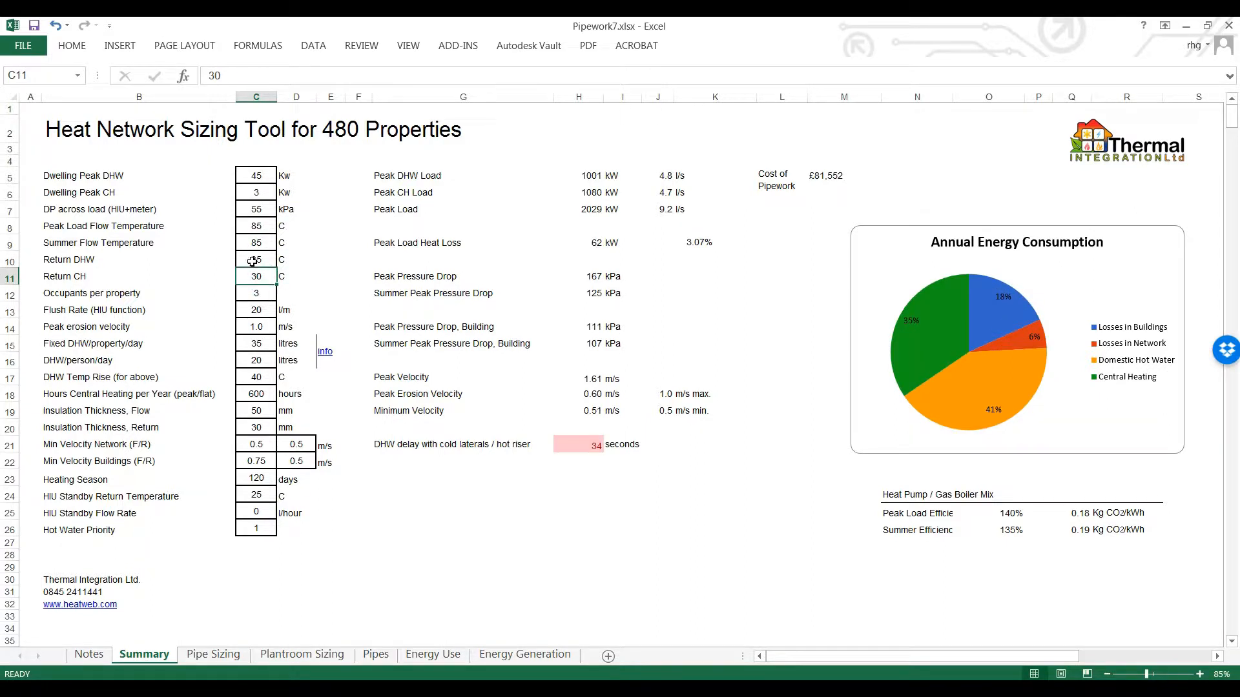
pyautogui.click(255, 277)
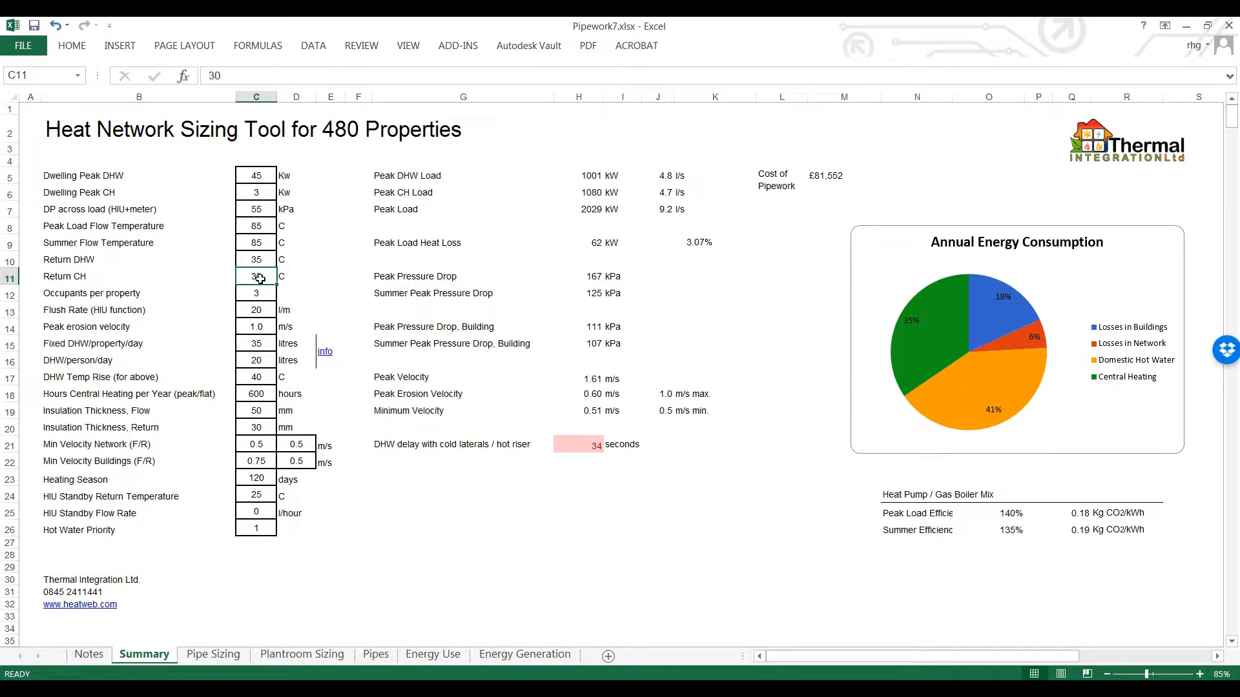
pyautogui.write('0')
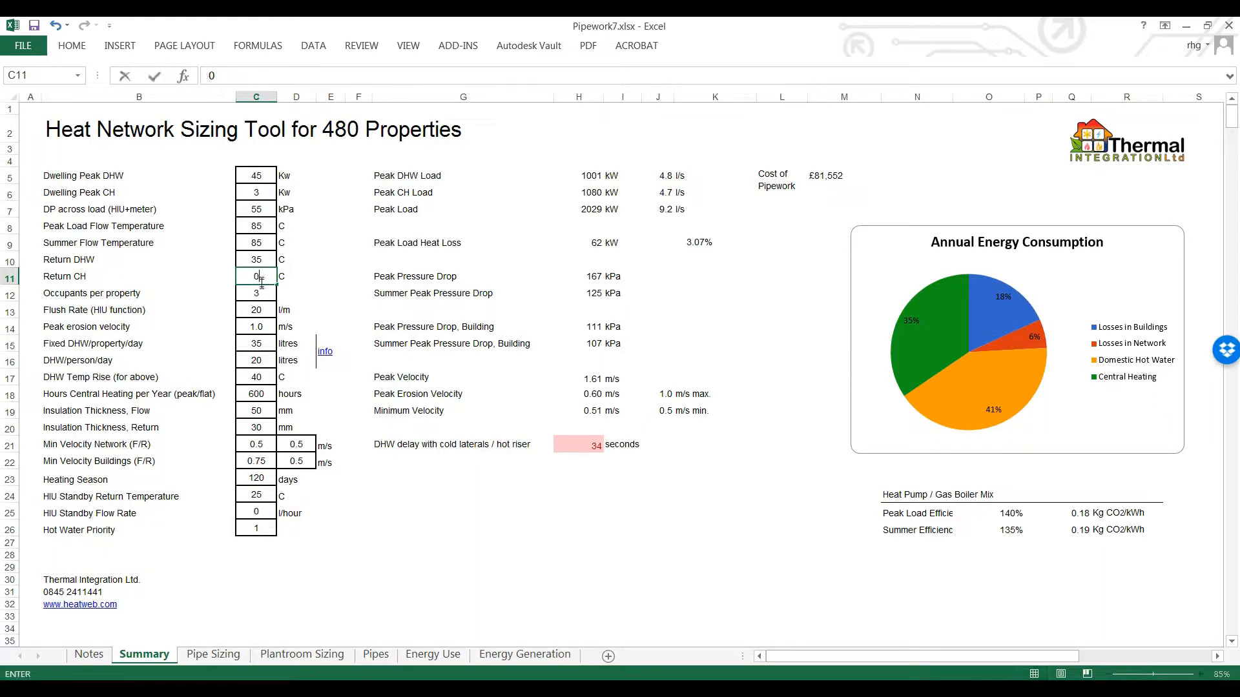
pyautogui.write('6')
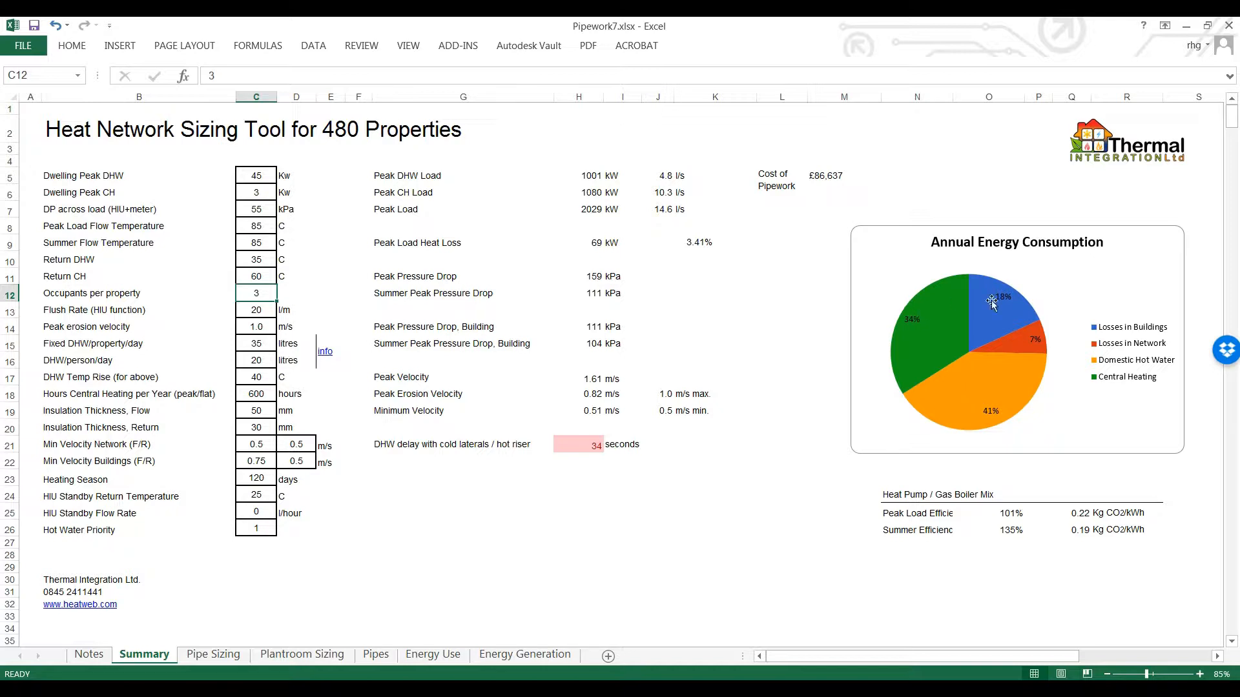
pyautogui.moveTo(806, 372)
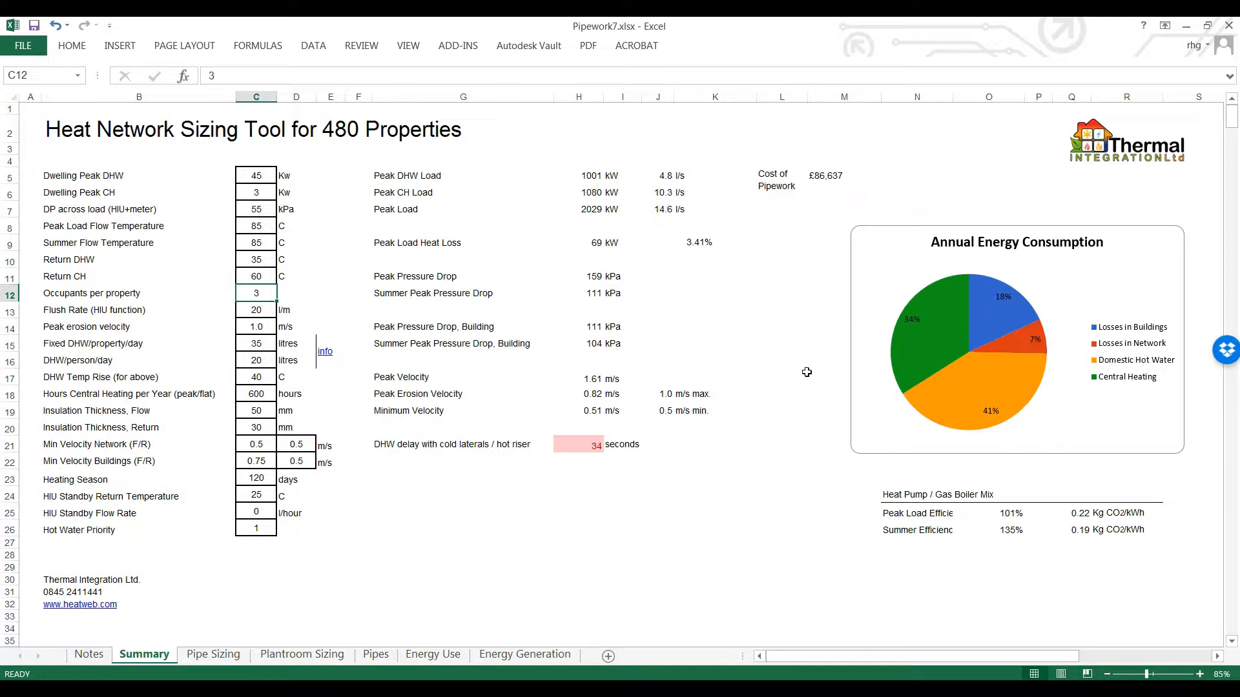
pyautogui.moveTo(1037, 364)
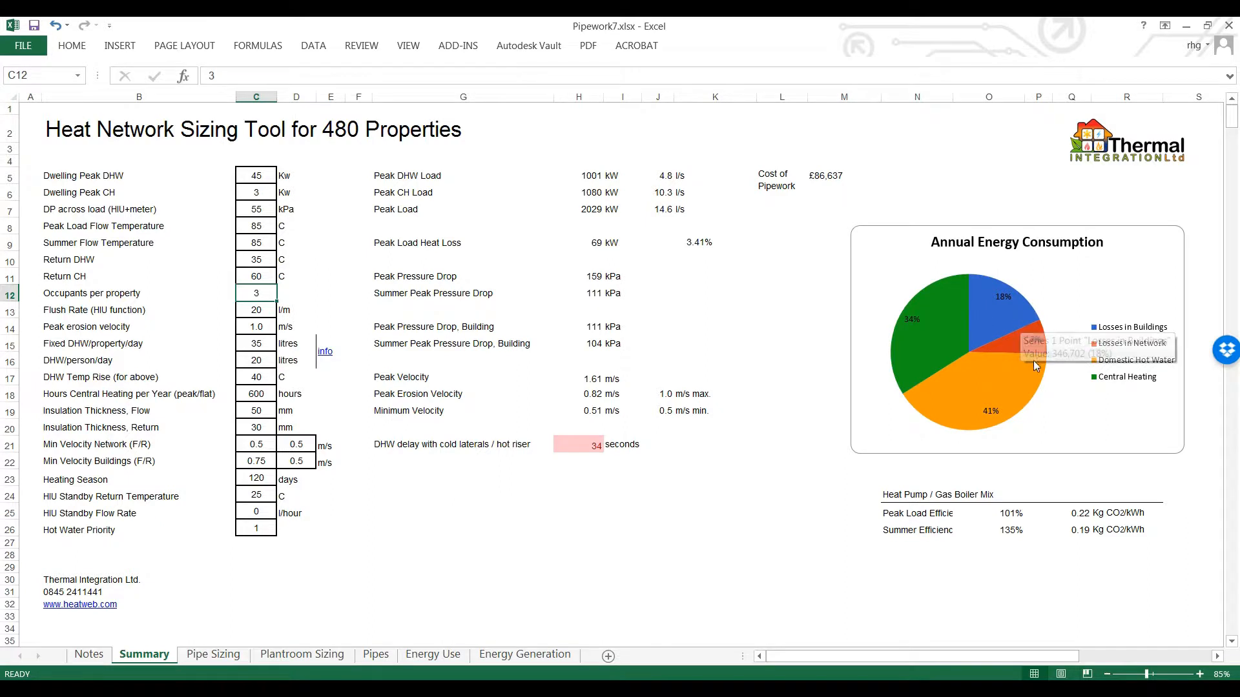
pyautogui.moveTo(265, 313)
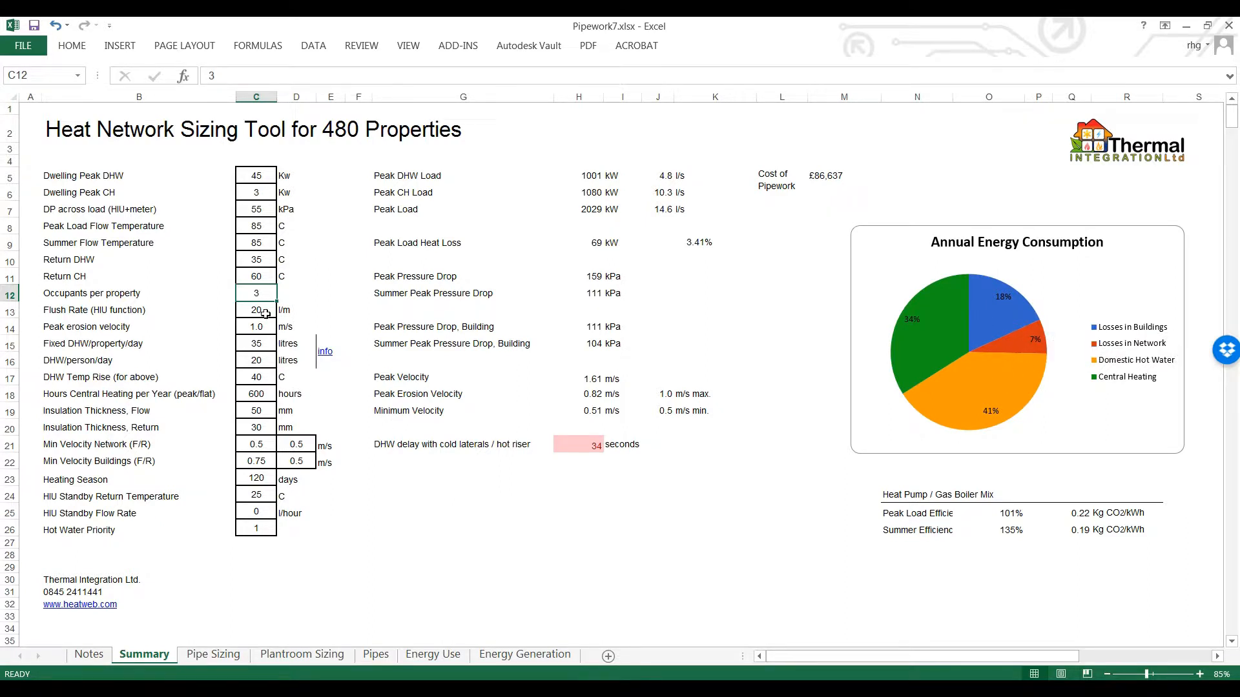
# Set the flush rate to 10 l/m, raising the hot riser delay to 69 seconds.
pyautogui.click(255, 308)
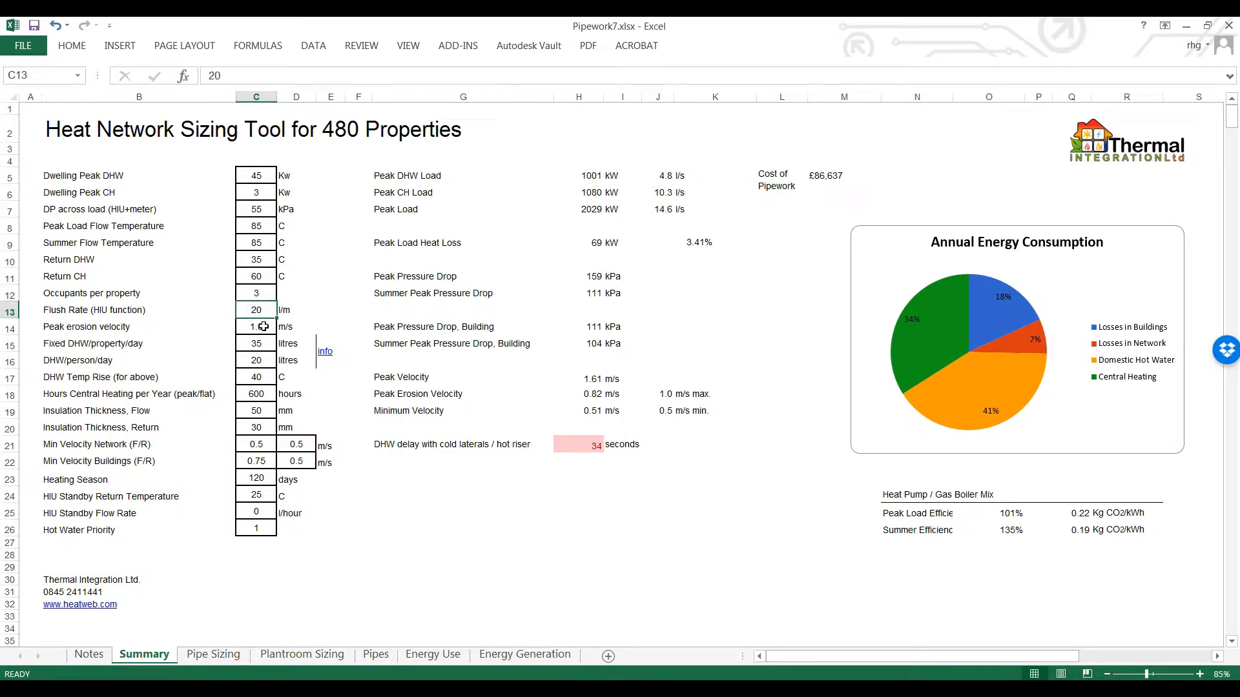
pyautogui.write('10')
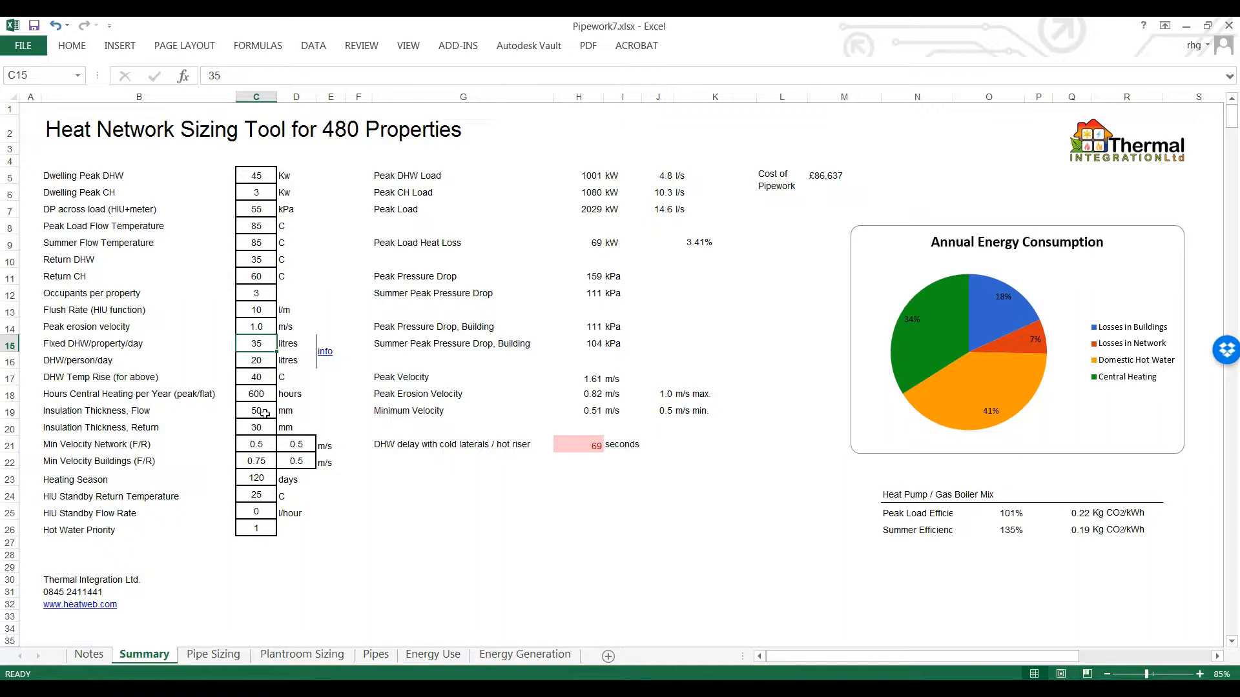
# Enter 20 mm insulation thicknesses, 60 standby flow, 75 C standby return and hot water priority 0.
pyautogui.click(256, 411)
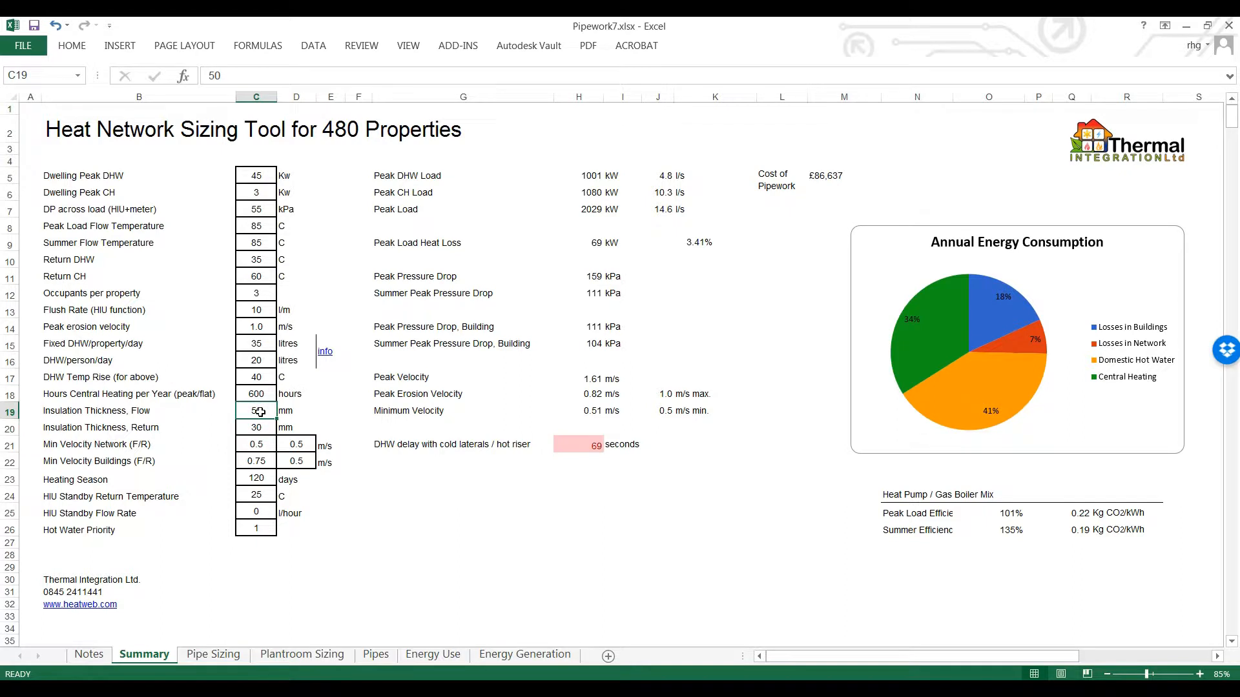
pyautogui.write('20')
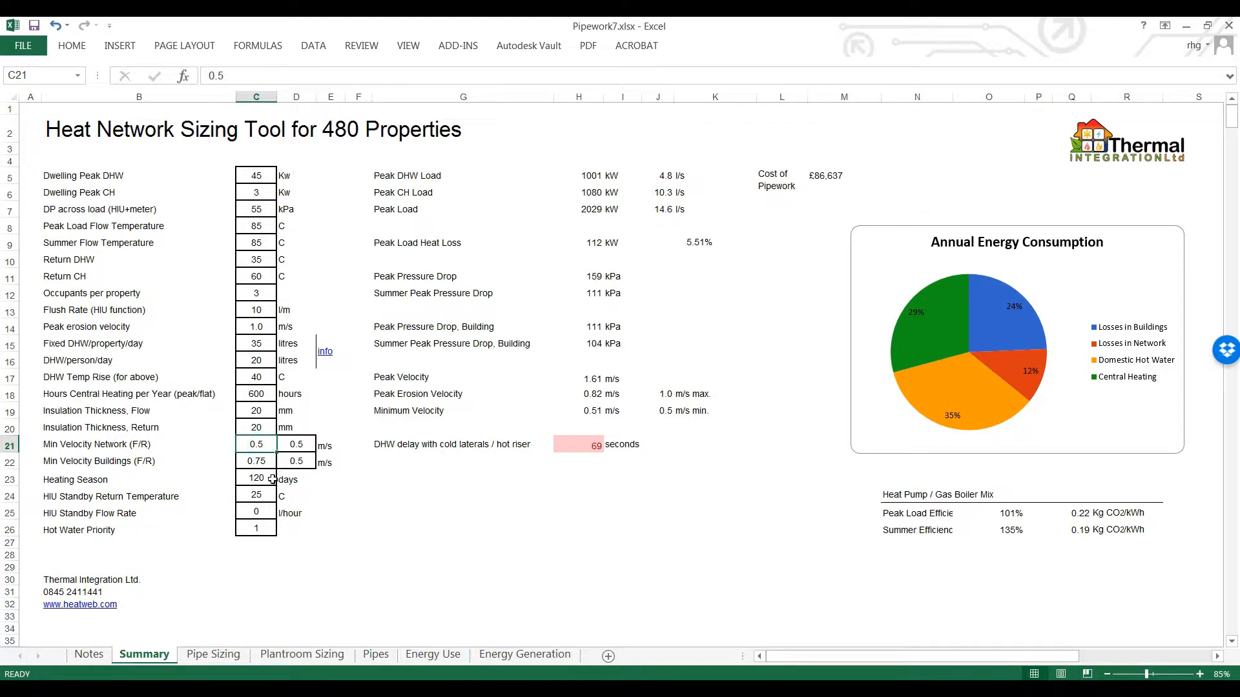
pyautogui.click(256, 512)
pyautogui.write('60')
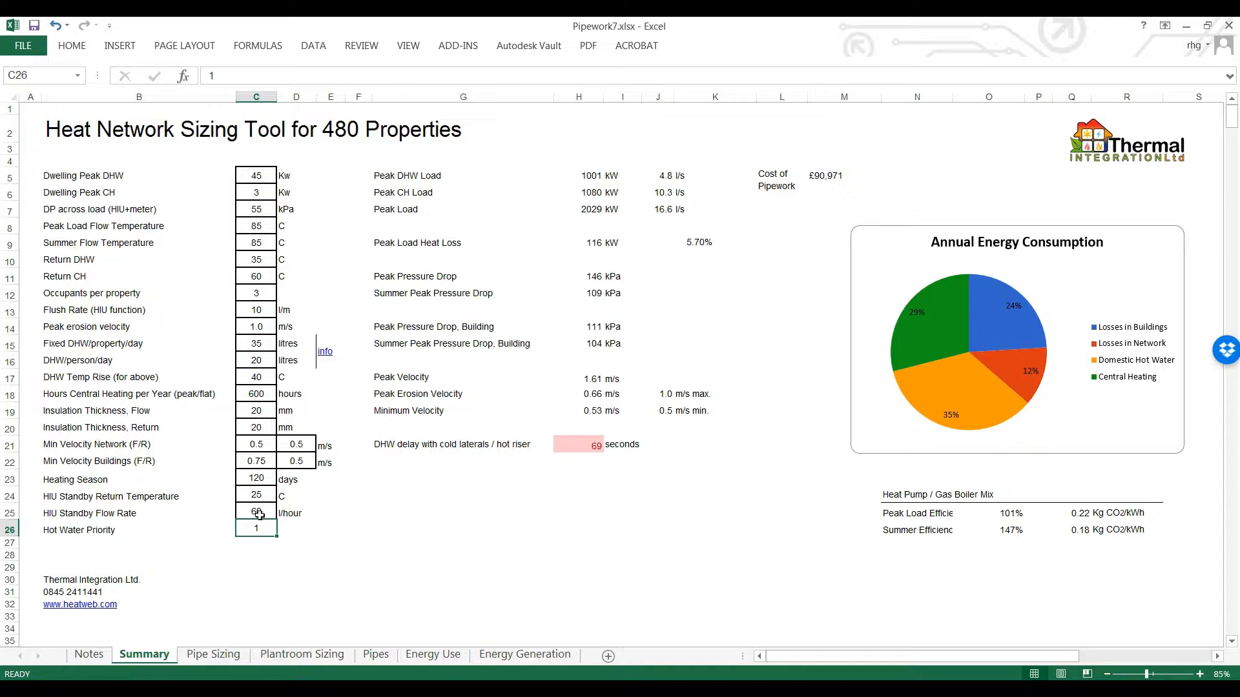
pyautogui.click(256, 495)
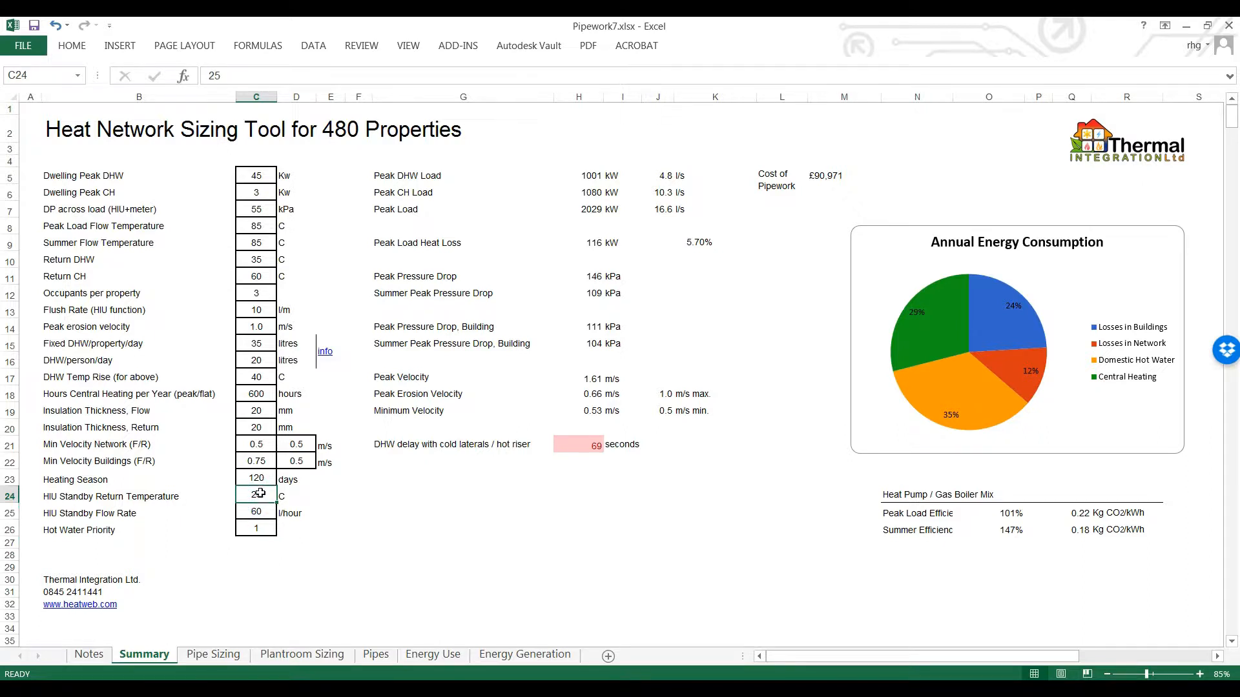
pyautogui.write('7')
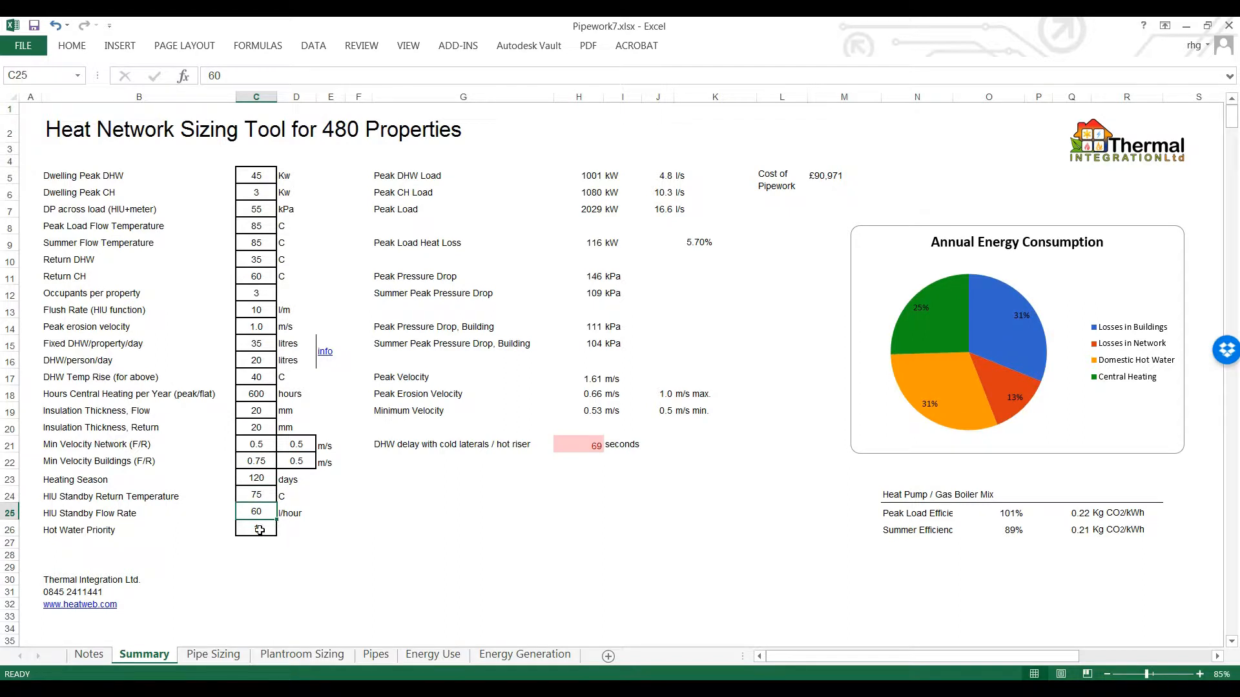
pyautogui.write('0')
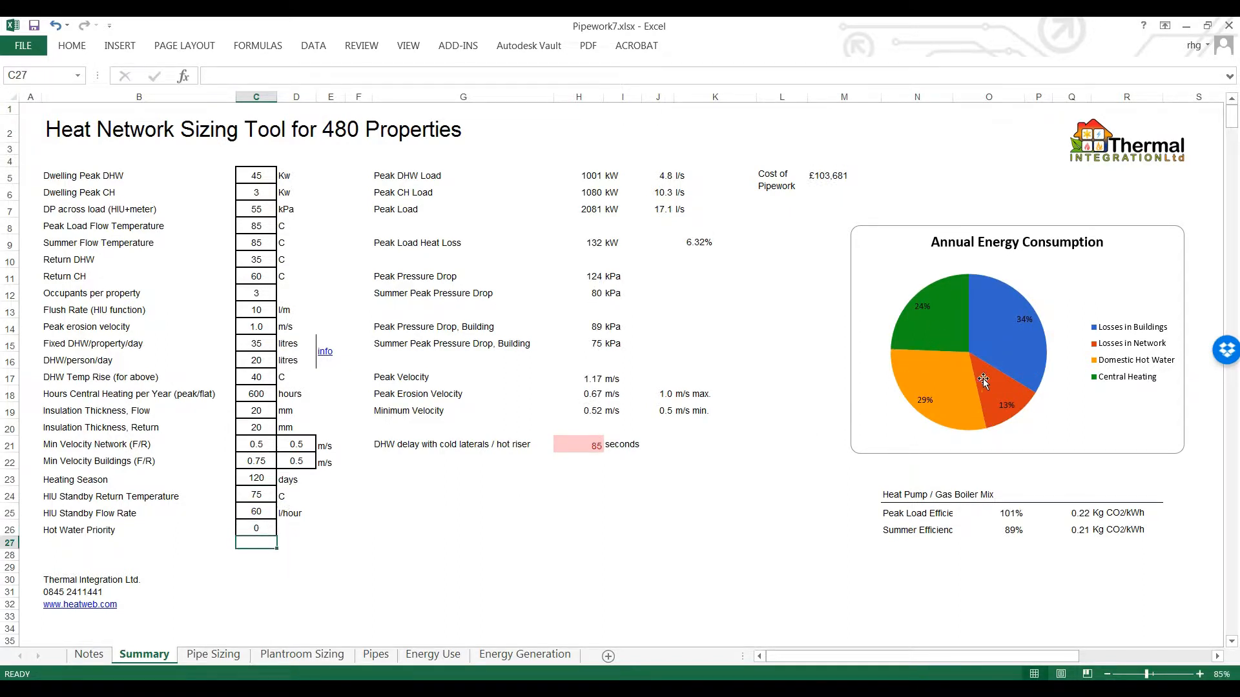
pyautogui.moveTo(964, 409)
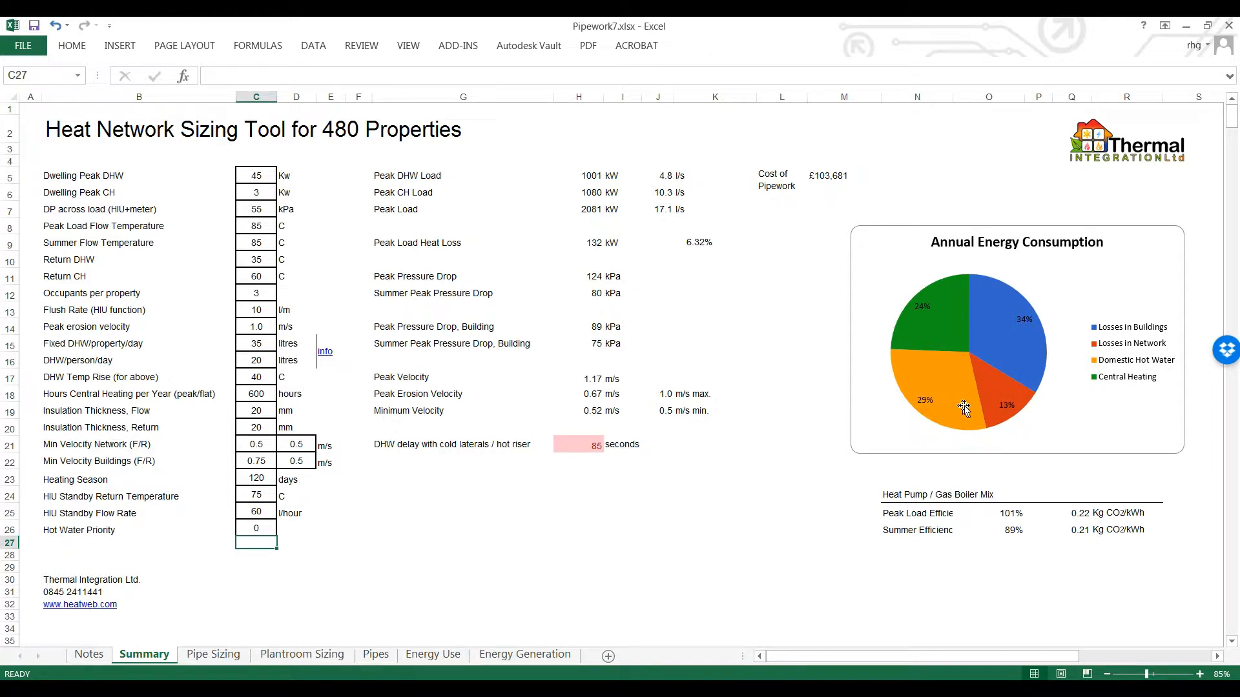
pyautogui.click(358, 527)
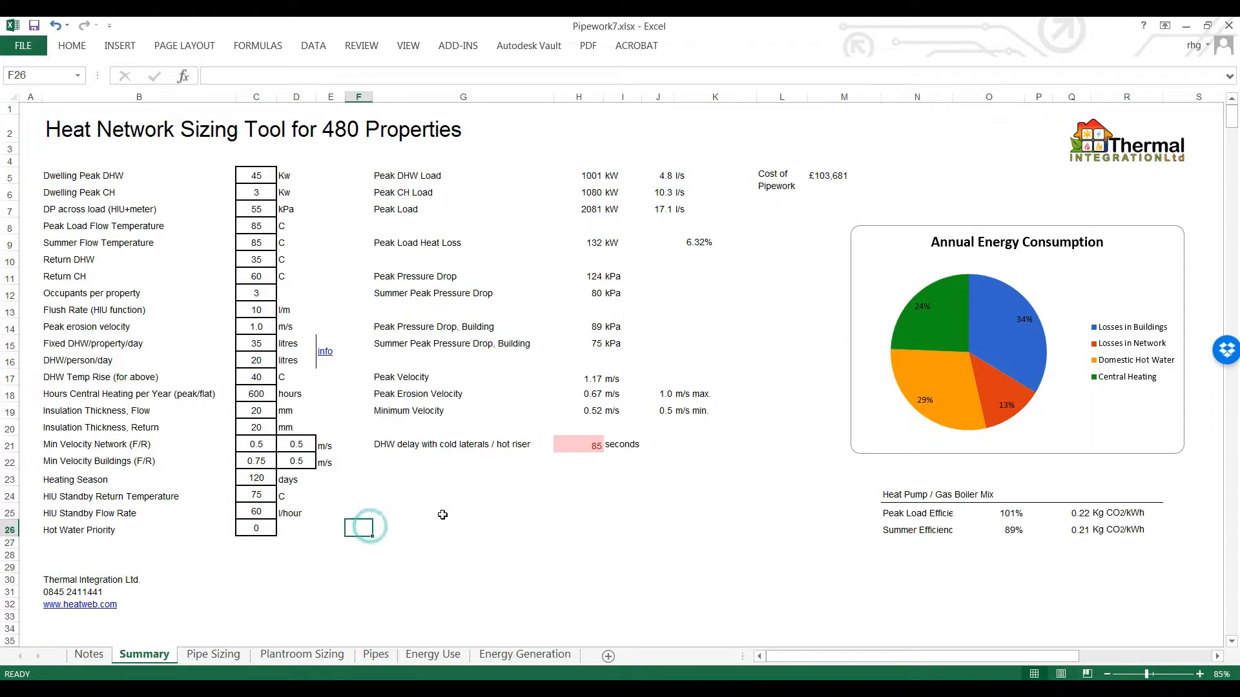
pyautogui.moveTo(928, 371)
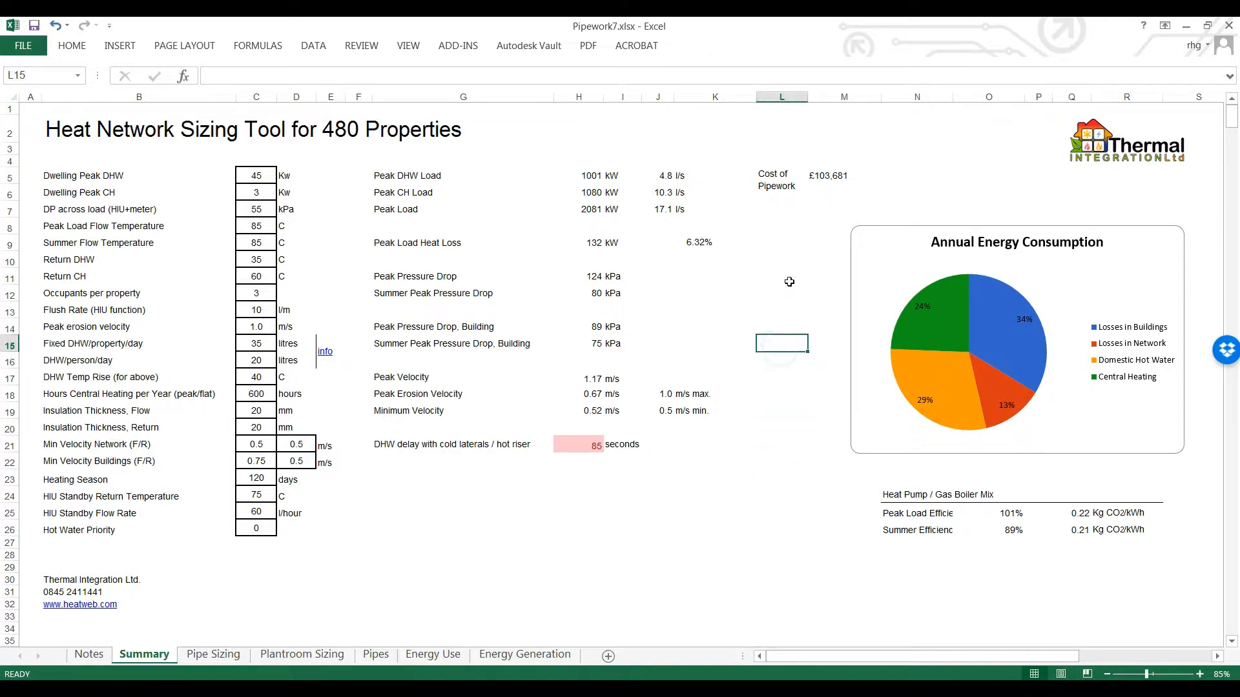
pyautogui.moveTo(786, 389)
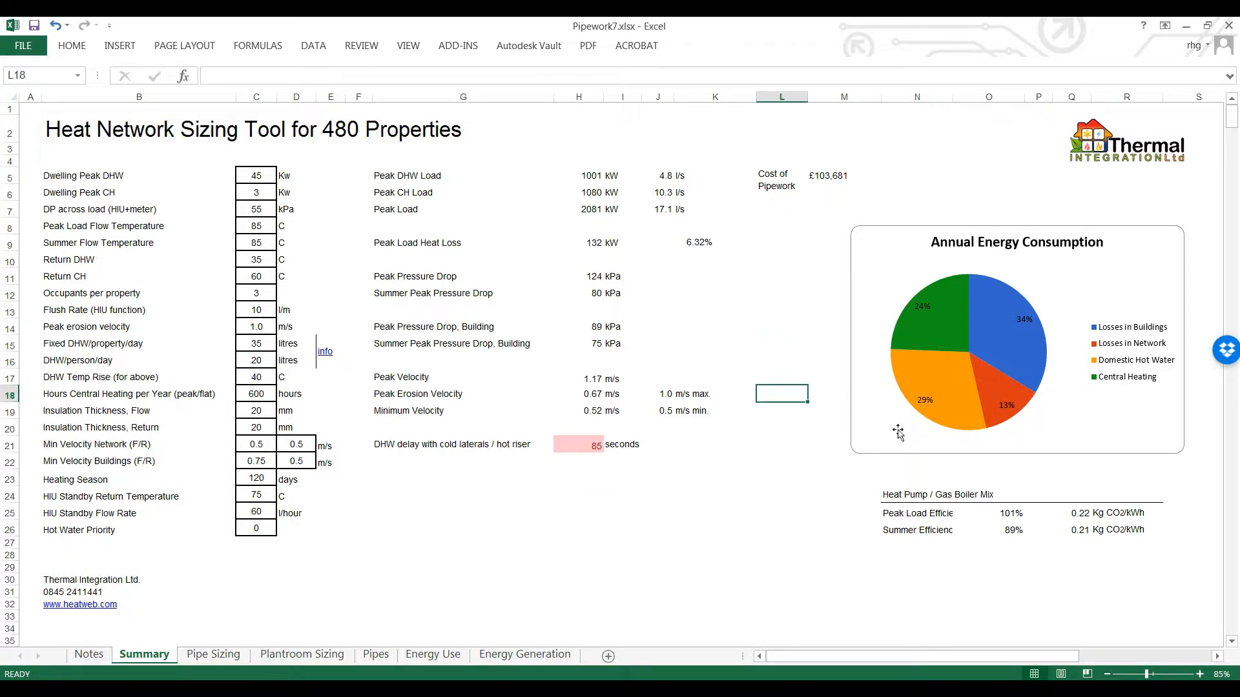
pyautogui.moveTo(366, 524)
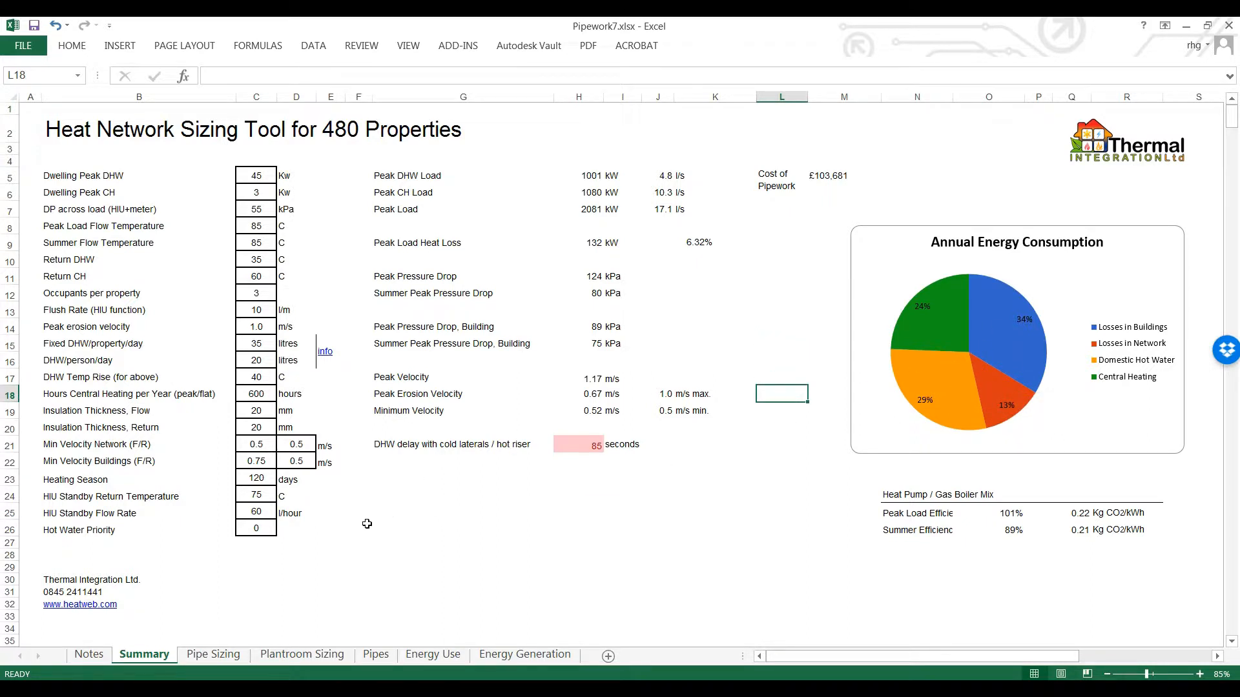
pyautogui.click(256, 394)
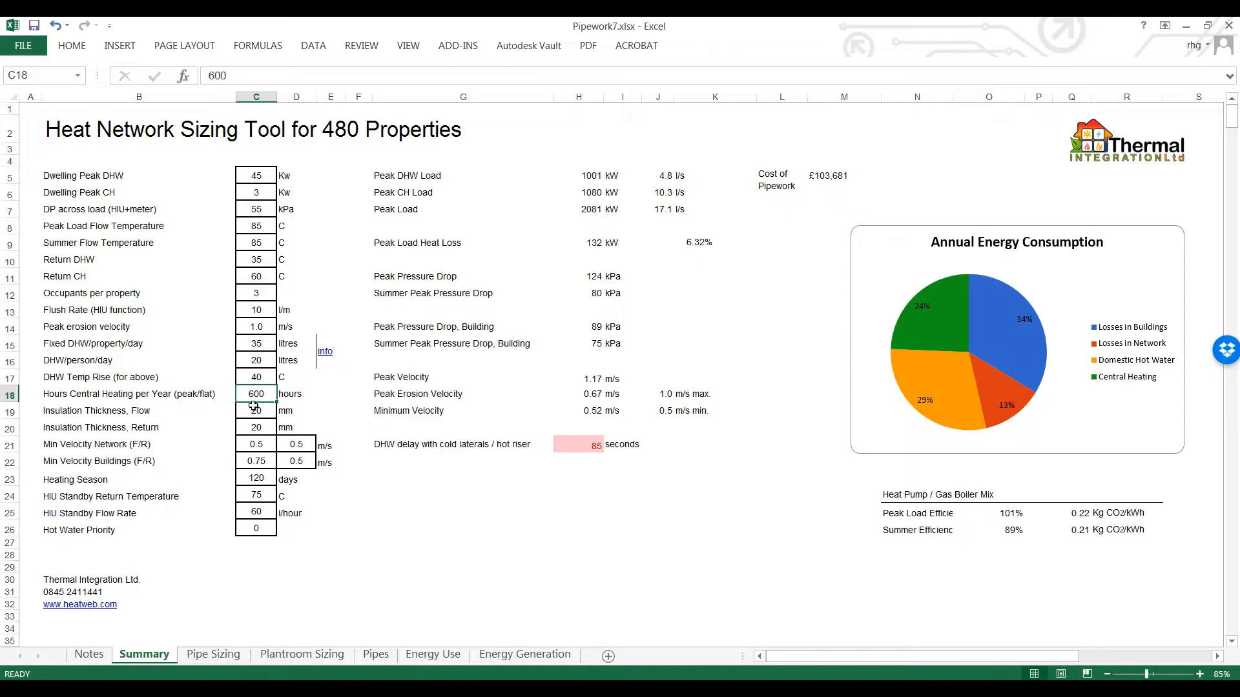
pyautogui.moveTo(328, 394)
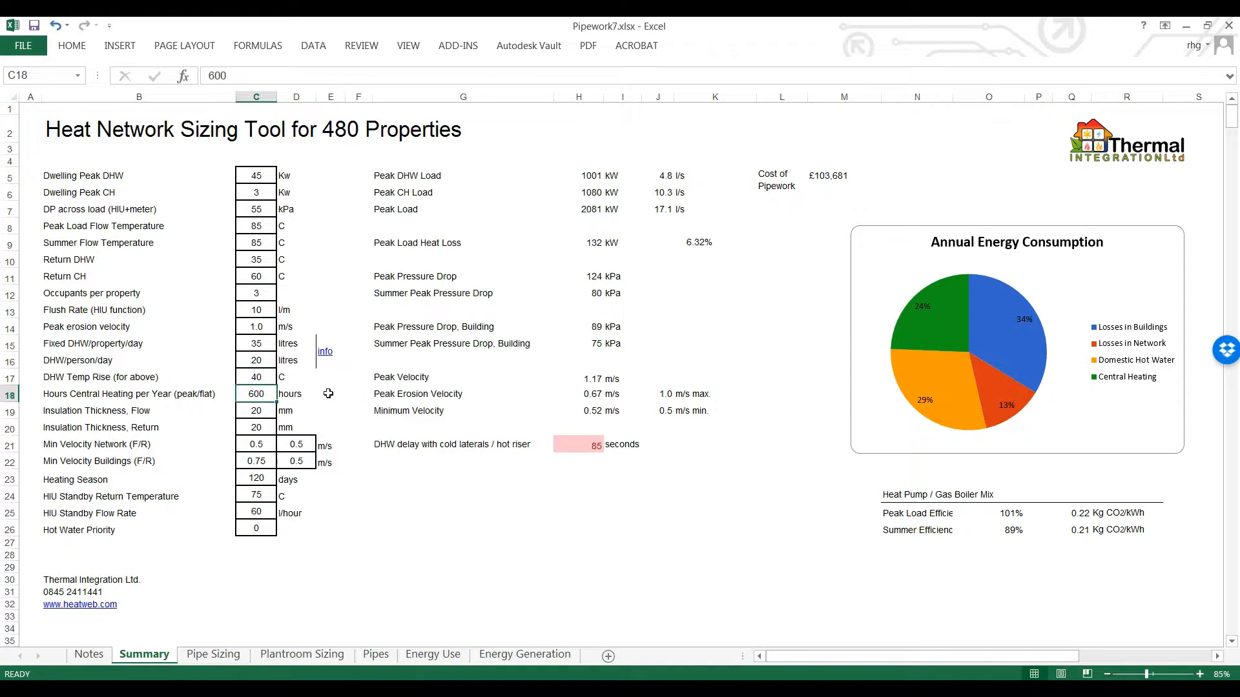
pyautogui.moveTo(520, 421)
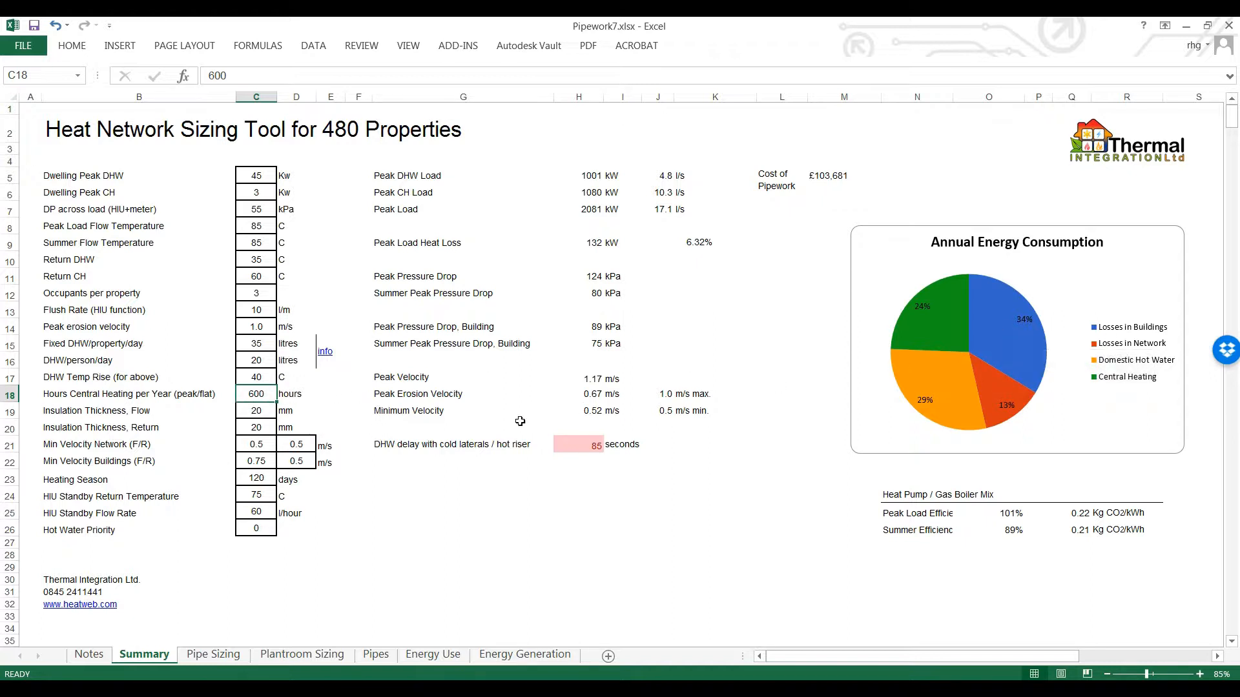
# Enter 400 heating hours, 2 occupants per property and 20 litres fixed DHW per property.
pyautogui.click(255, 410)
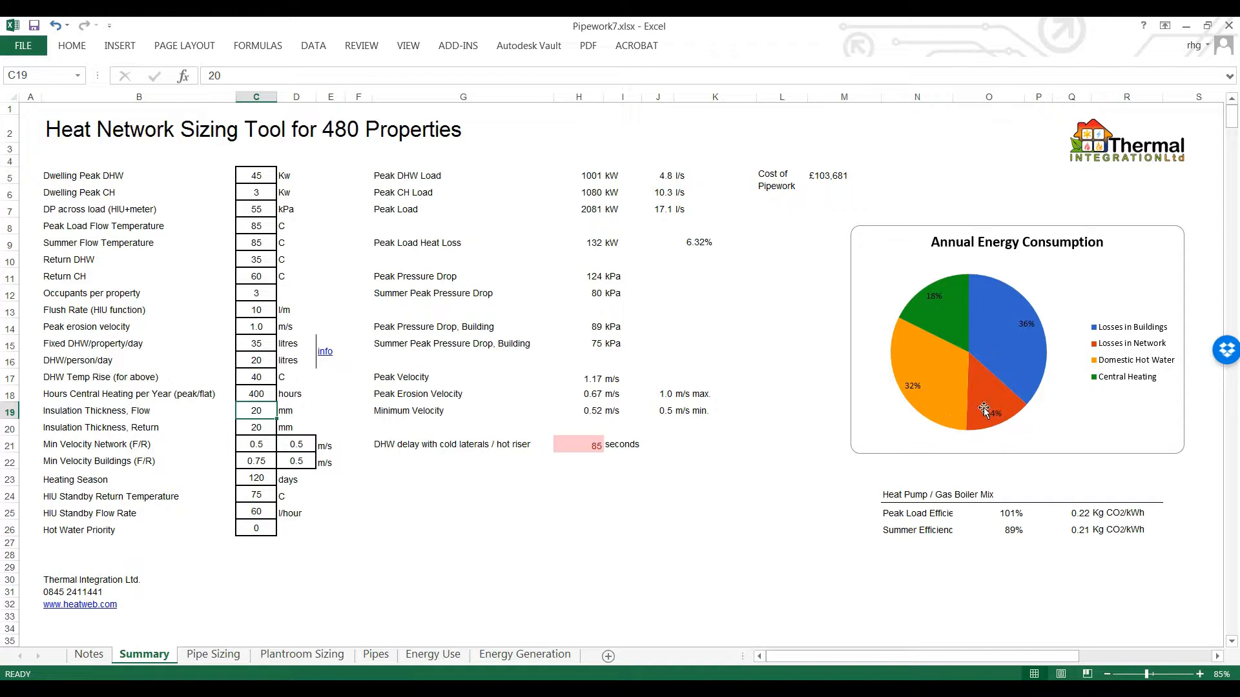
pyautogui.moveTo(948, 396)
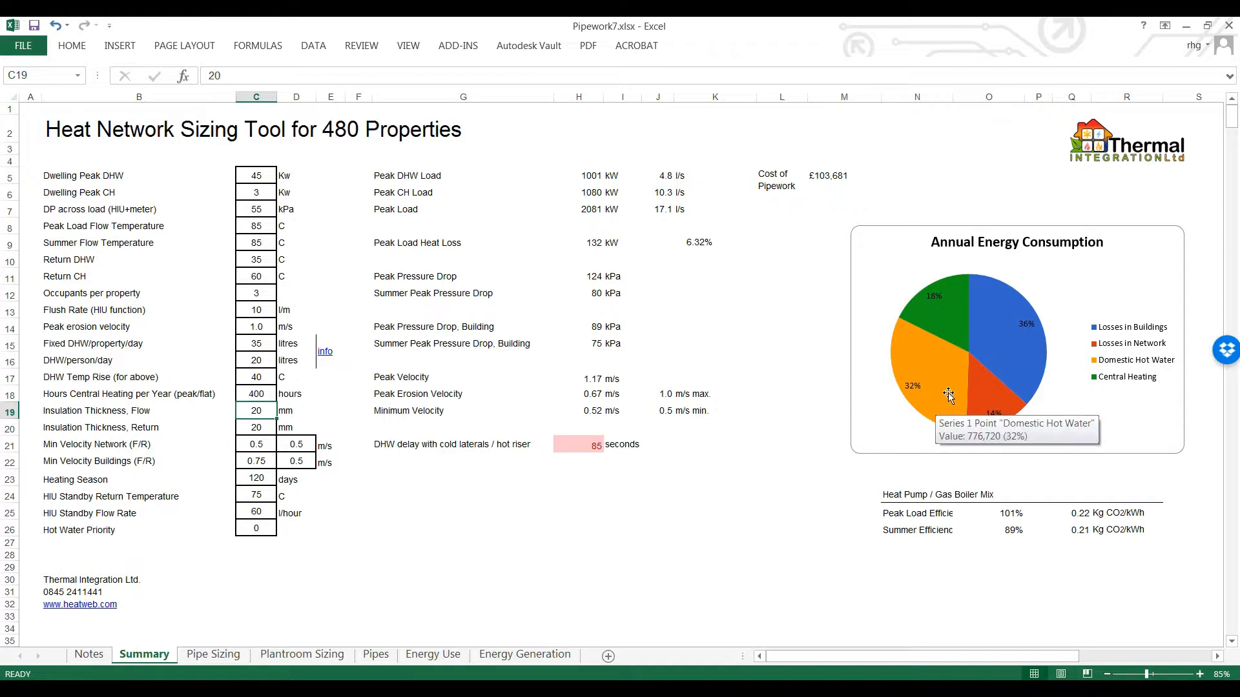
pyautogui.click(579, 554)
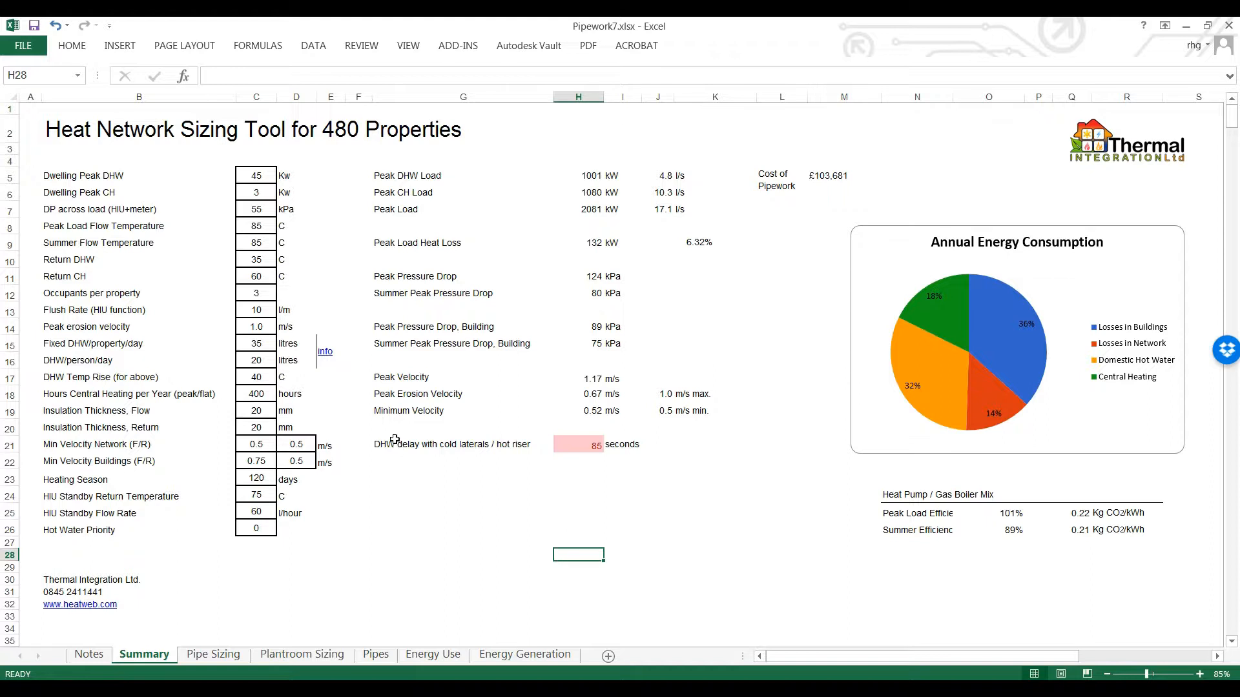
pyautogui.click(256, 293)
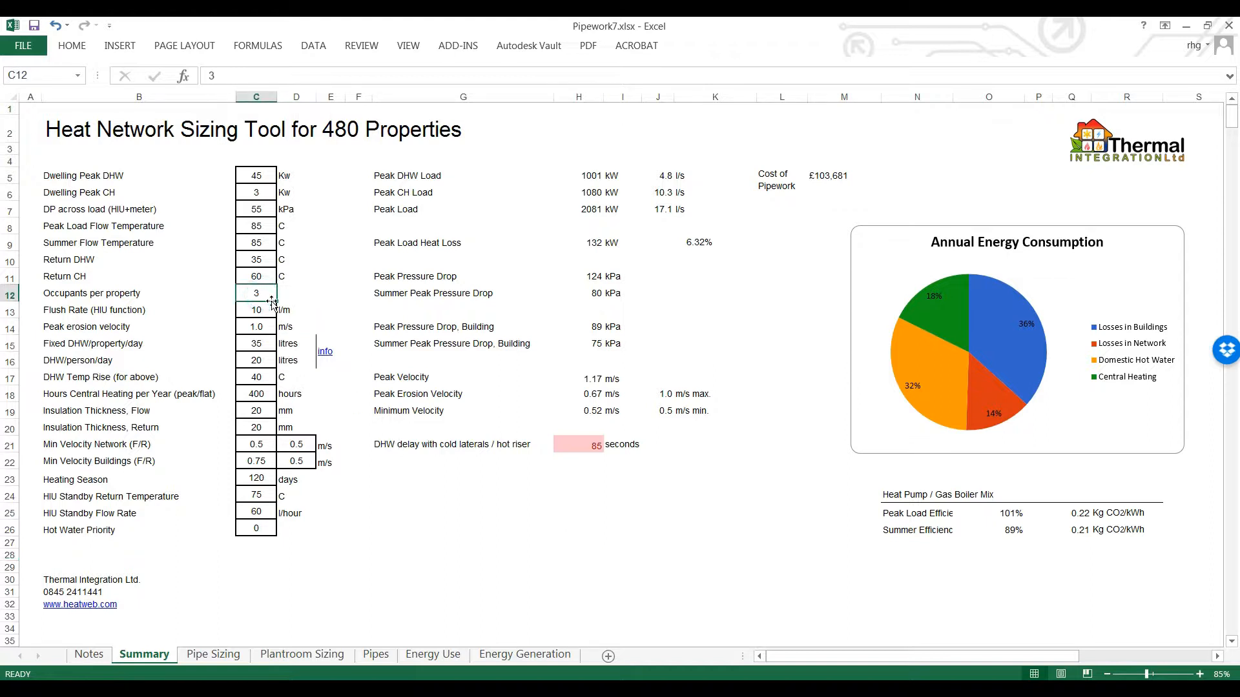
pyautogui.write('2')
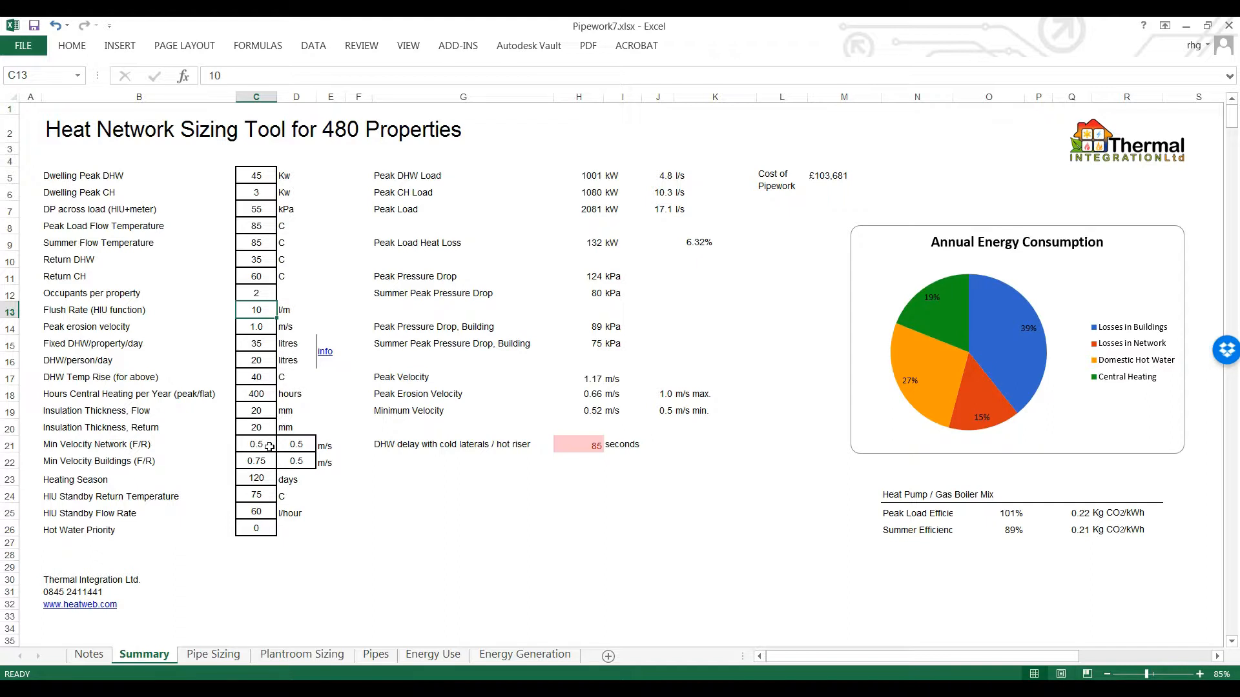
pyautogui.click(255, 443)
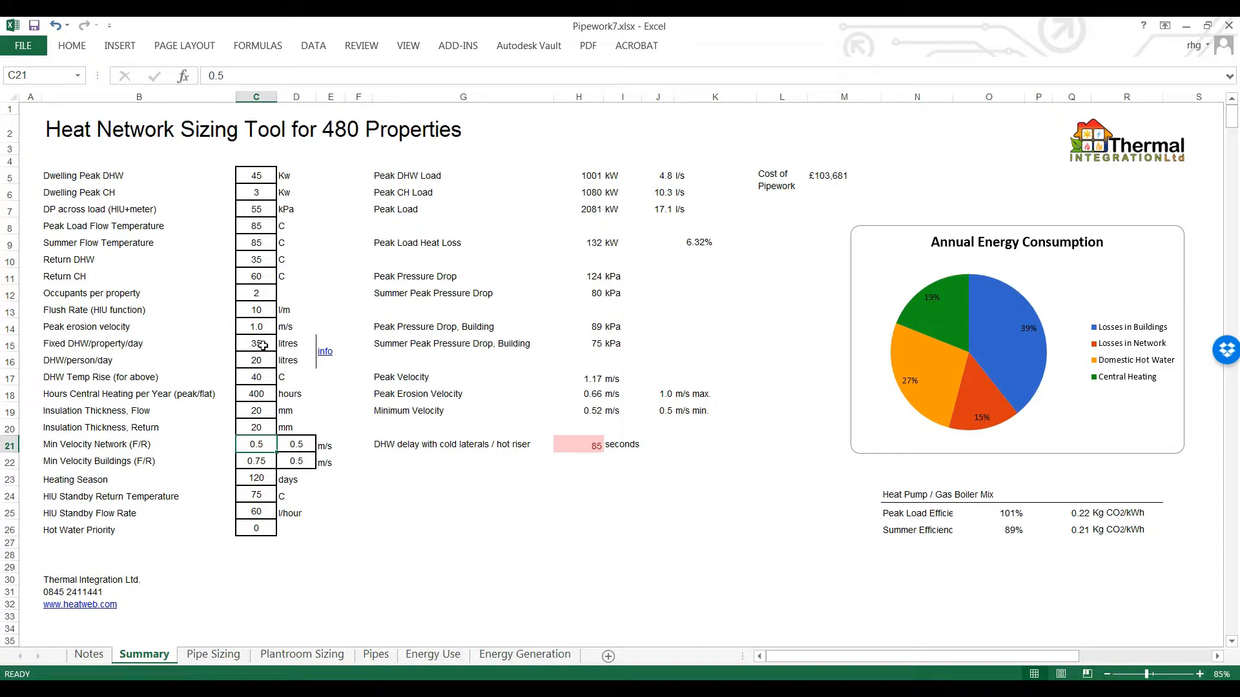
pyautogui.click(256, 360)
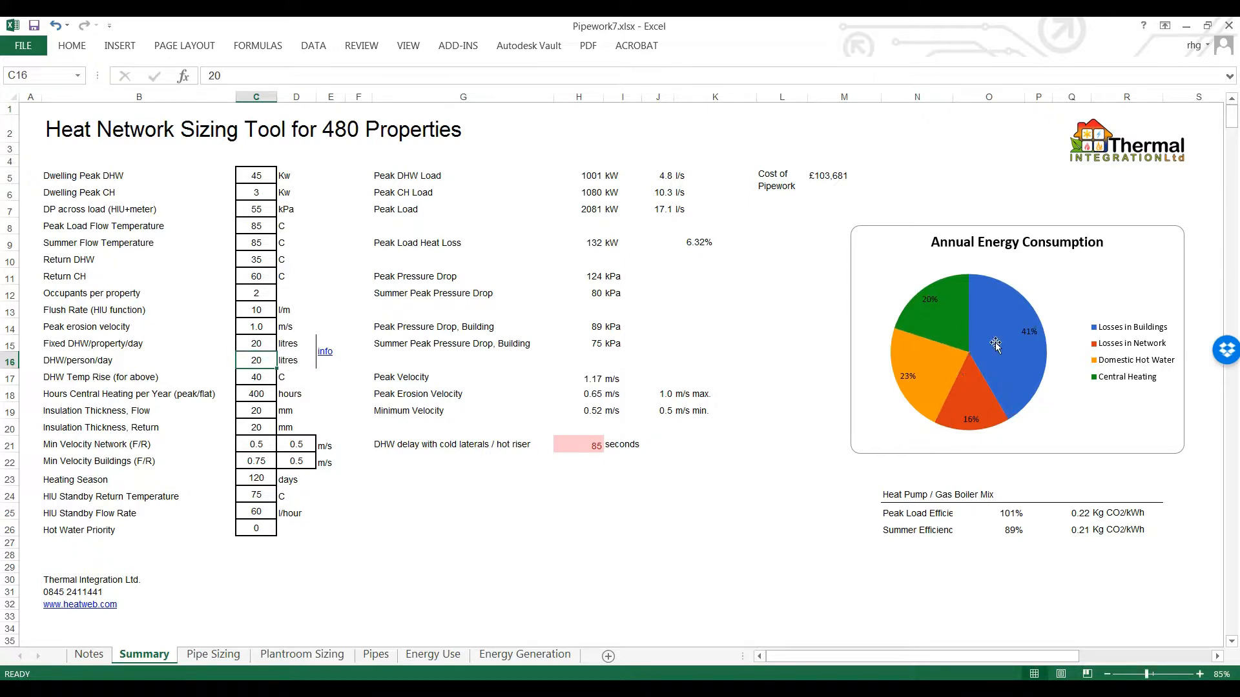
pyautogui.moveTo(1008, 343)
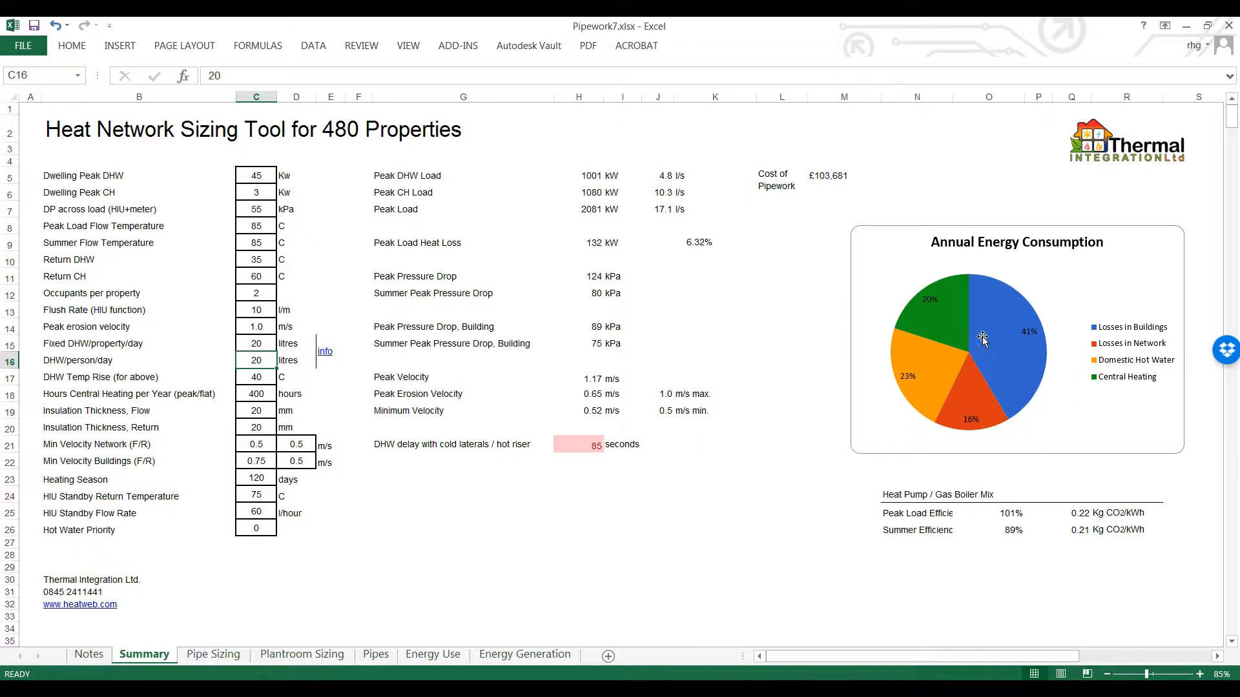
pyautogui.moveTo(983, 395)
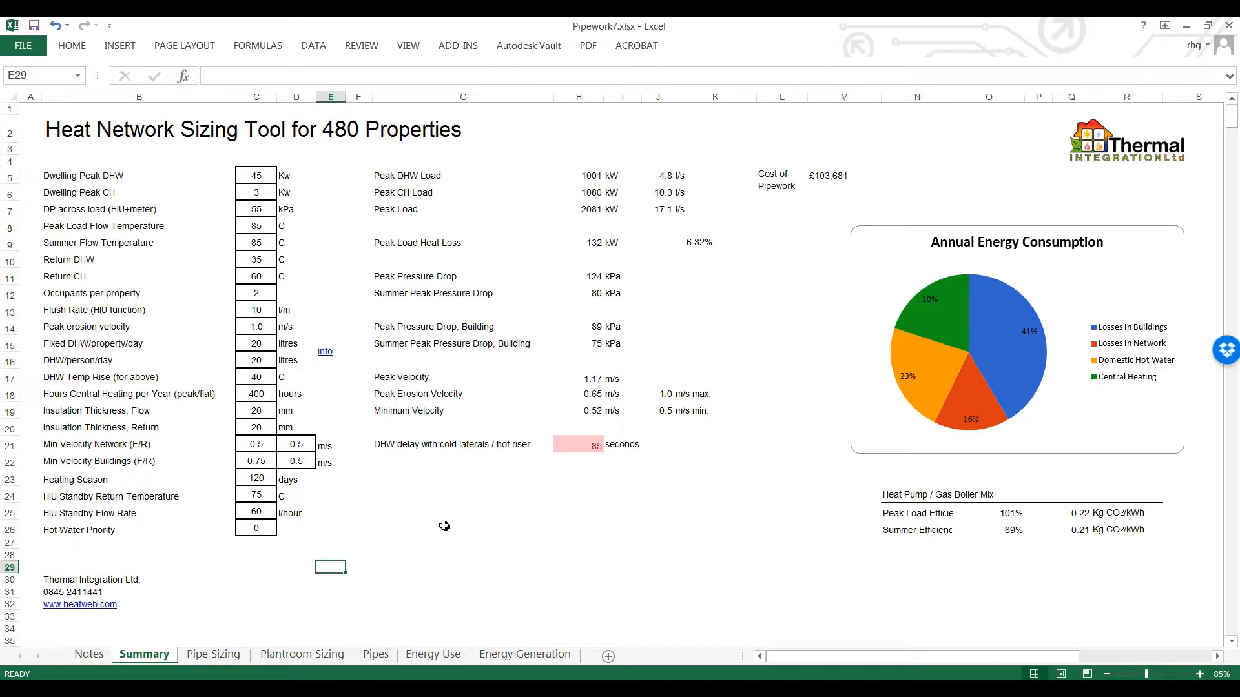
pyautogui.moveTo(315, 523)
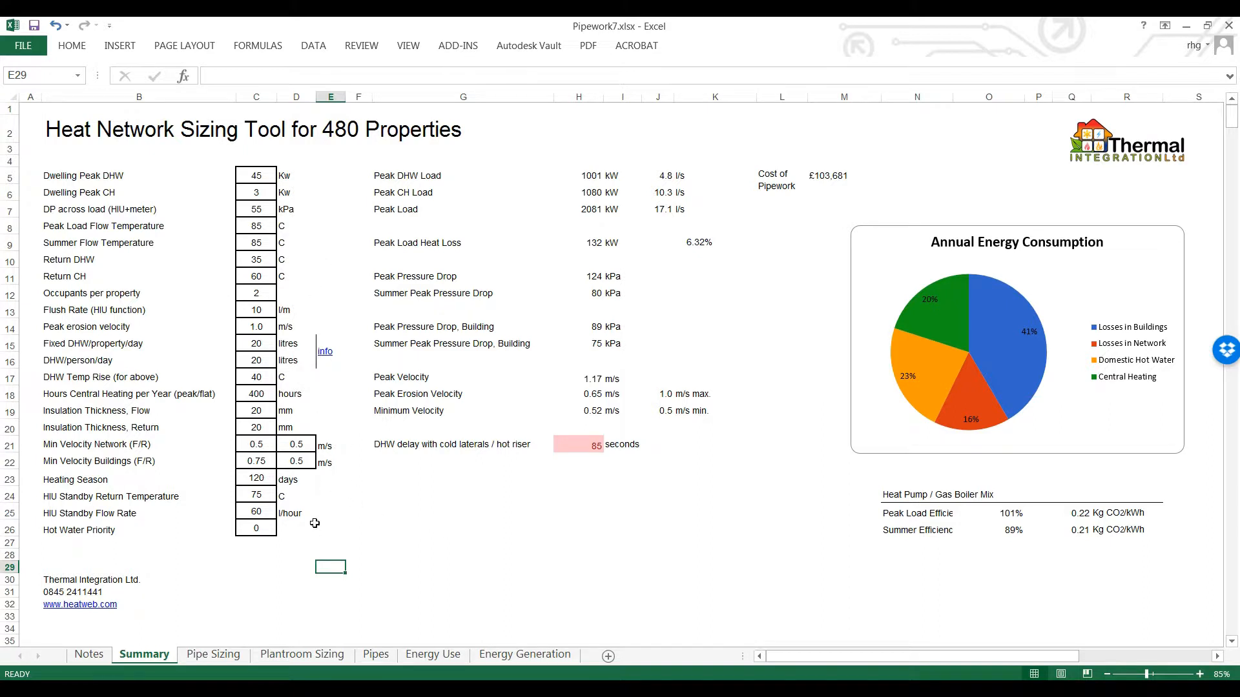
pyautogui.moveTo(332, 294)
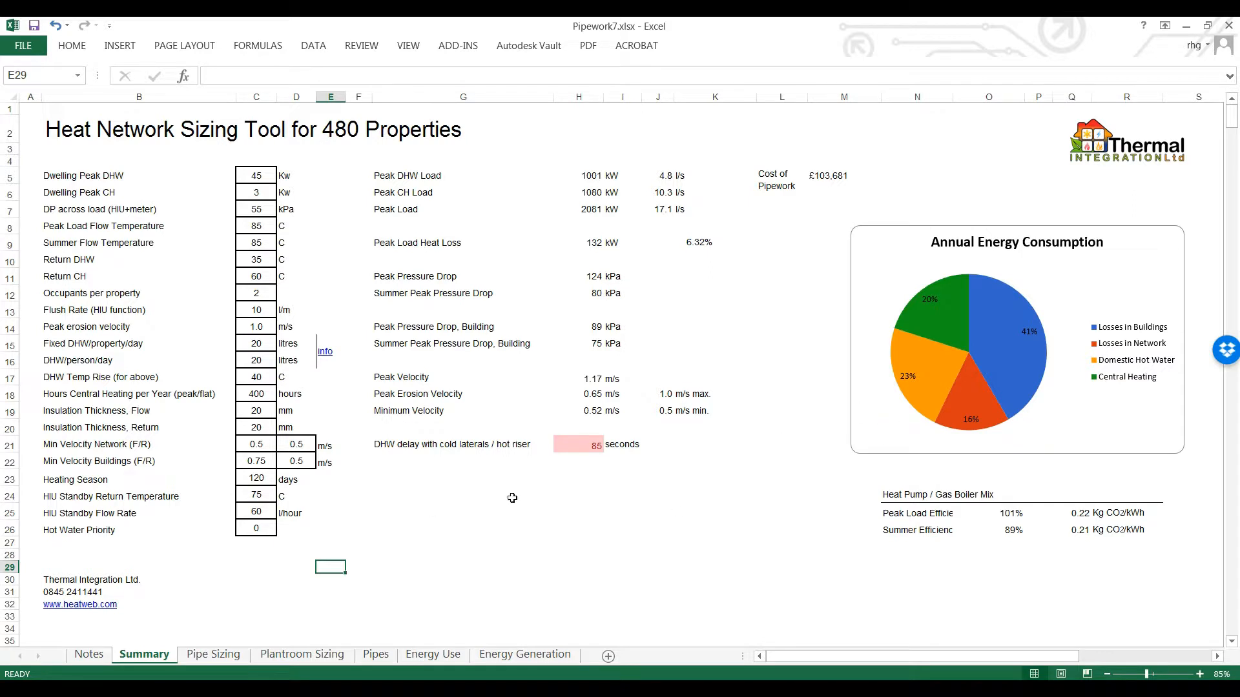
pyautogui.moveTo(348, 502)
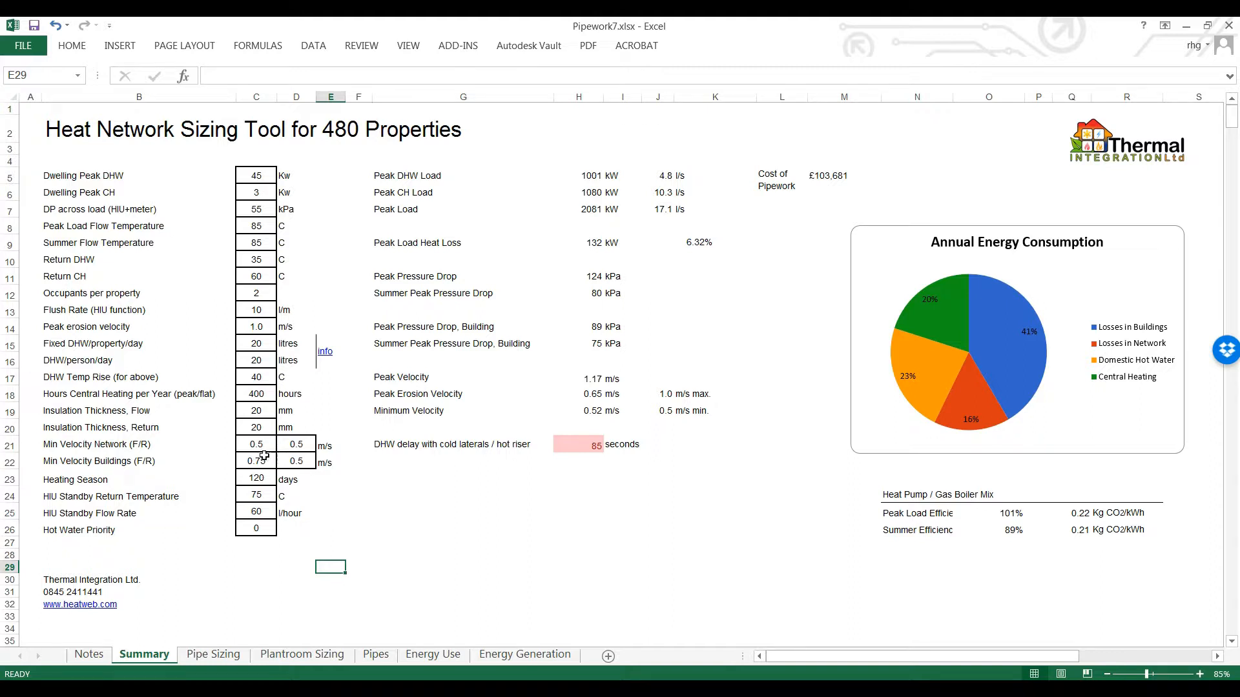
pyautogui.click(256, 461)
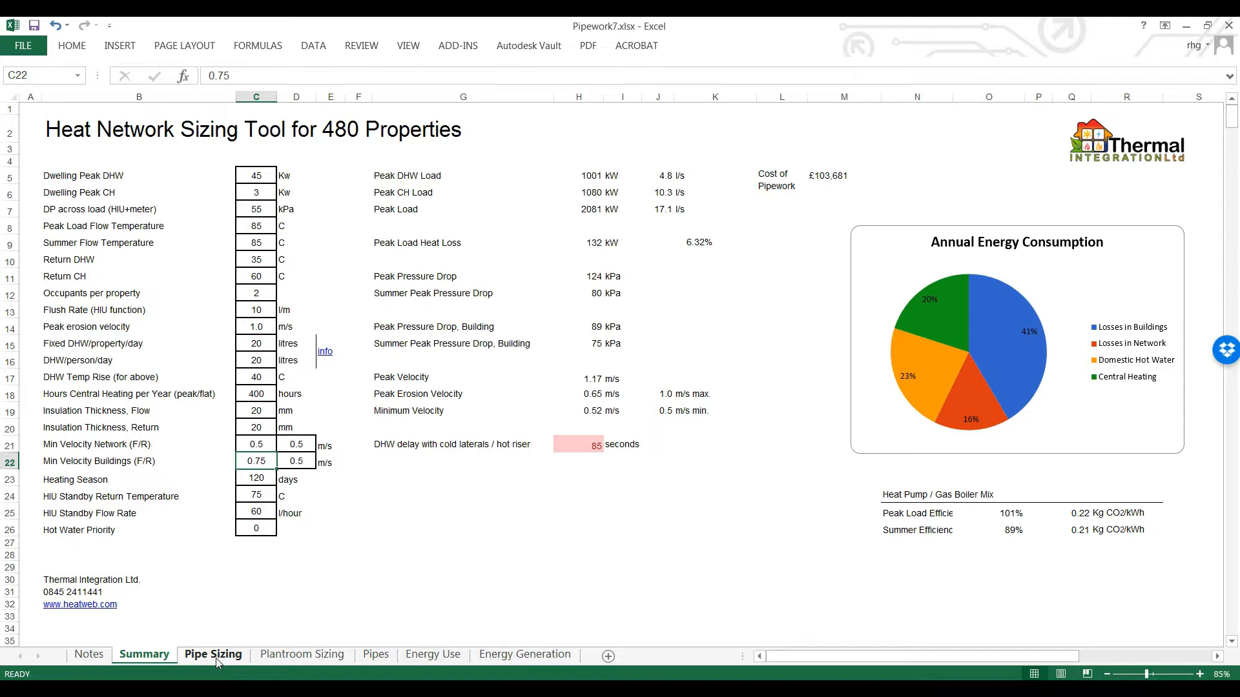
pyautogui.click(212, 654)
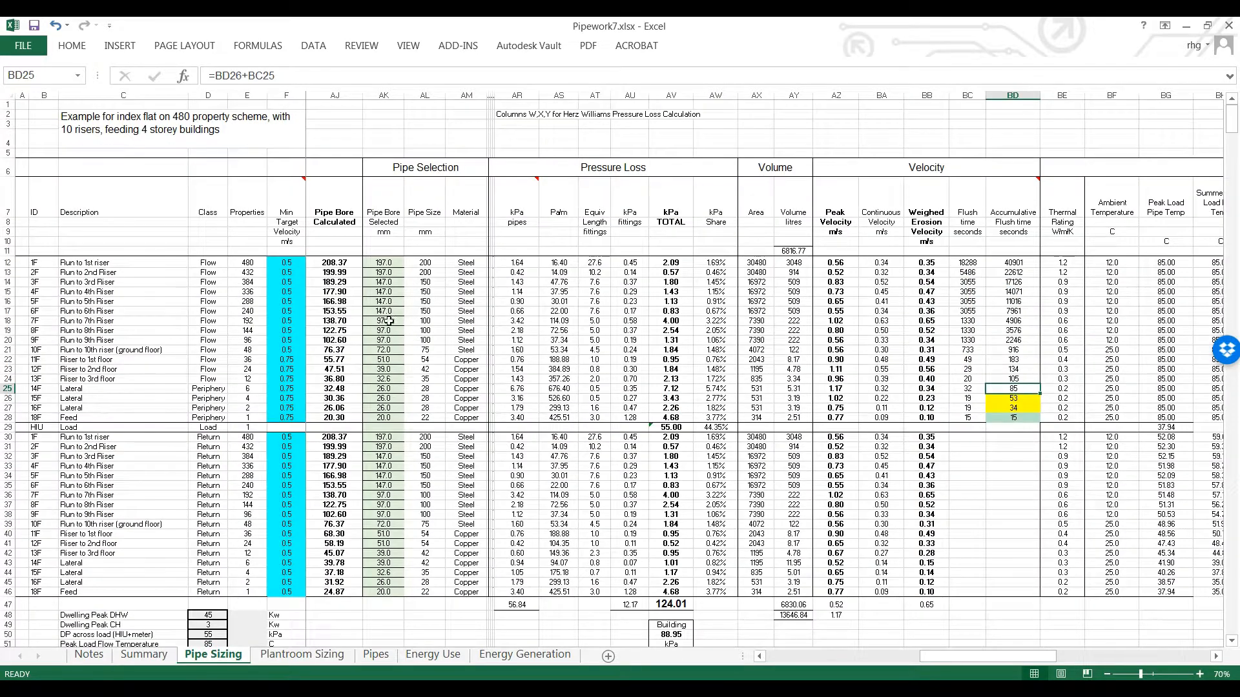
pyautogui.click(385, 417)
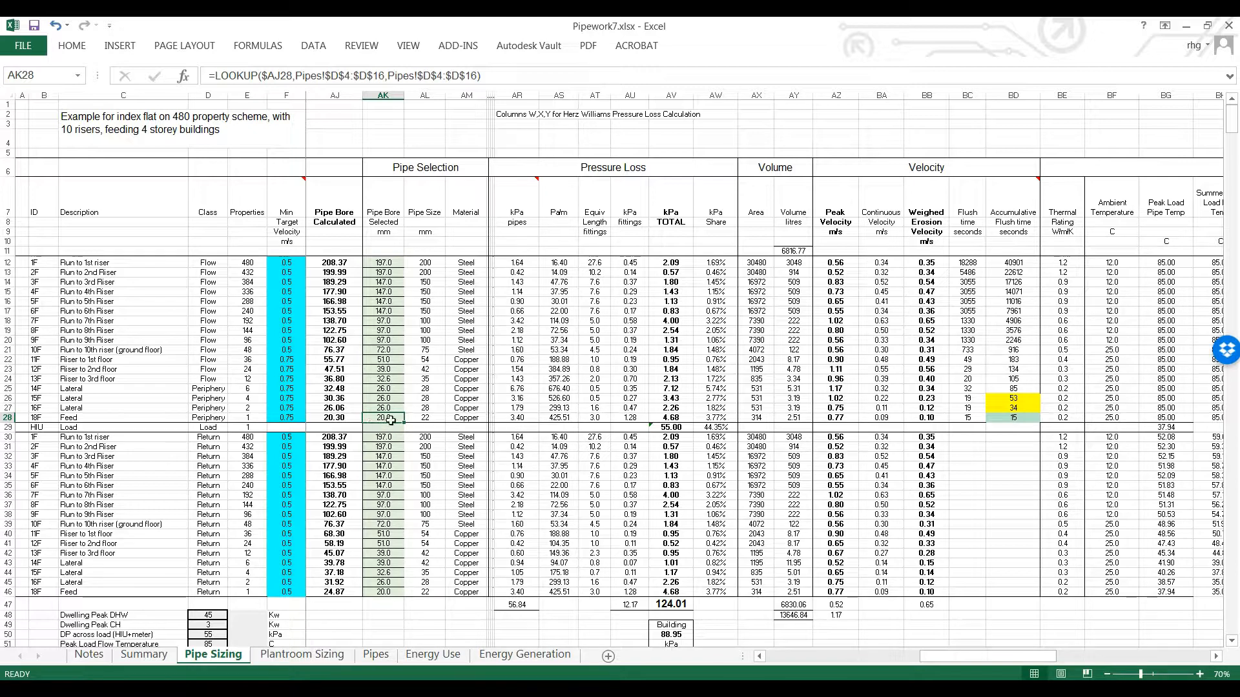
pyautogui.moveTo(185, 629)
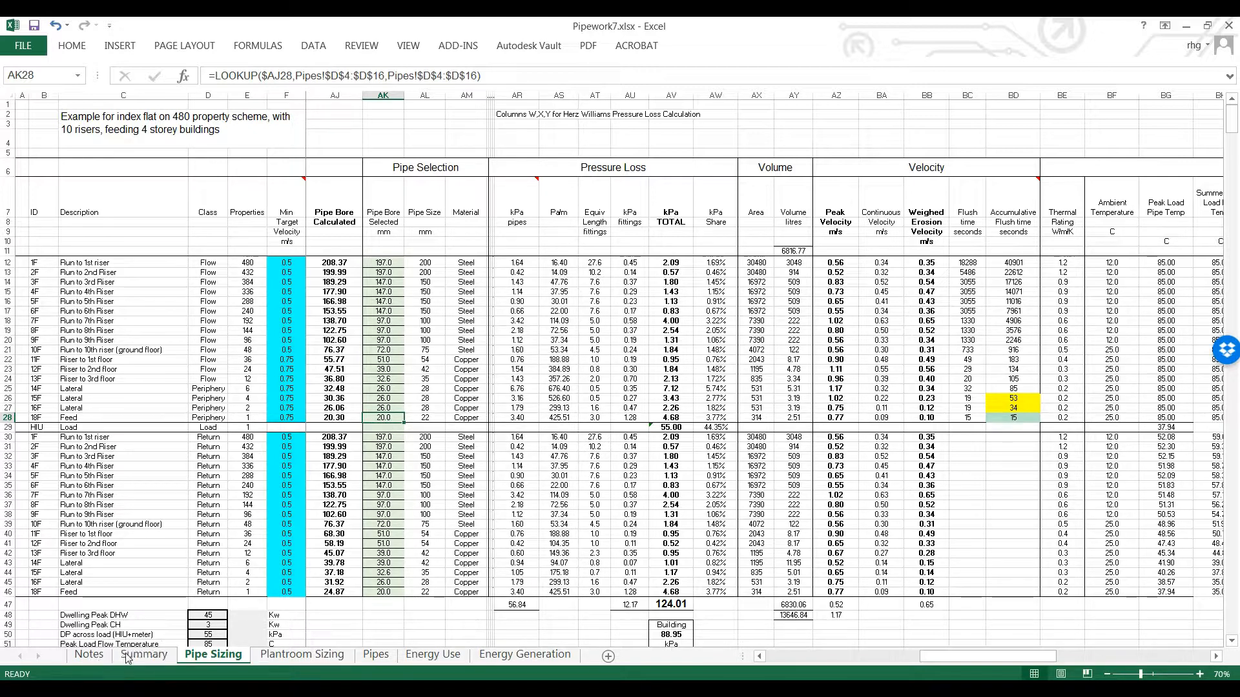
pyautogui.click(143, 653)
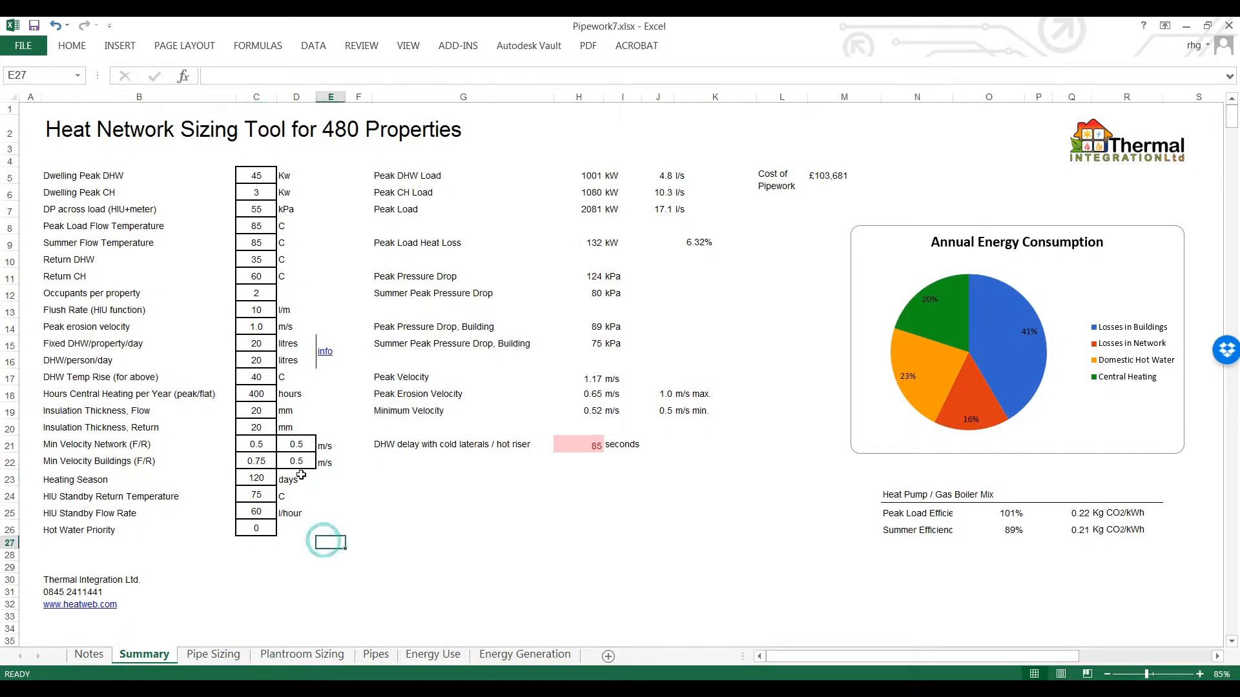
# Enter 0.2 m/s minimum velocity in C22 and D22, raising pipework cost to £203,330, then view Pipe Sizing.
pyautogui.click(256, 461)
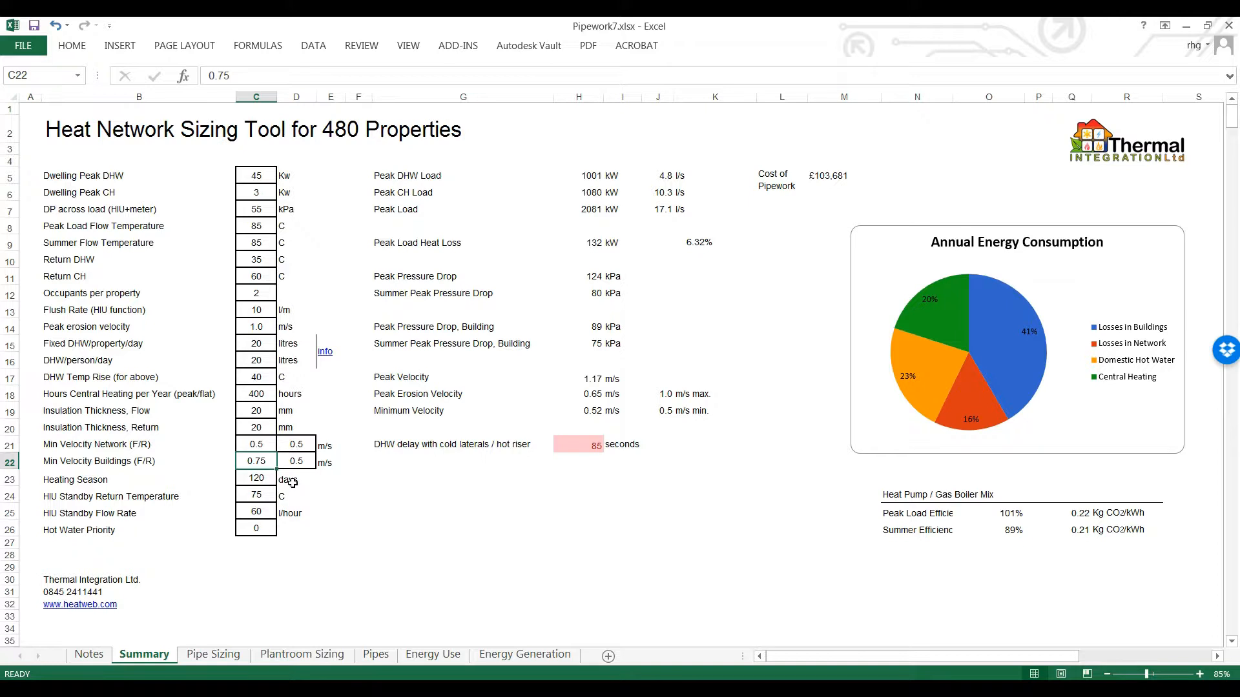
pyautogui.moveTo(260, 461)
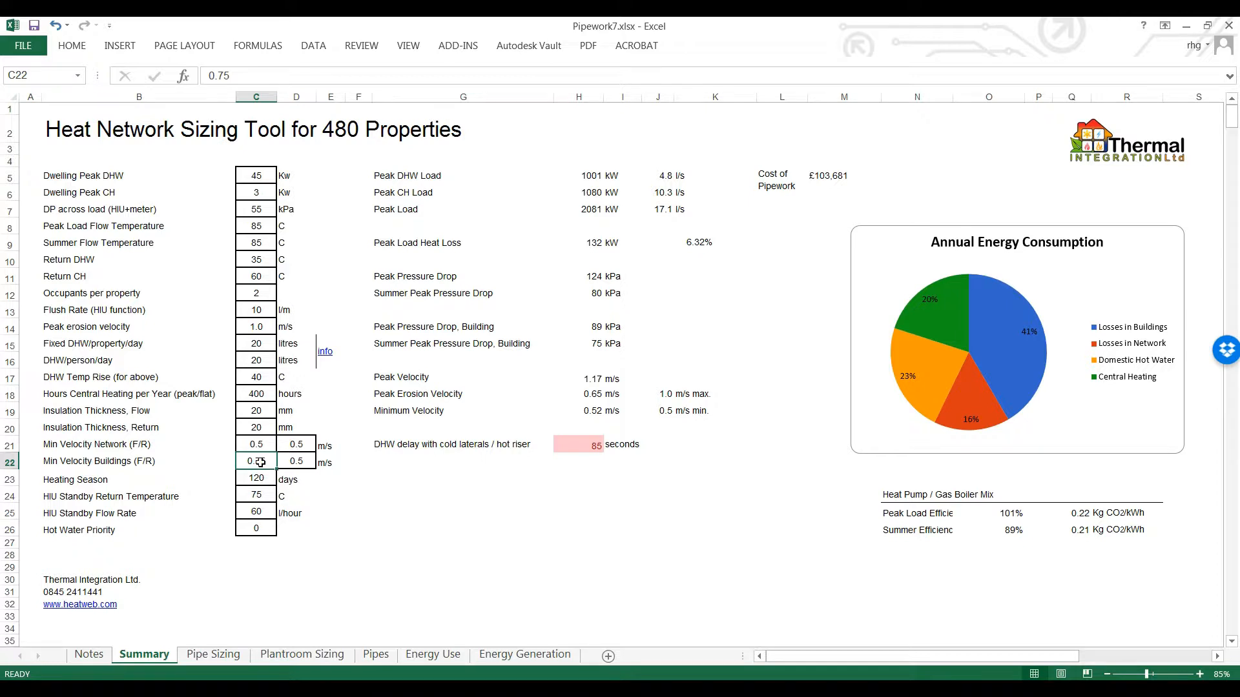
pyautogui.write('0.')
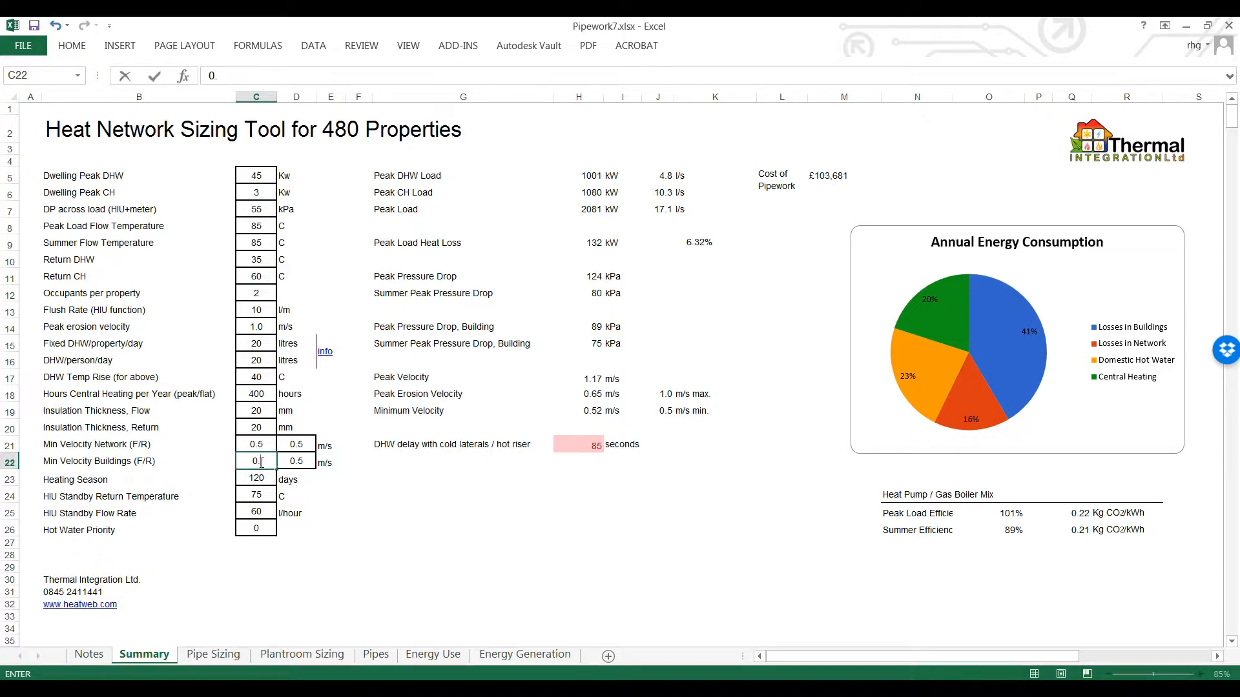
pyautogui.write('0.2')
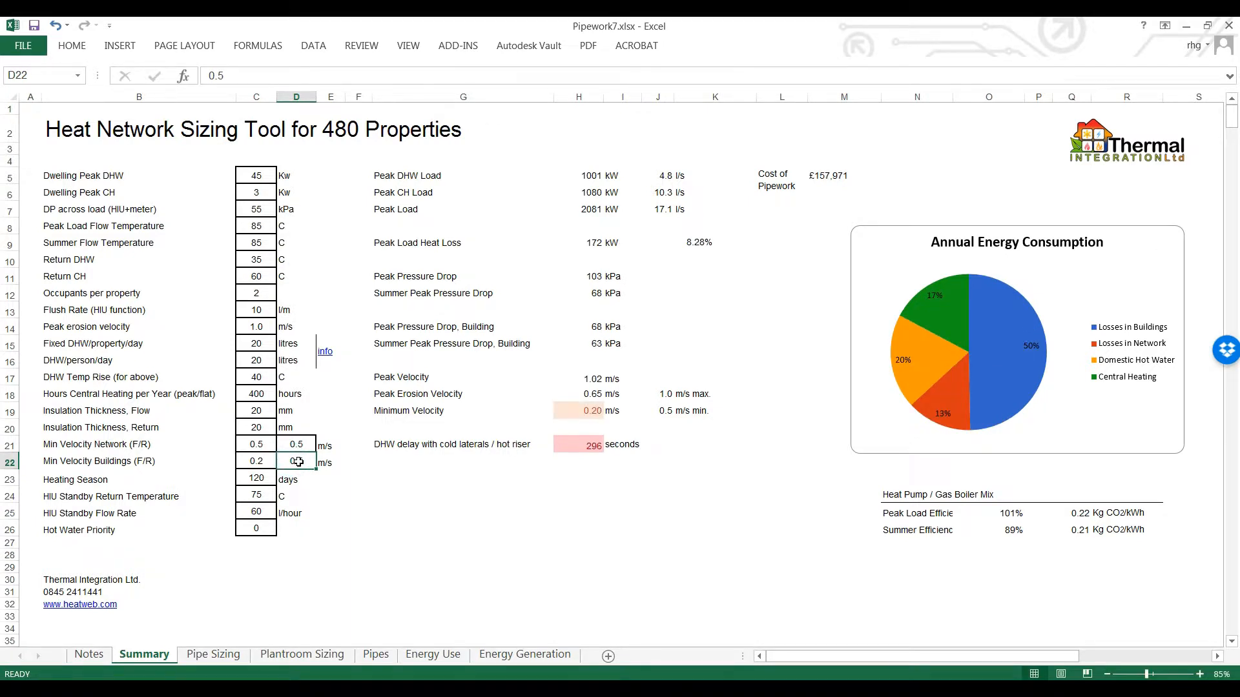
pyautogui.write('0')
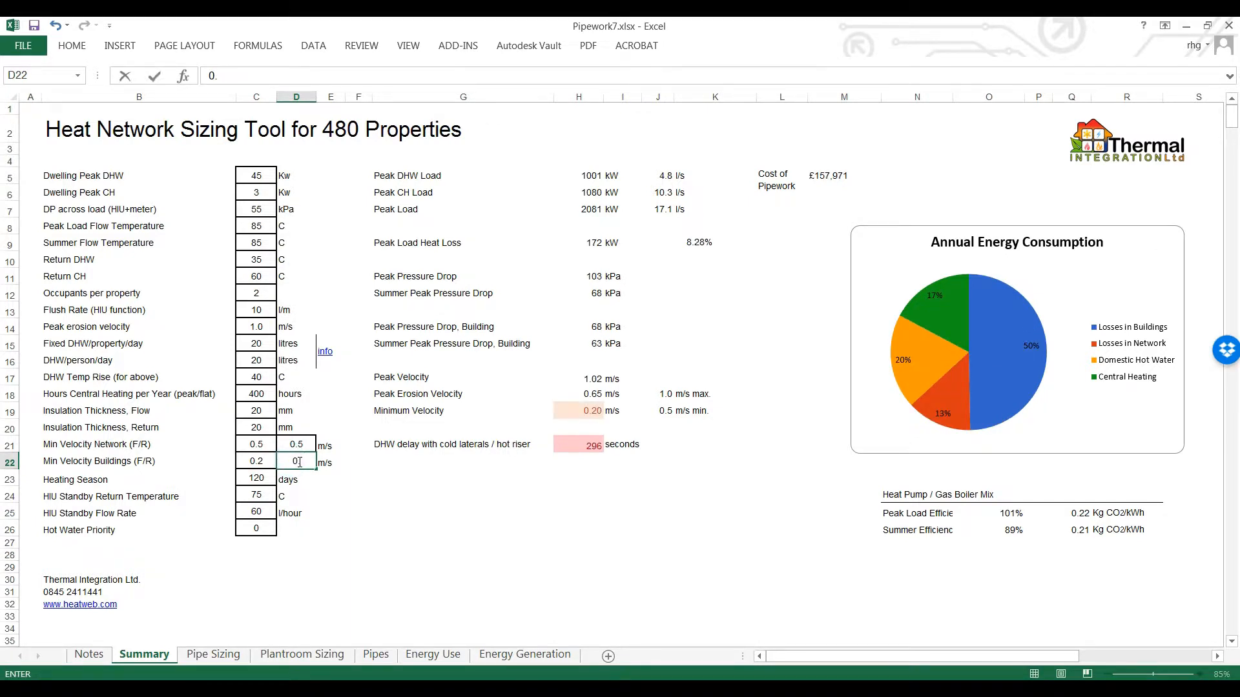
pyautogui.write('0.2')
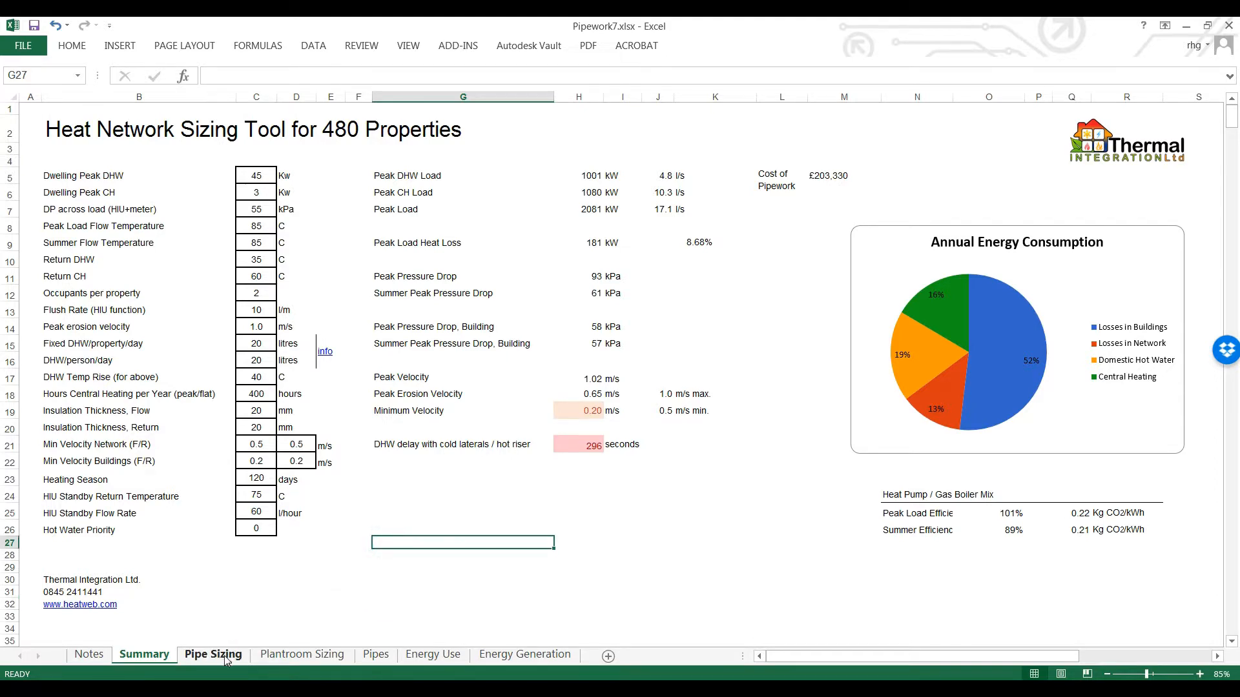
pyautogui.click(213, 654)
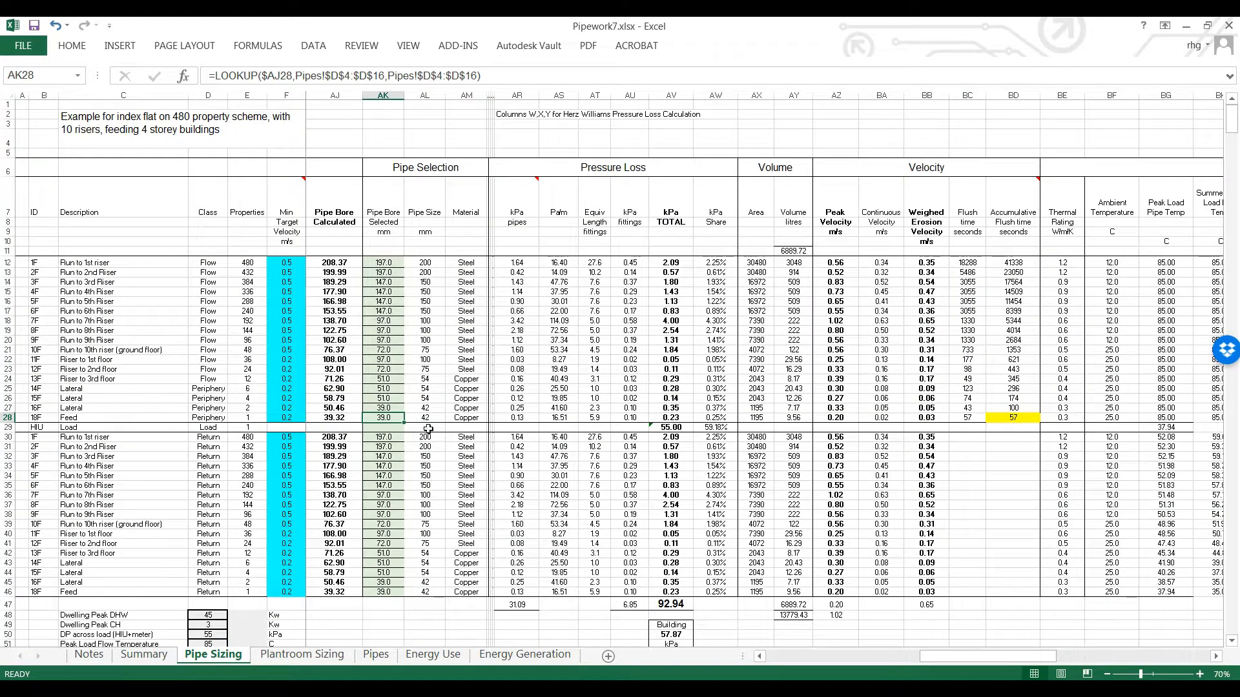